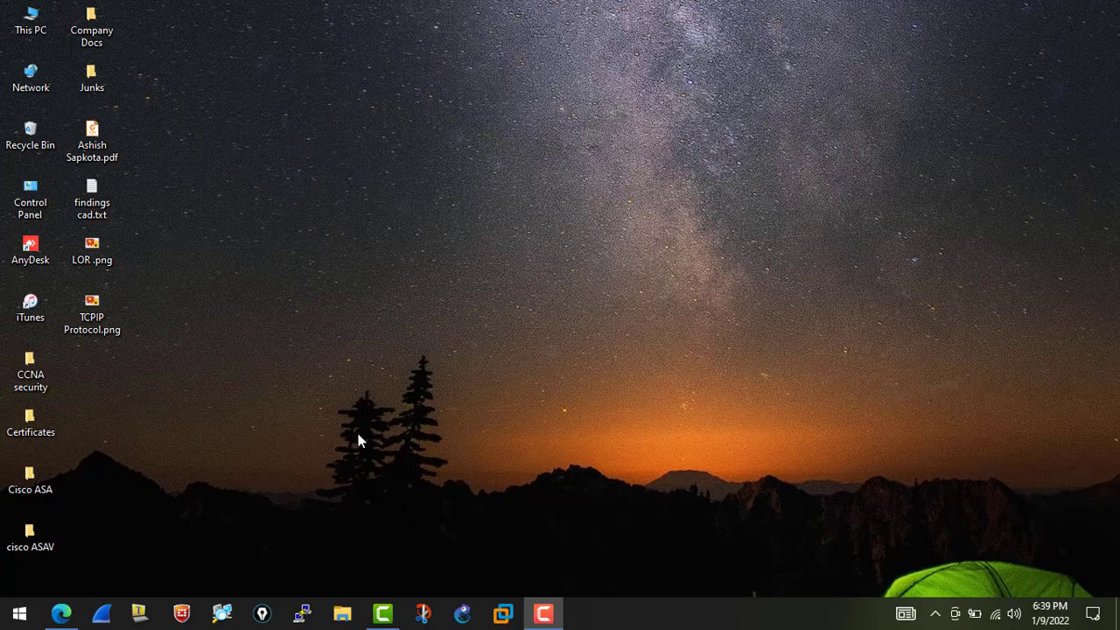
pyautogui.moveTo(354, 445)
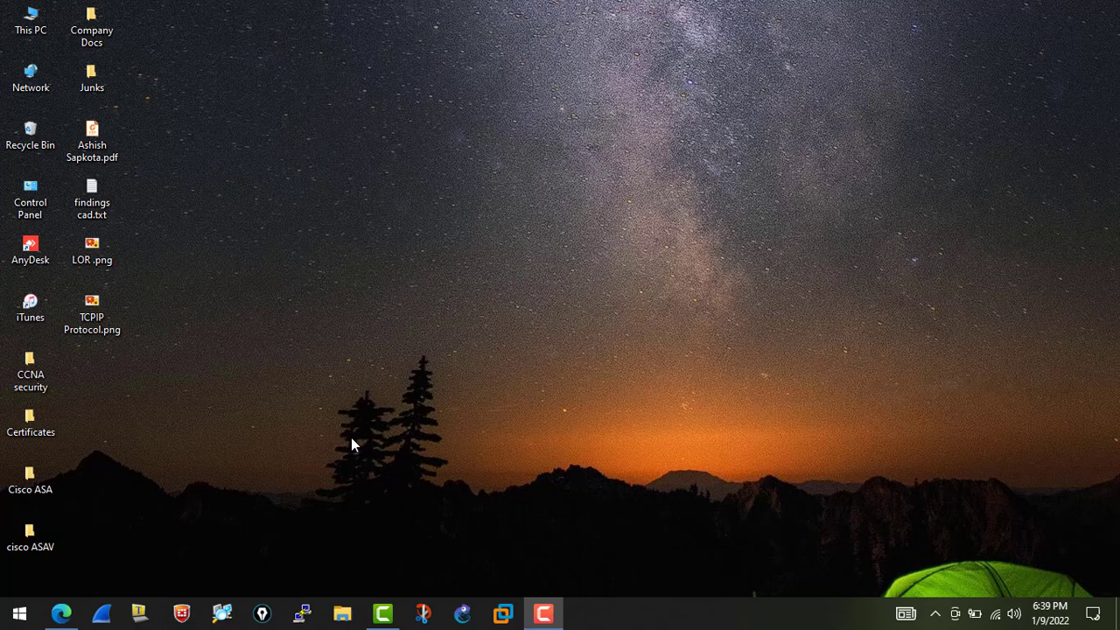
pyautogui.moveTo(324, 380)
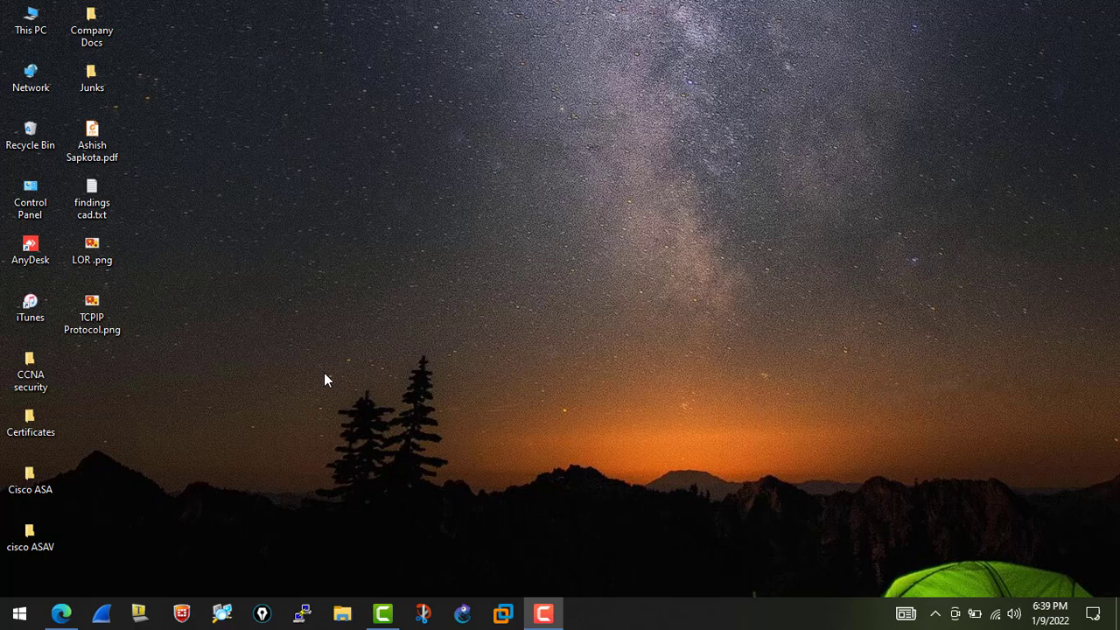
pyautogui.moveTo(259, 536)
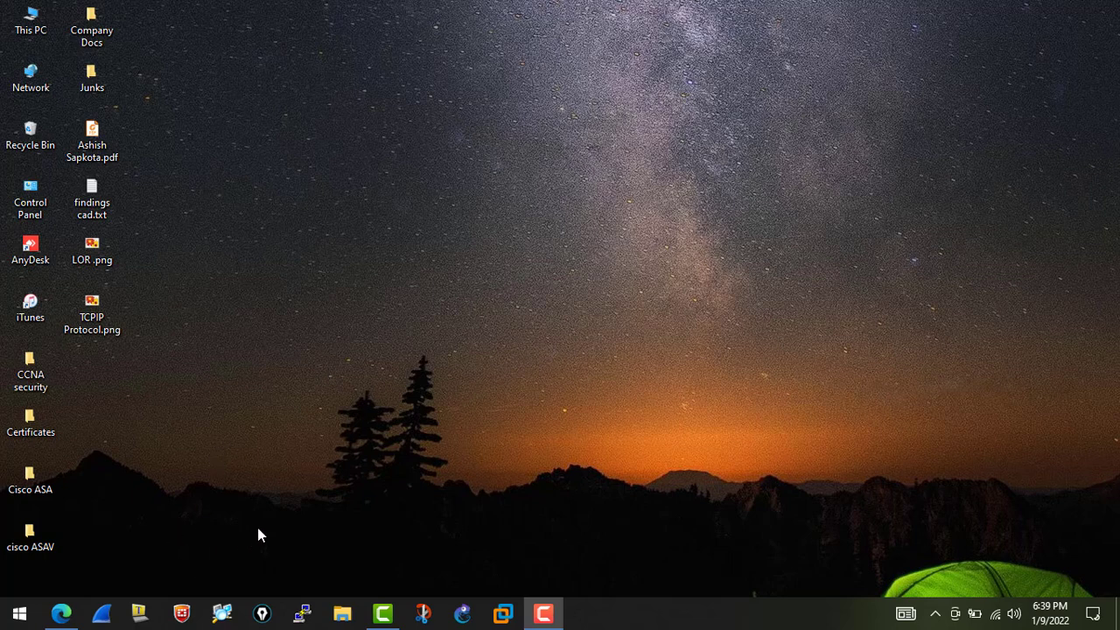
pyautogui.moveTo(266, 406)
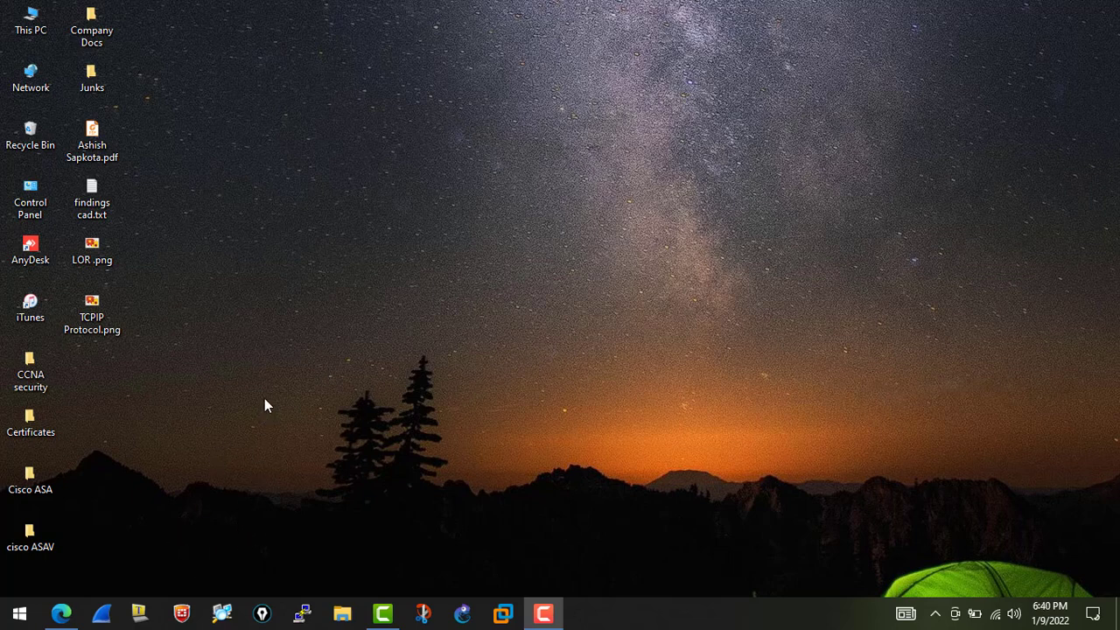
# Step: Search Google in Edge for 'airplay ng for windows' to find the Aircrack-ng site
pyautogui.click(62, 613)
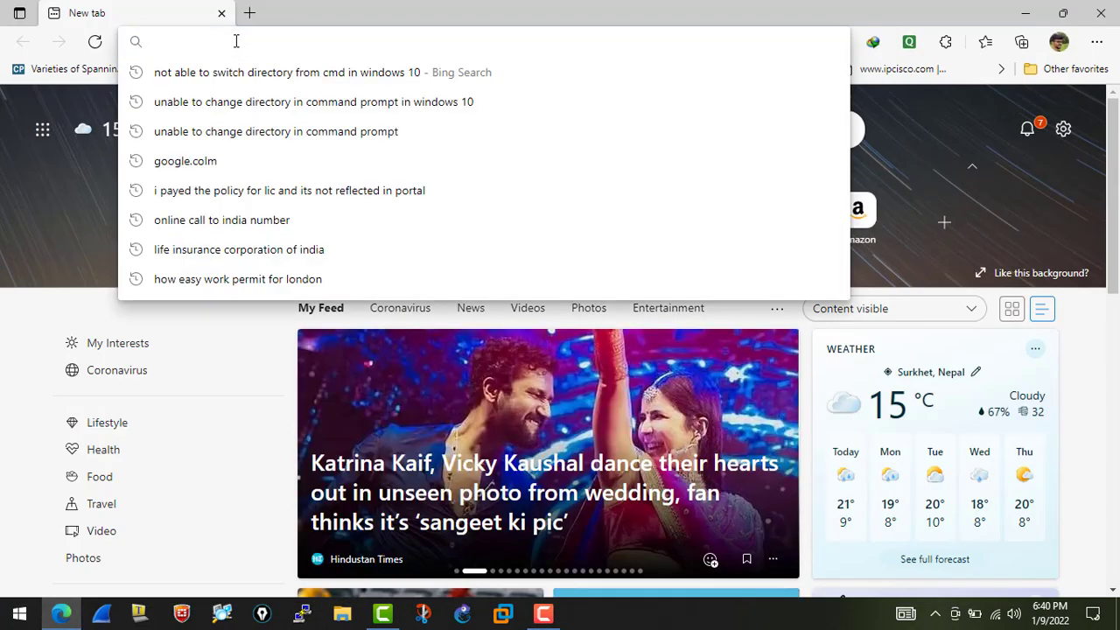
pyautogui.moveTo(298, 102)
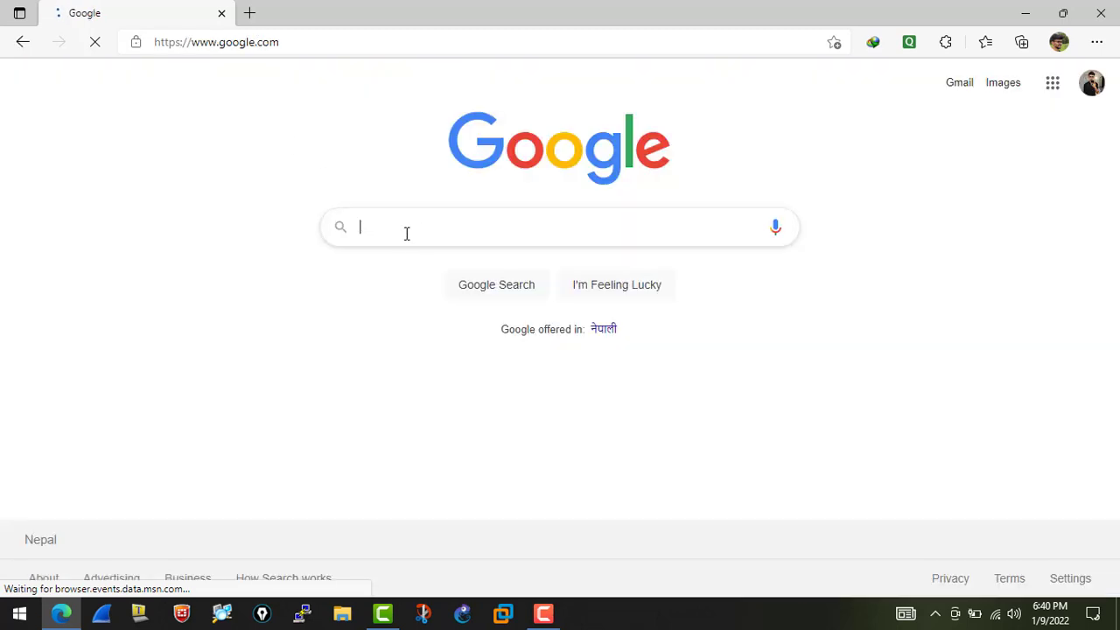
pyautogui.write('airplay ng for windo')
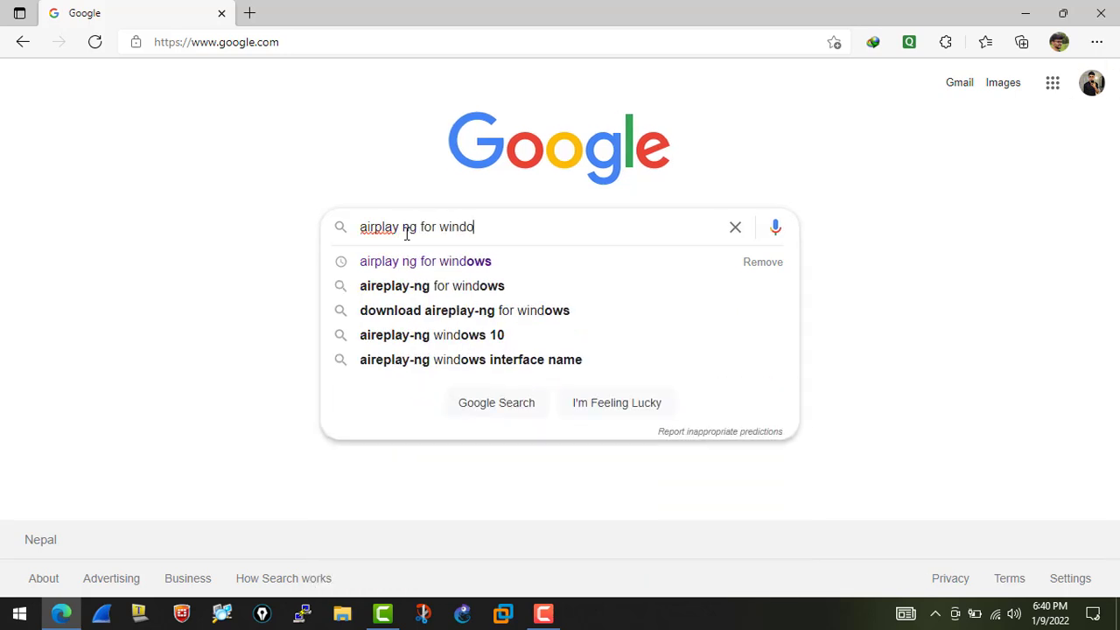
pyautogui.click(426, 261)
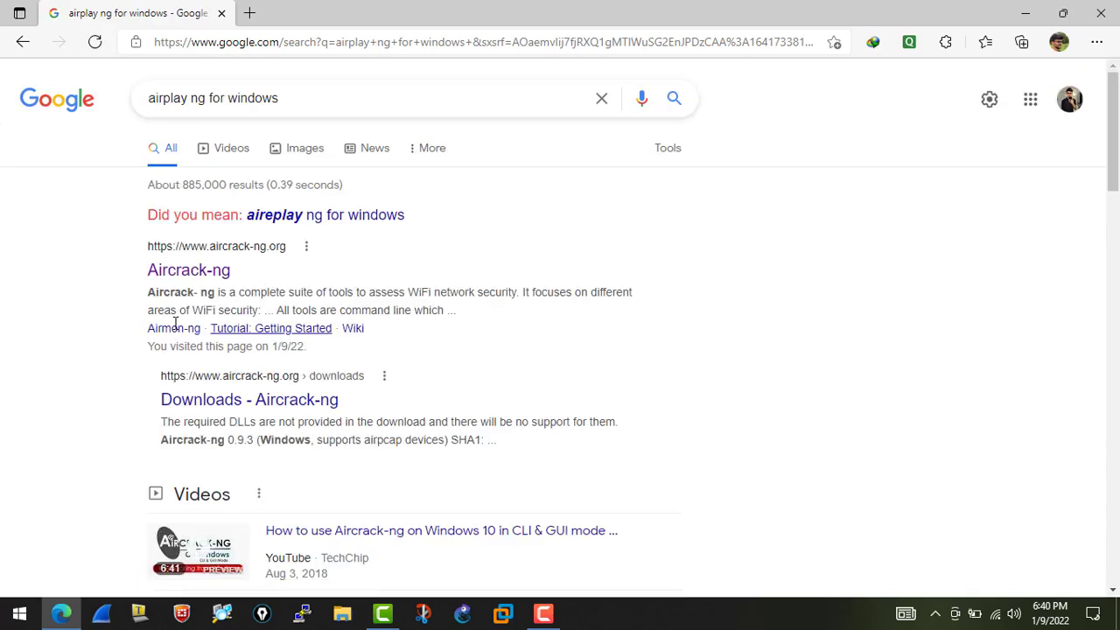
pyautogui.moveTo(190, 270)
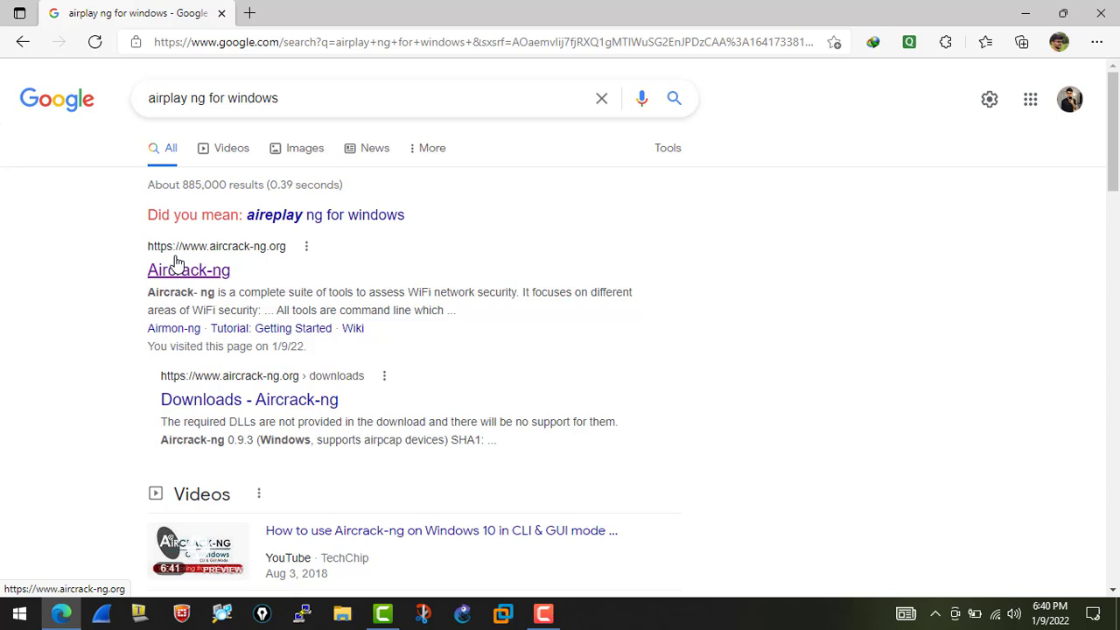
pyautogui.moveTo(220, 269)
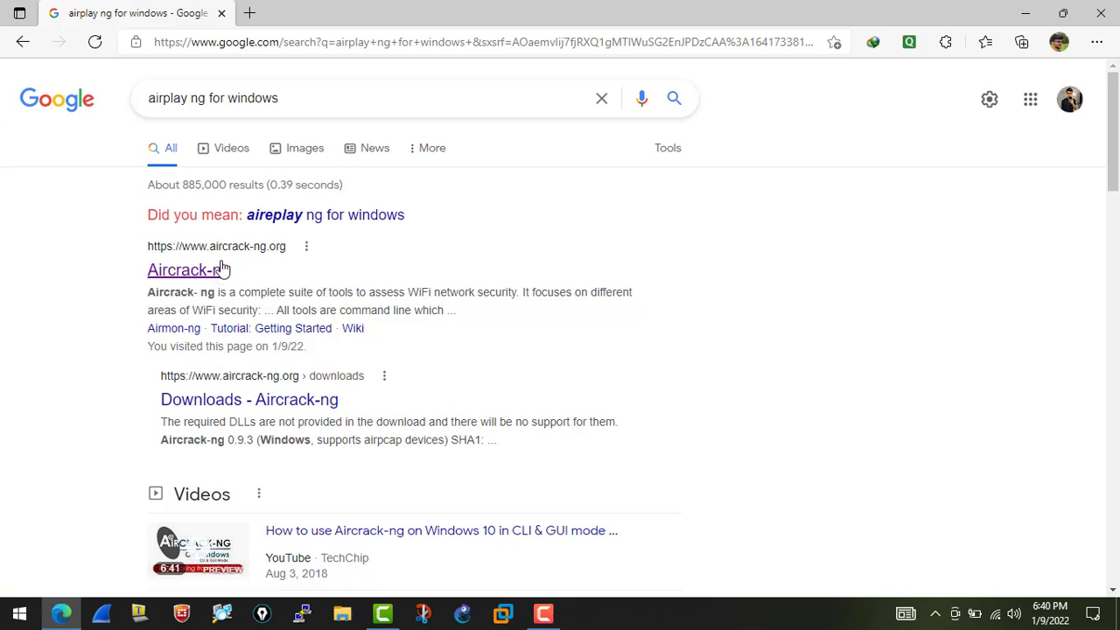
pyautogui.moveTo(329, 265)
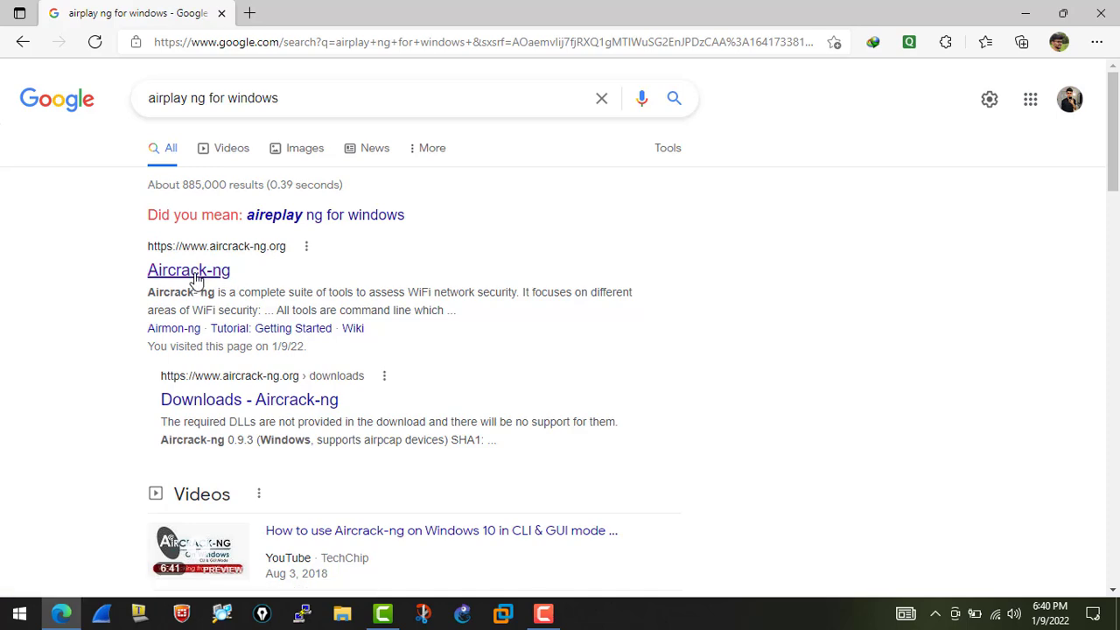
# Step: Go to the official Aircrack-ng homepage and its Aircrack-ng 1.6 Download section
pyautogui.click(189, 269)
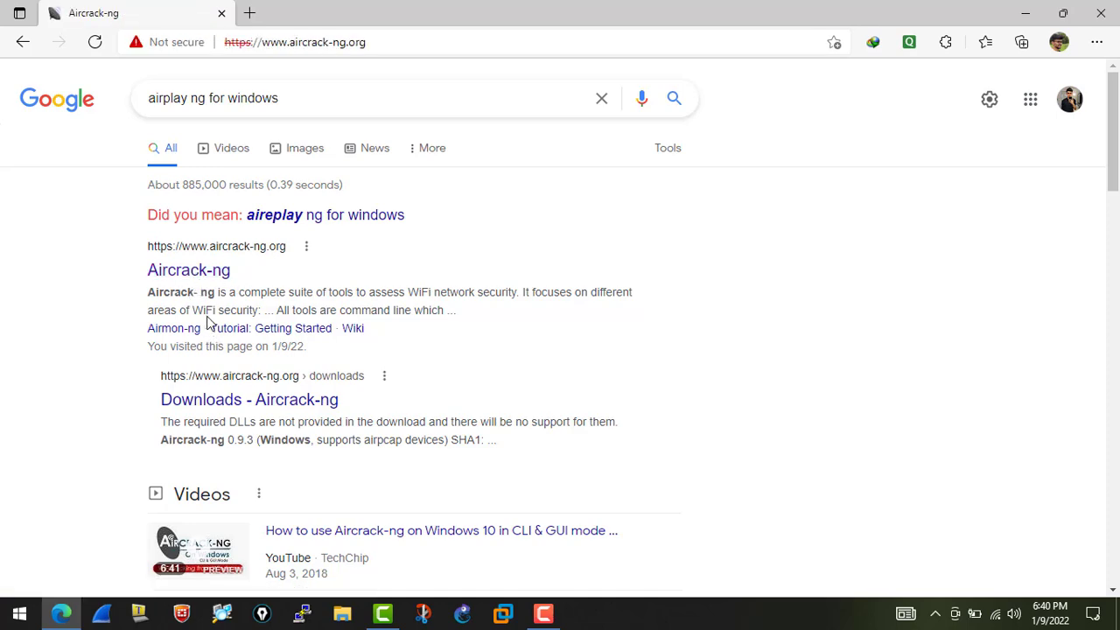
pyautogui.click(189, 269)
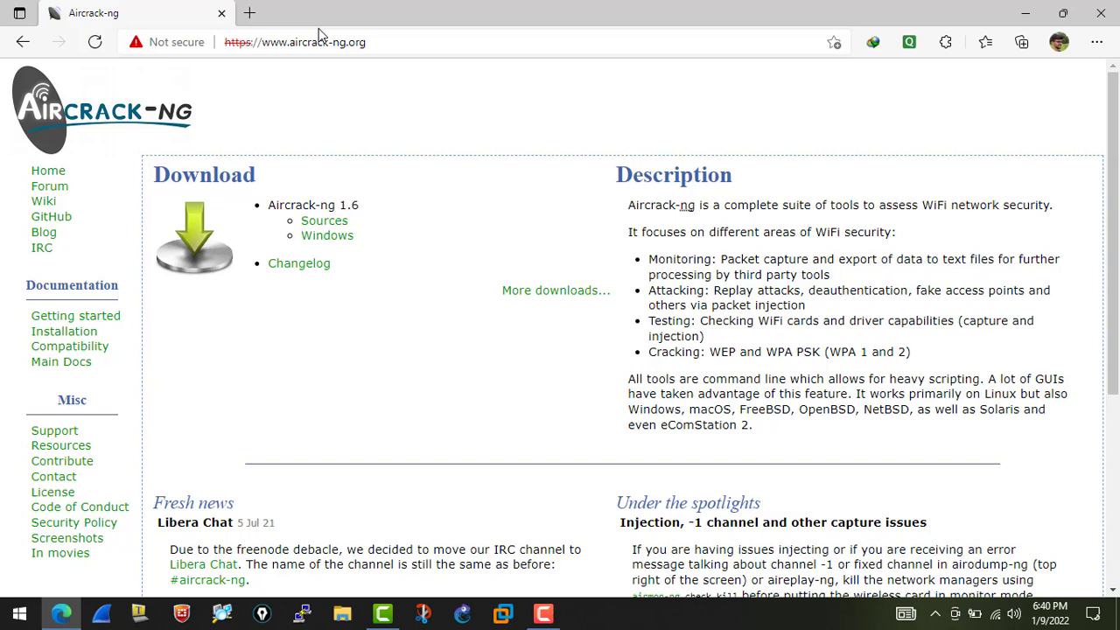
pyautogui.moveTo(238, 156)
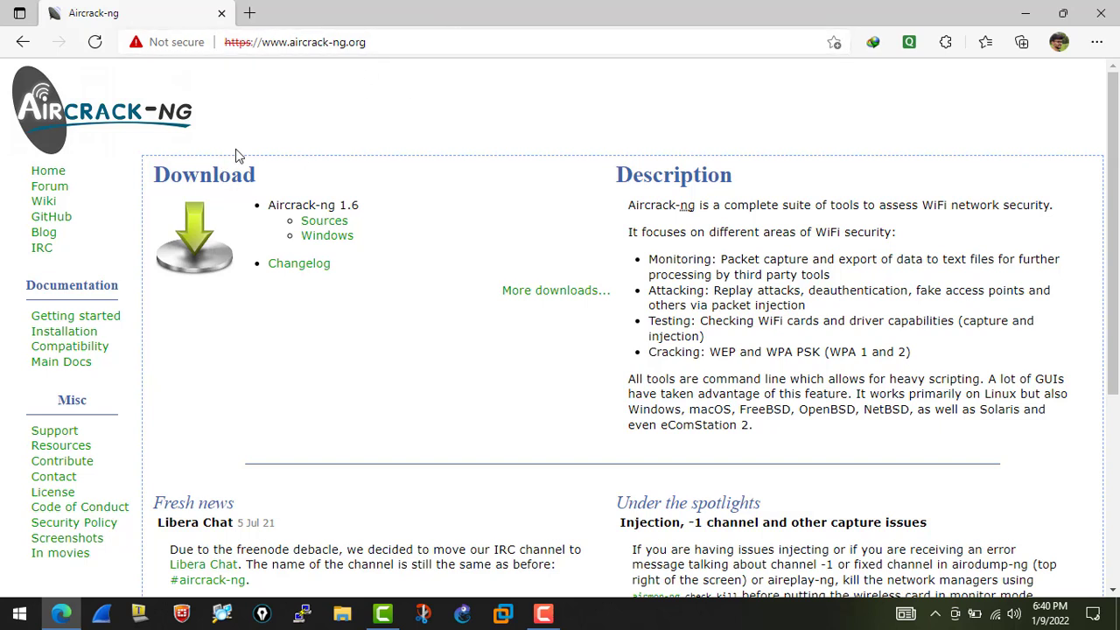
pyautogui.moveTo(380, 100)
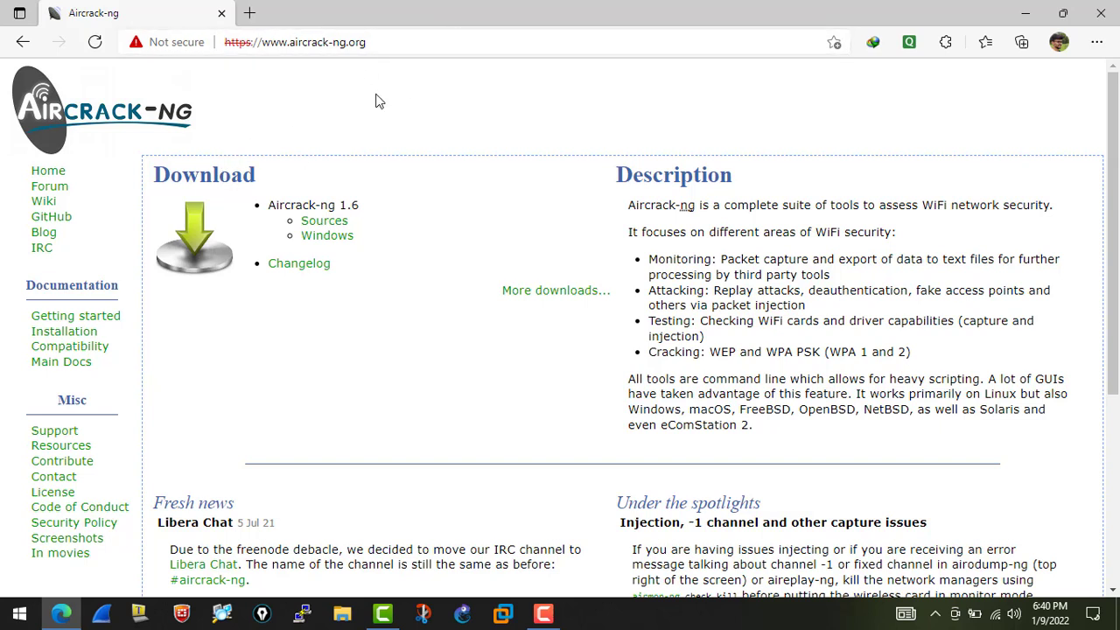
pyautogui.moveTo(420, 79)
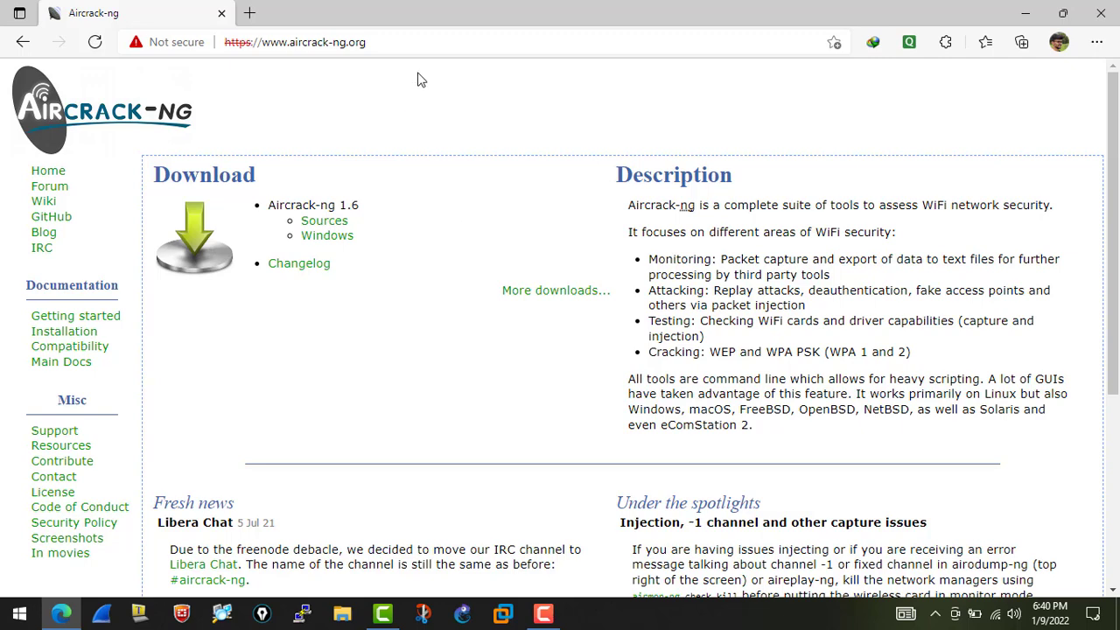
pyautogui.click(294, 42)
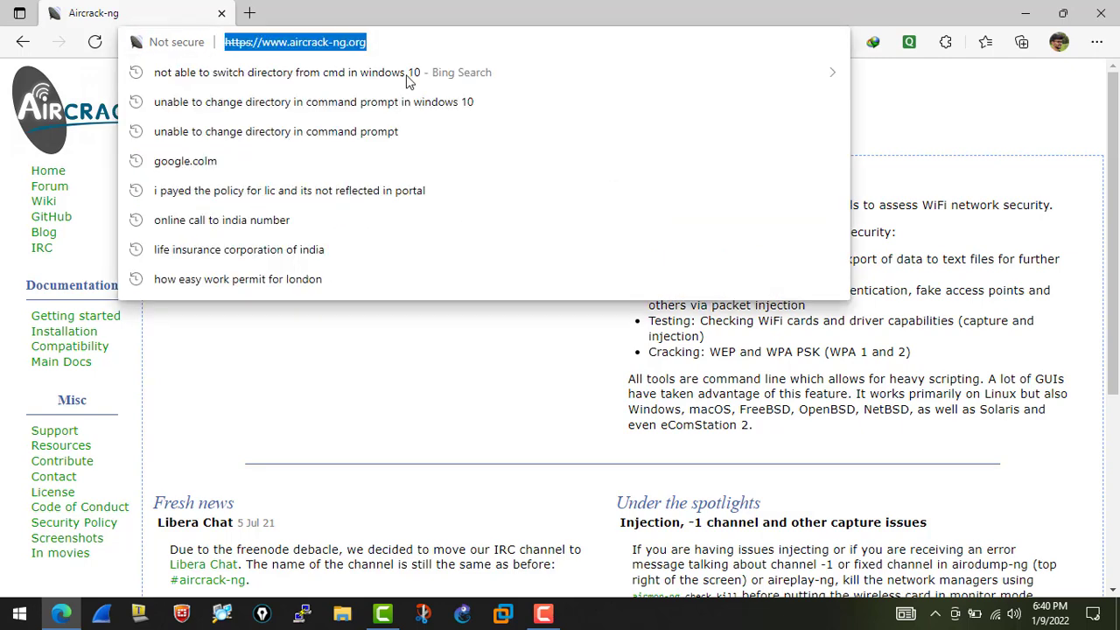
pyautogui.moveTo(364, 44)
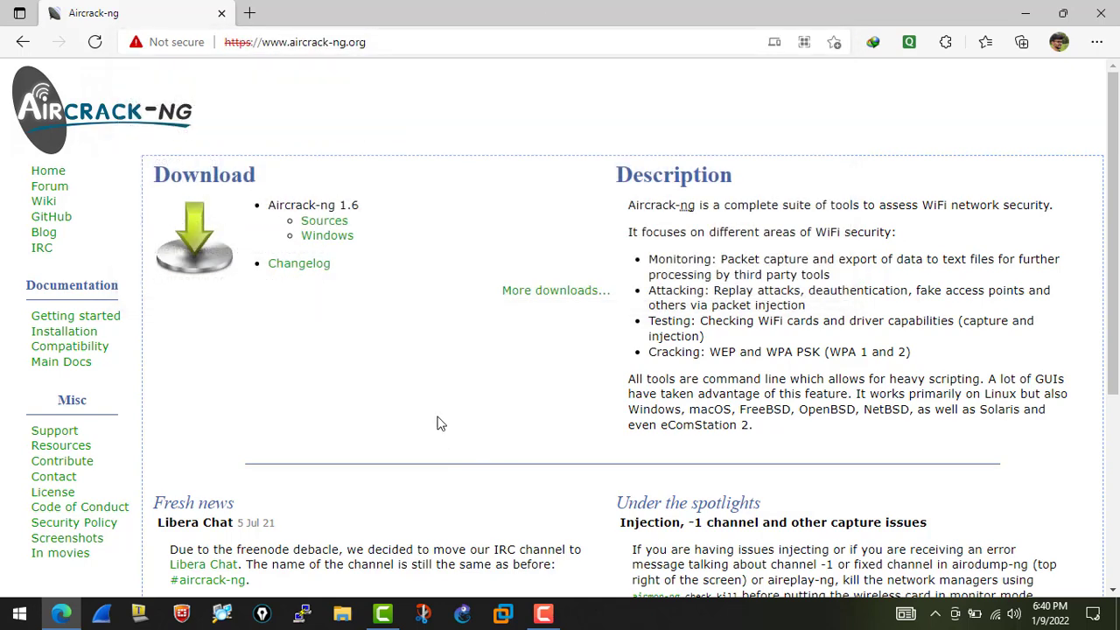
pyautogui.moveTo(325, 234)
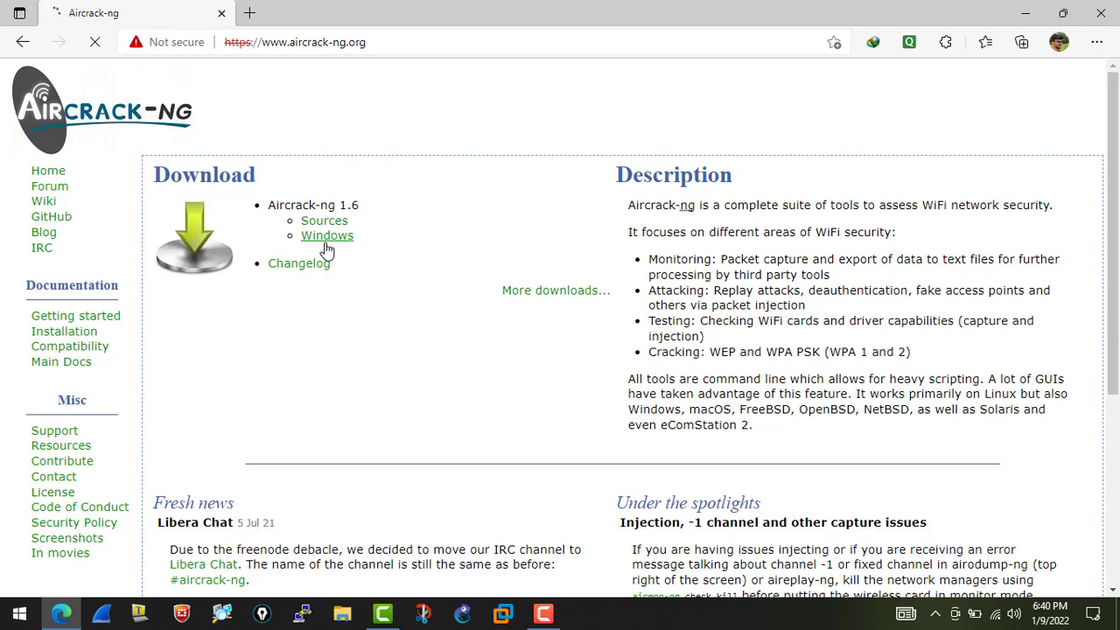
pyautogui.moveTo(326, 235)
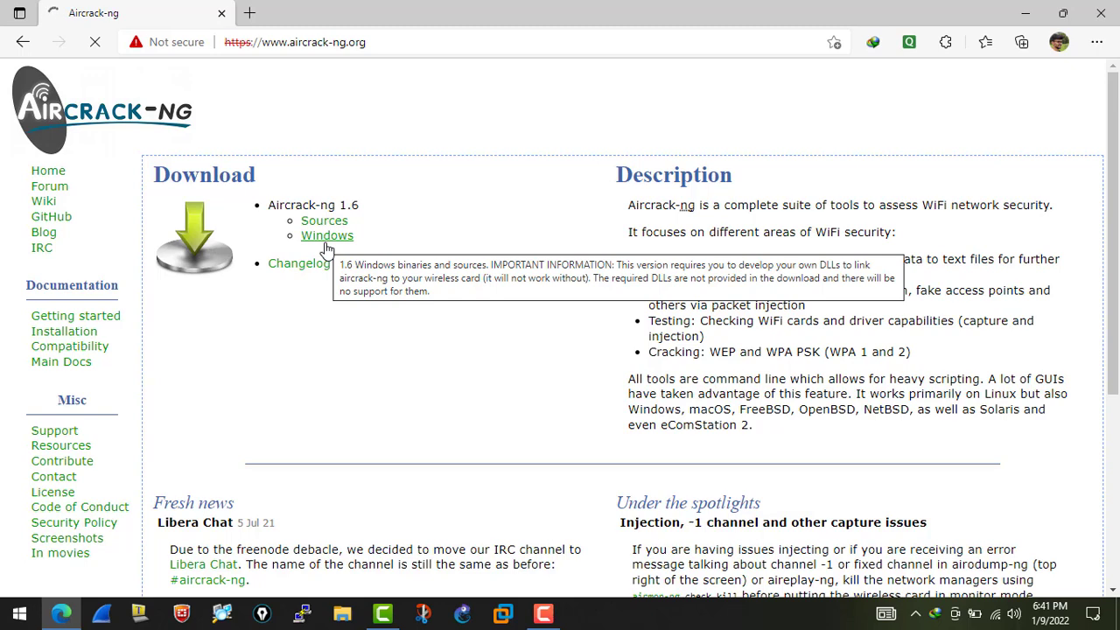
pyautogui.moveTo(473, 424)
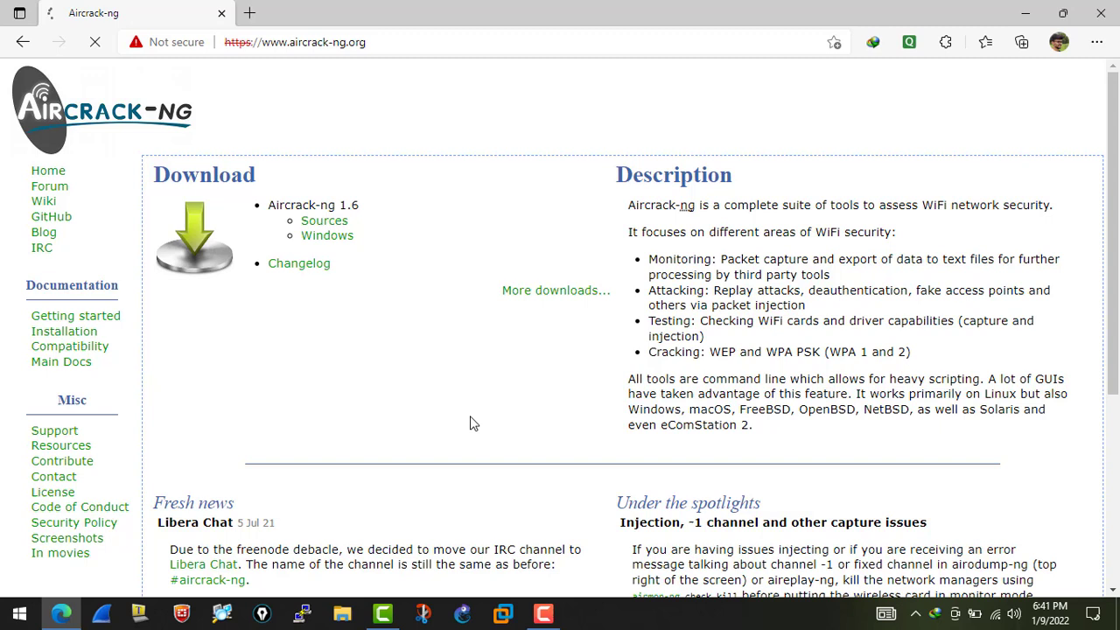
pyautogui.moveTo(385, 312)
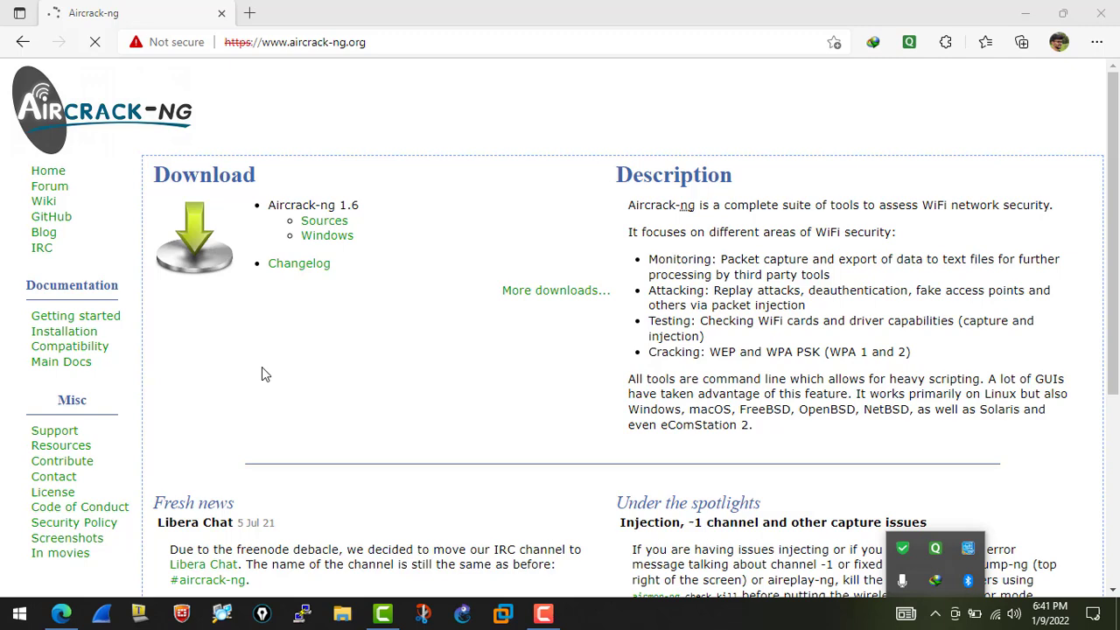
pyautogui.click(294, 42)
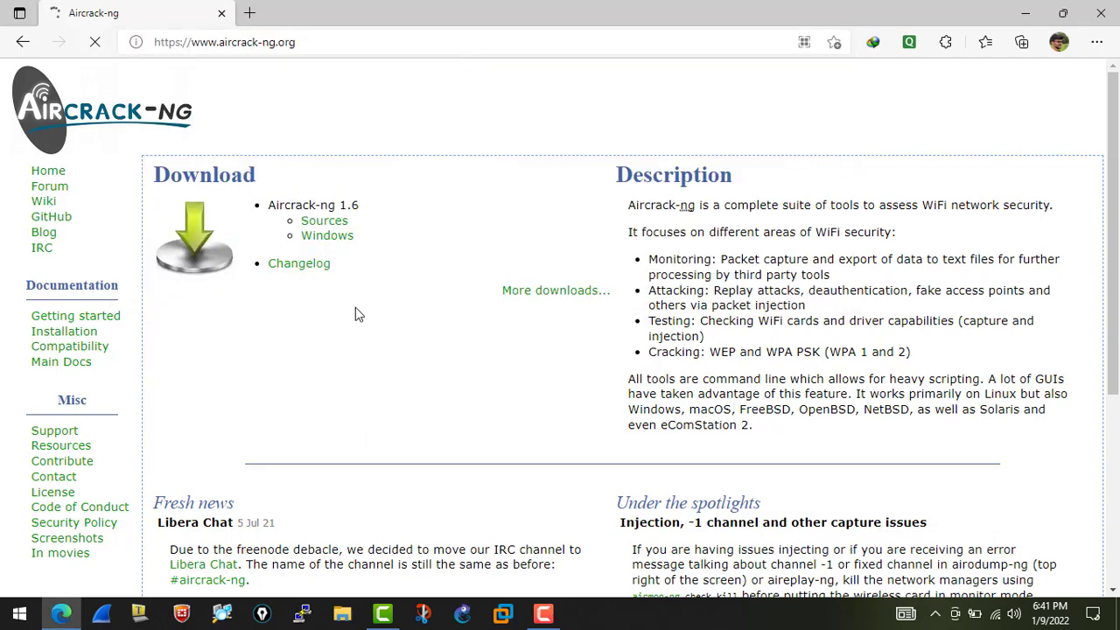
# Step: Download aircrack-ng-1.6-win.zip with IDM into Downloads\Compressed and dismiss the completion dialog
pyautogui.click(326, 235)
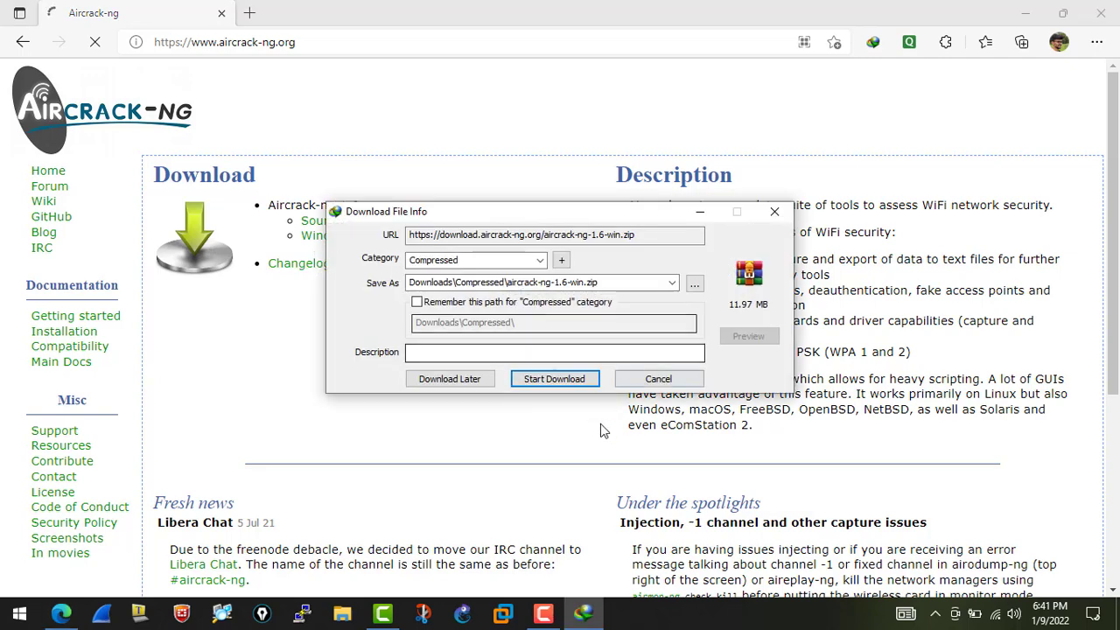
pyautogui.click(553, 378)
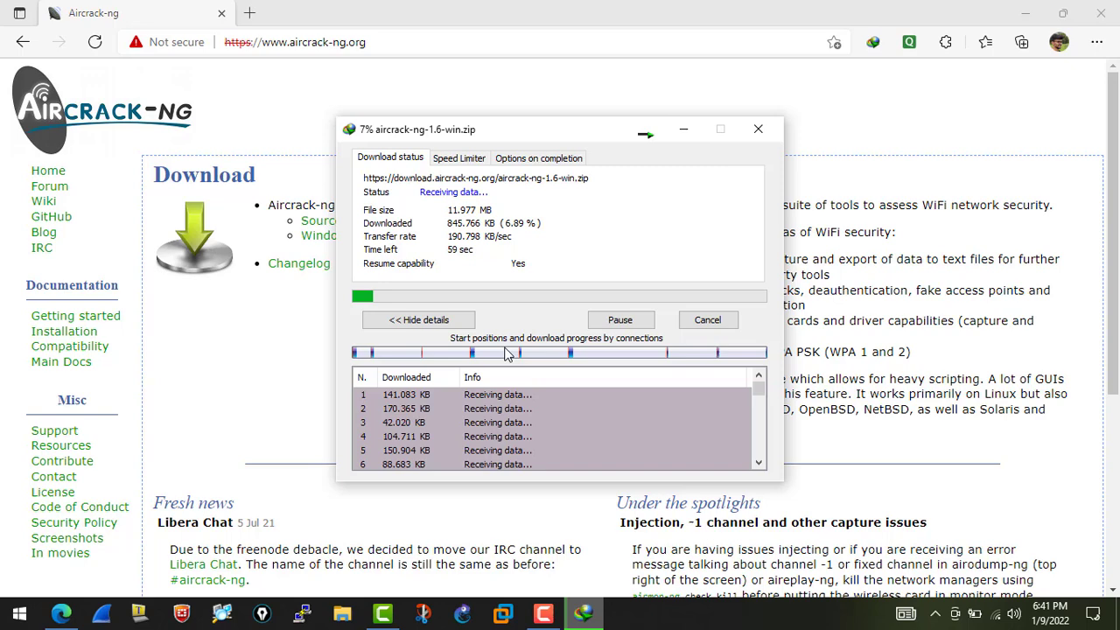
pyautogui.moveTo(456, 266)
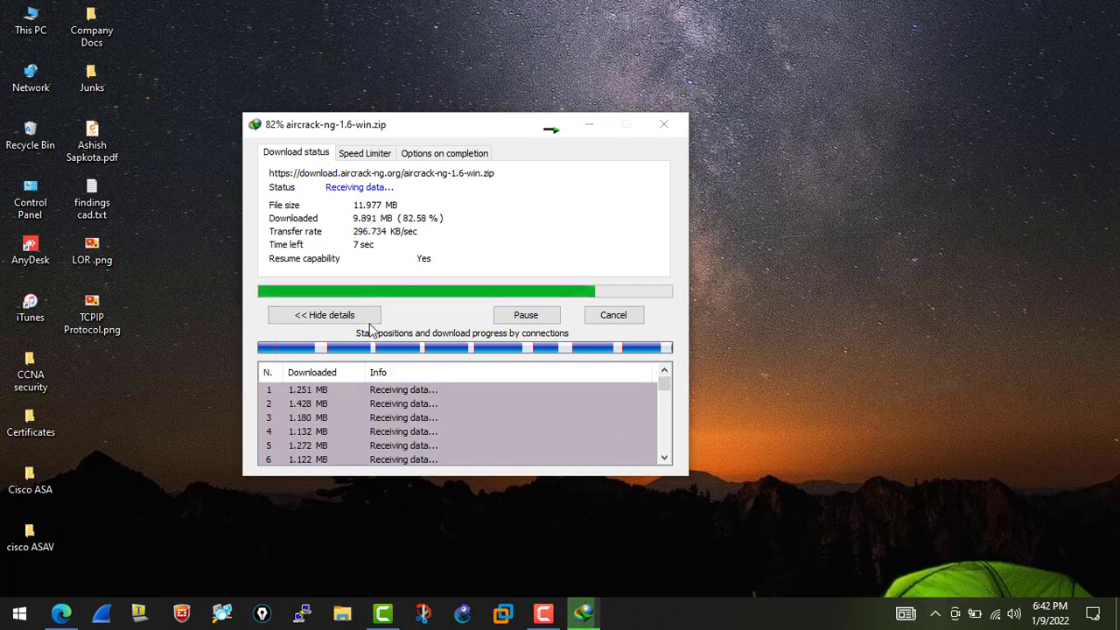
pyautogui.click(62, 613)
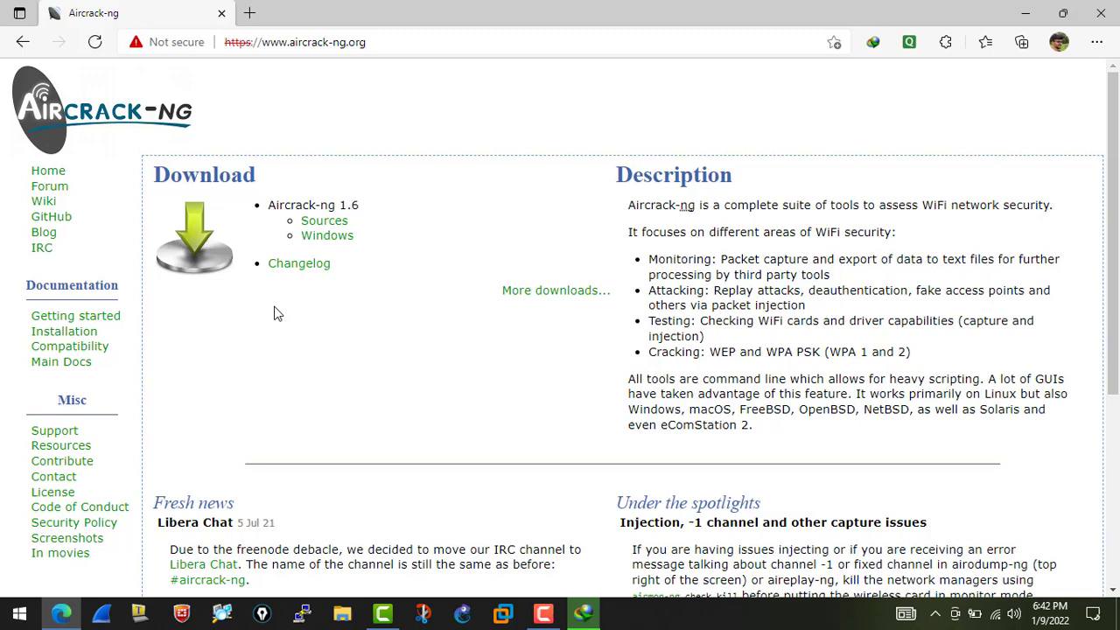
pyautogui.moveTo(567, 276)
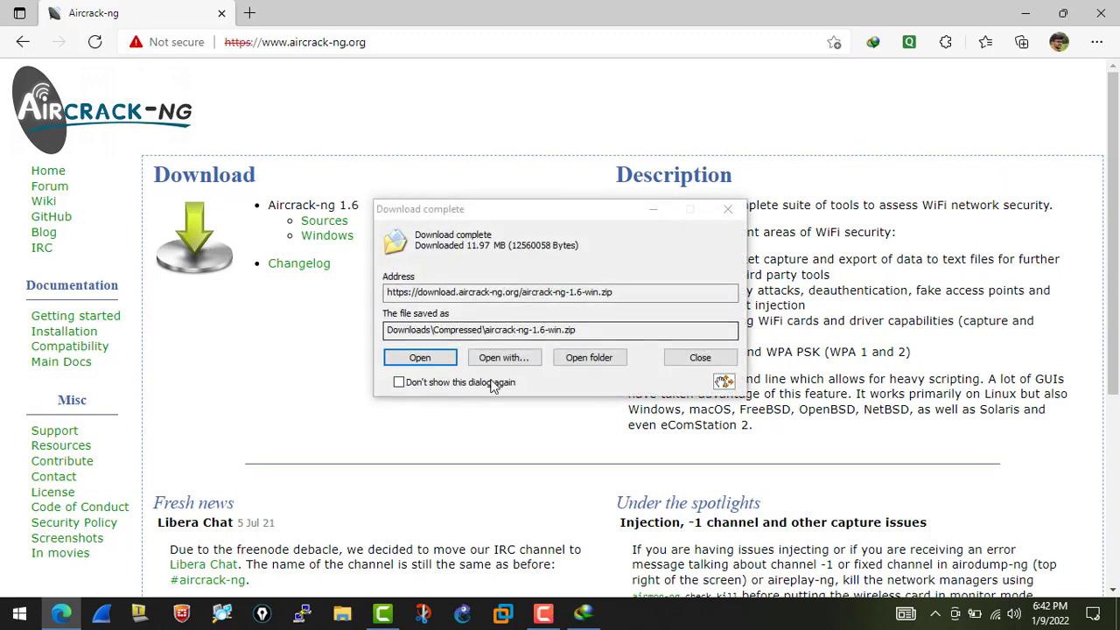
pyautogui.moveTo(567, 377)
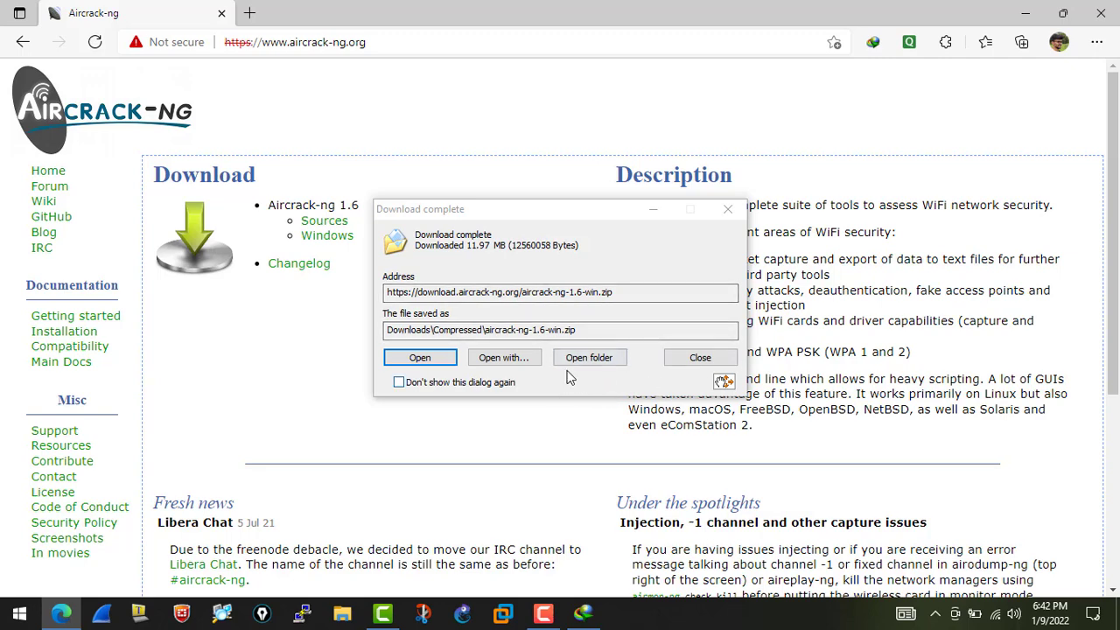
pyautogui.click(701, 357)
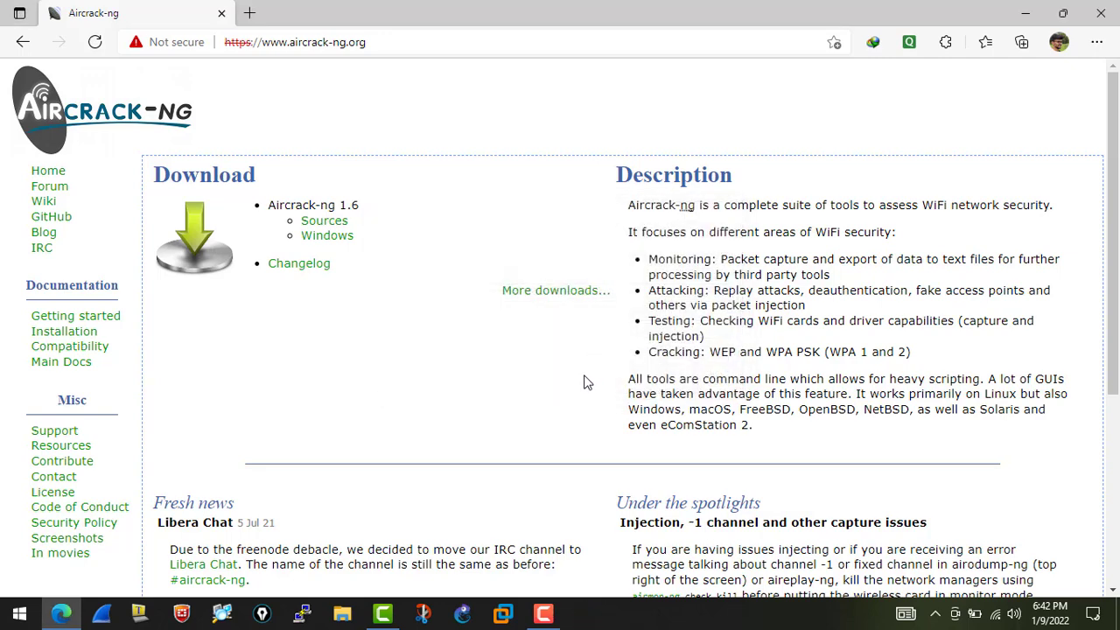
pyautogui.moveTo(404, 276)
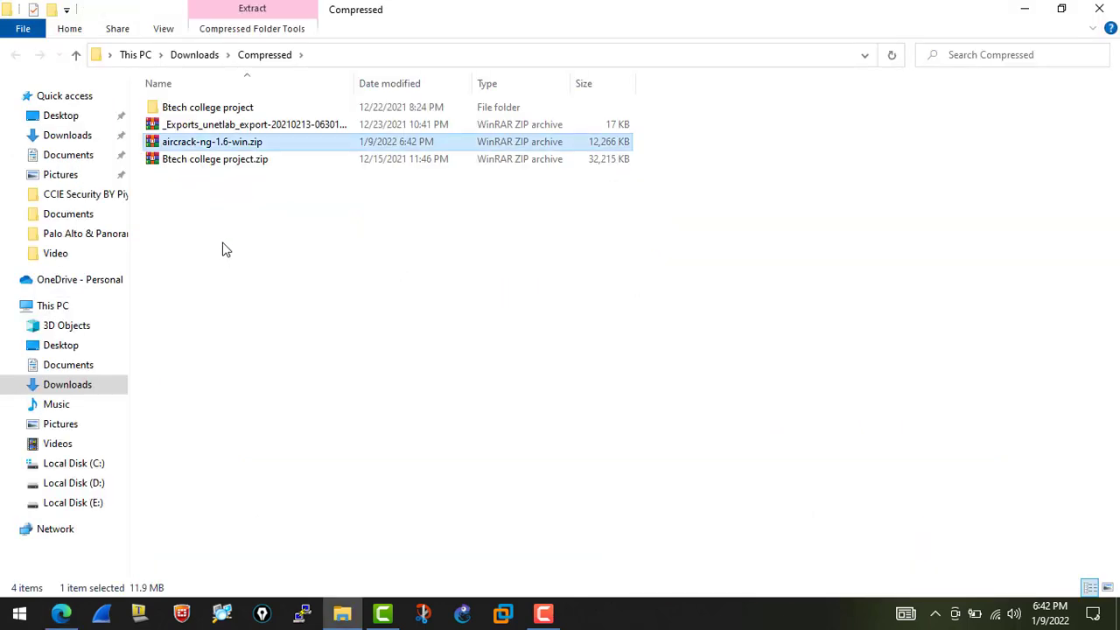
pyautogui.moveTo(196, 142)
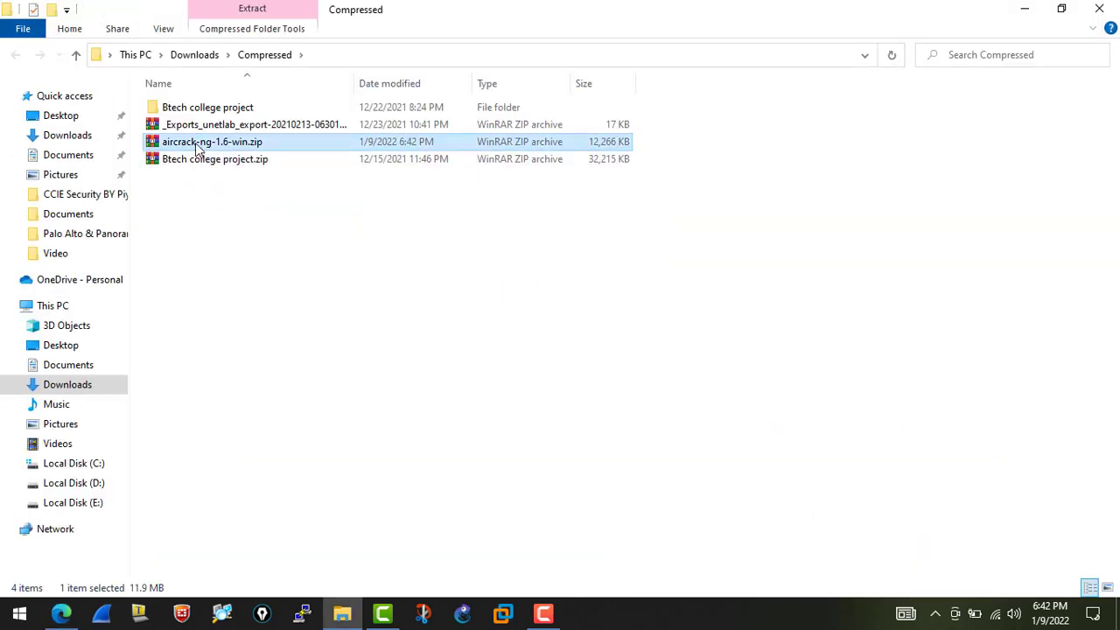
# Step: Bring up the extraction options for aircrack-ng-1.6-win.zip in the Compressed folder
pyautogui.rightClick(214, 142)
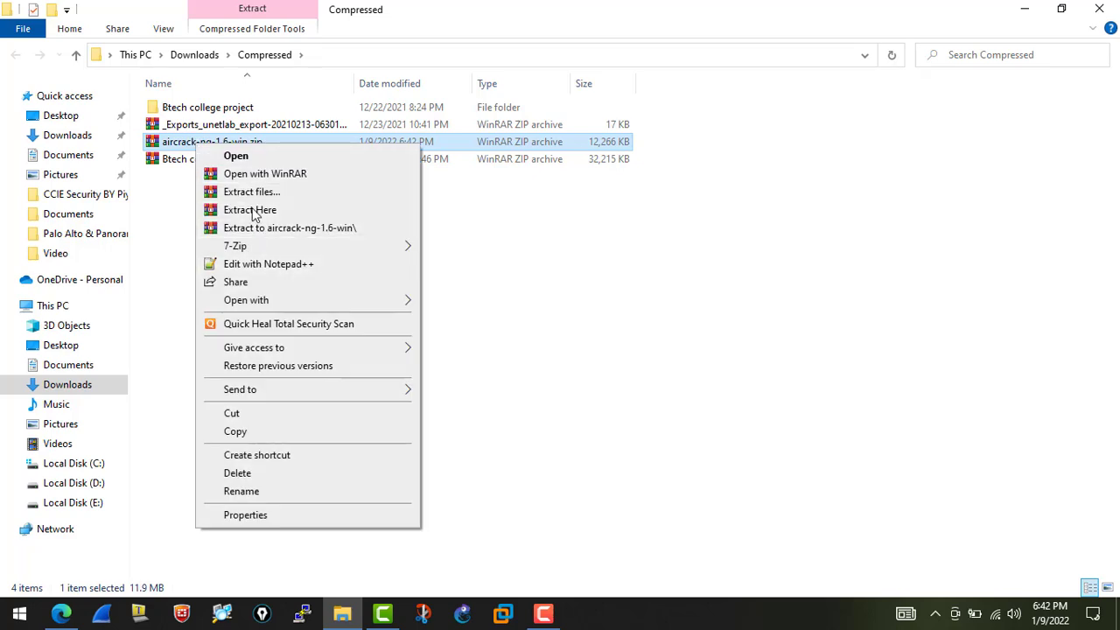
pyautogui.moveTo(273, 228)
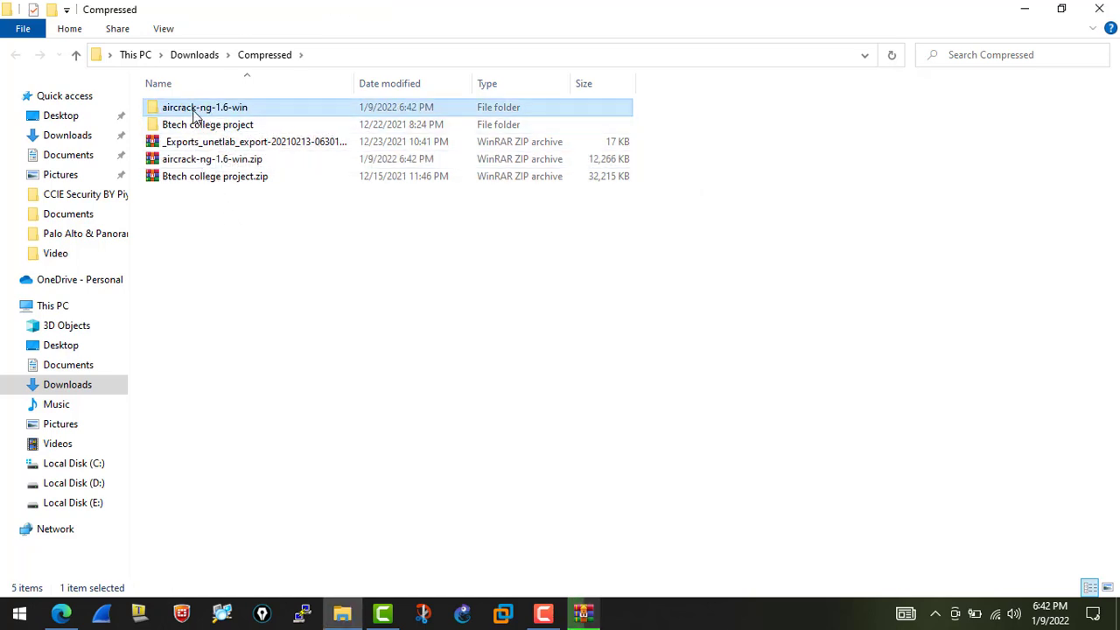
# Step: Browse into the extracted aircrack-ng-1.6-win folder's bin subfolder listing the executables
pyautogui.doubleClick(205, 107)
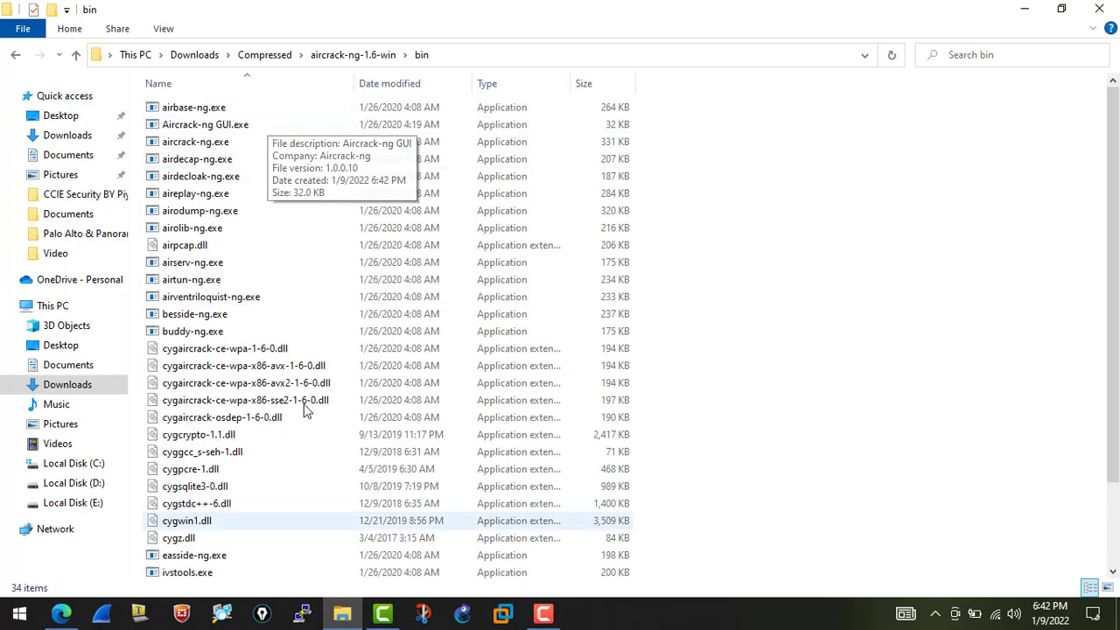
pyautogui.scroll(-3)
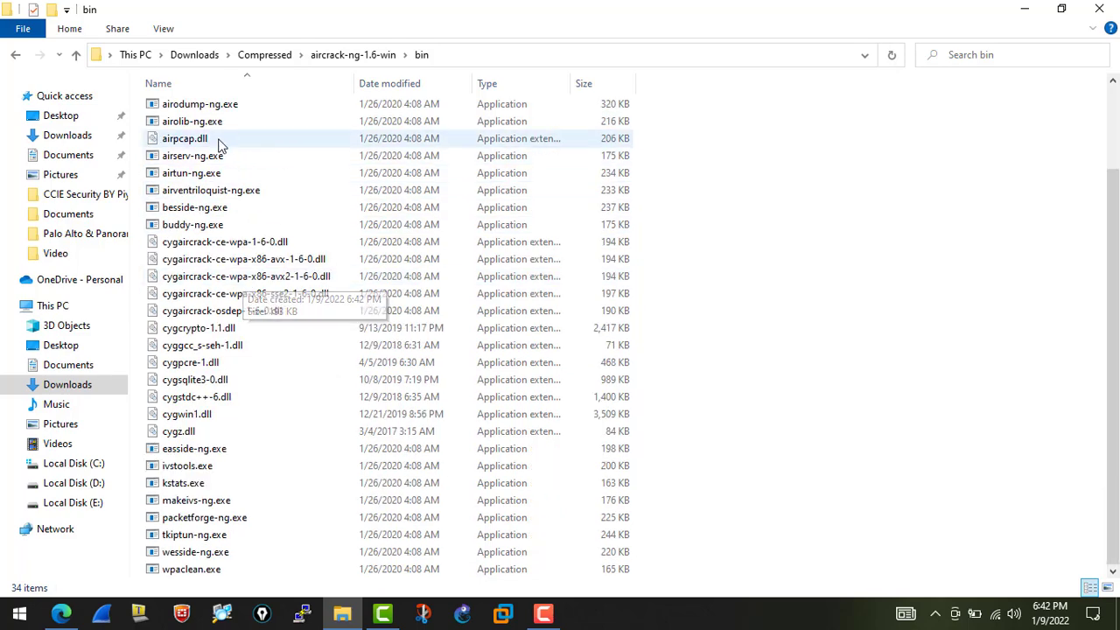
pyautogui.moveTo(249, 173)
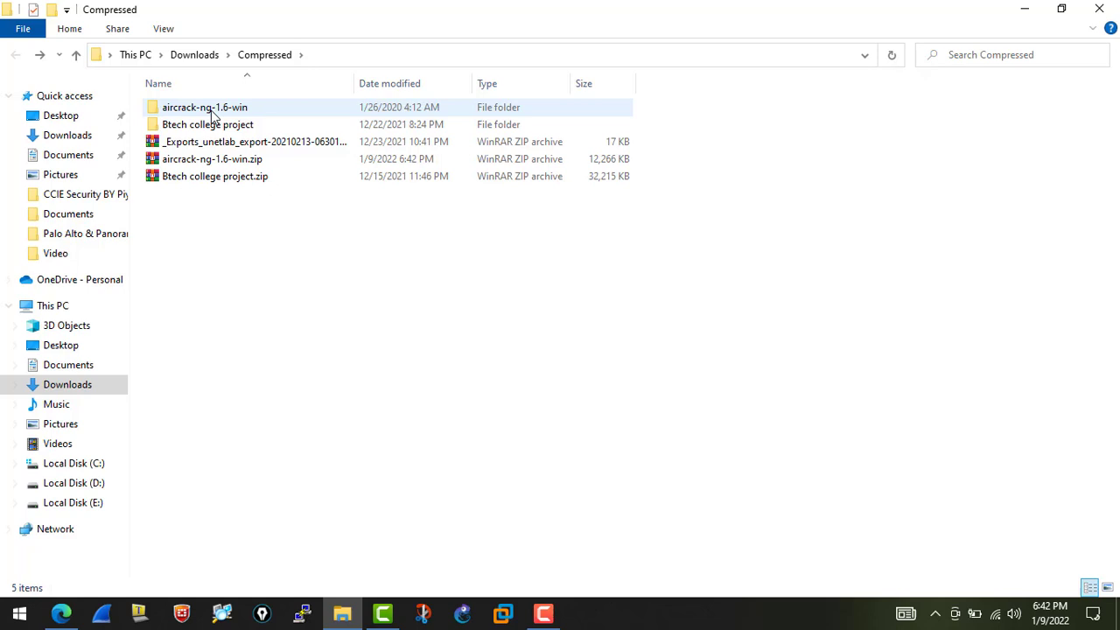
# Step: Cut the aircrack-ng-1.6-win folder and navigate to C:\Program Files as its destination
pyautogui.click(205, 107)
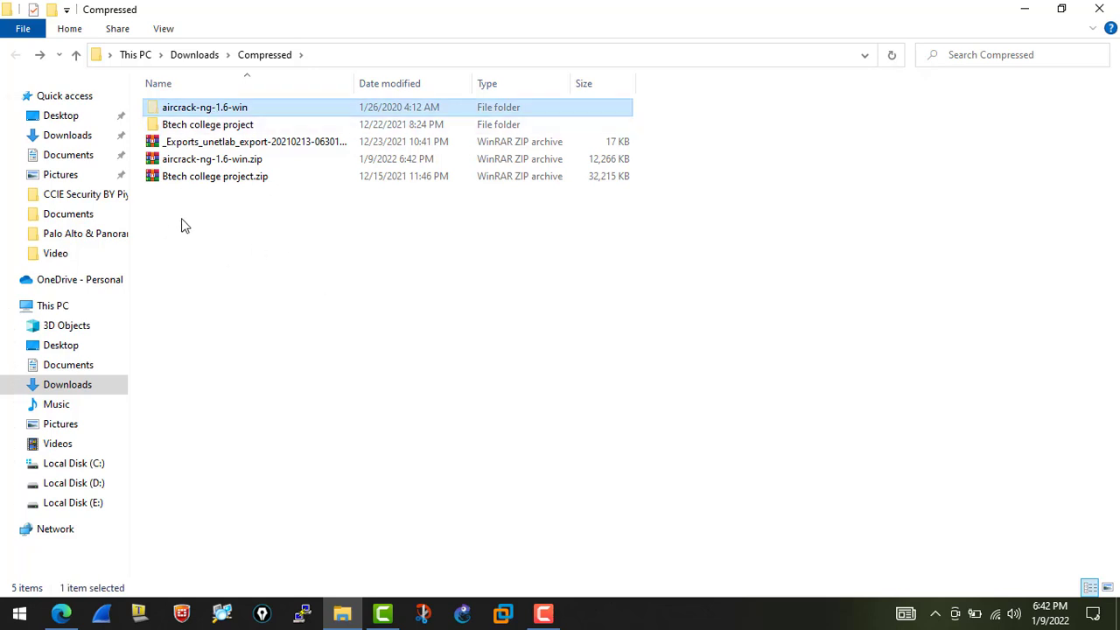
pyautogui.moveTo(208, 119)
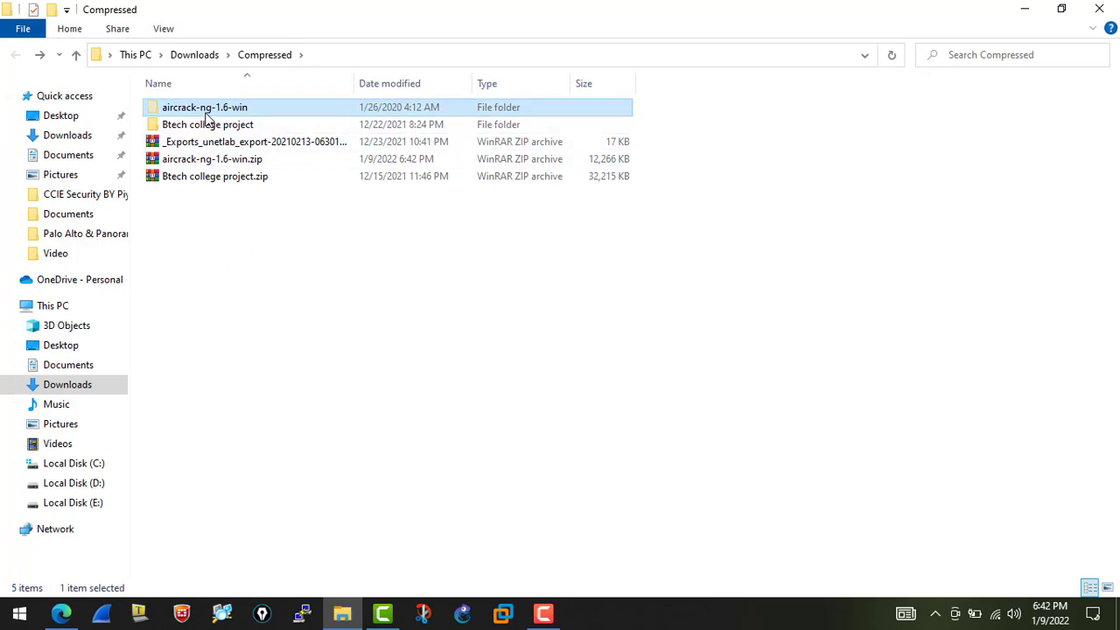
pyautogui.rightClick(205, 107)
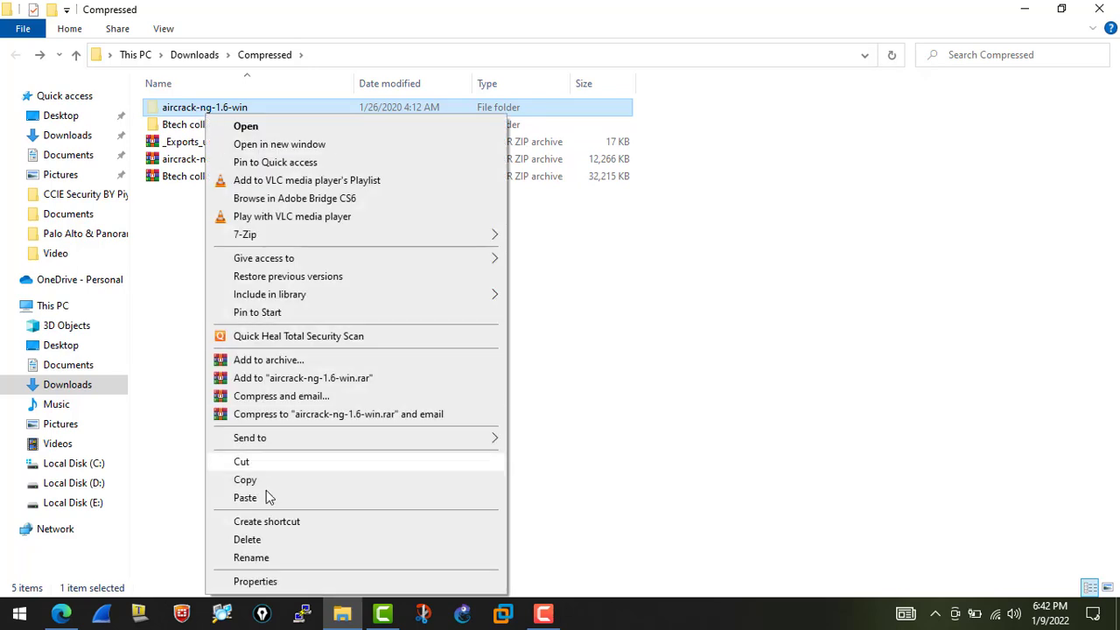
pyautogui.moveTo(249, 469)
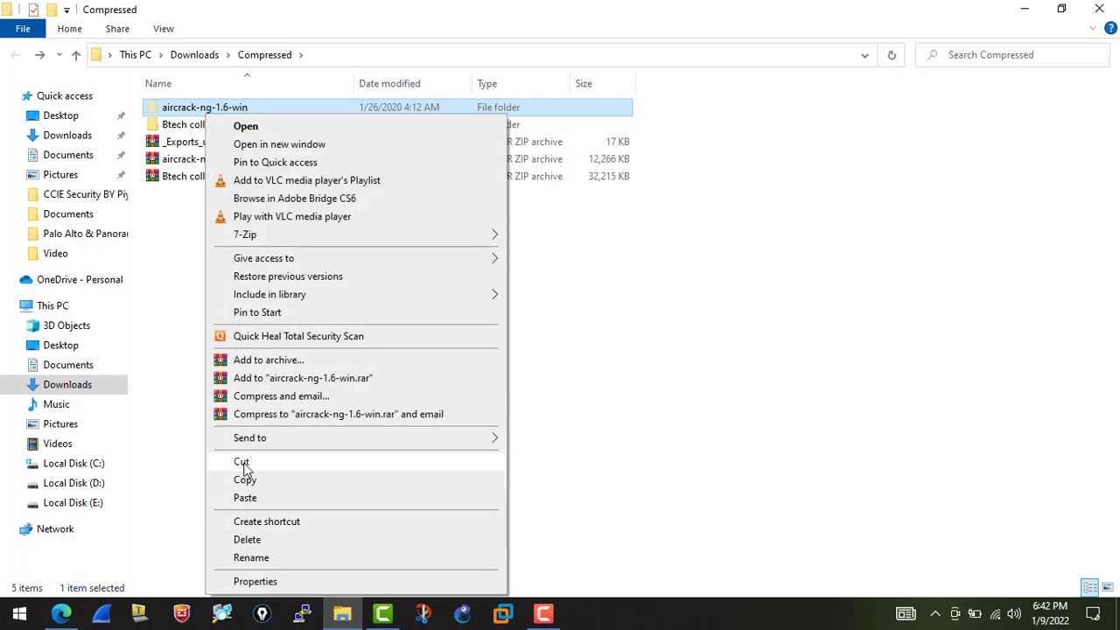
pyautogui.click(74, 462)
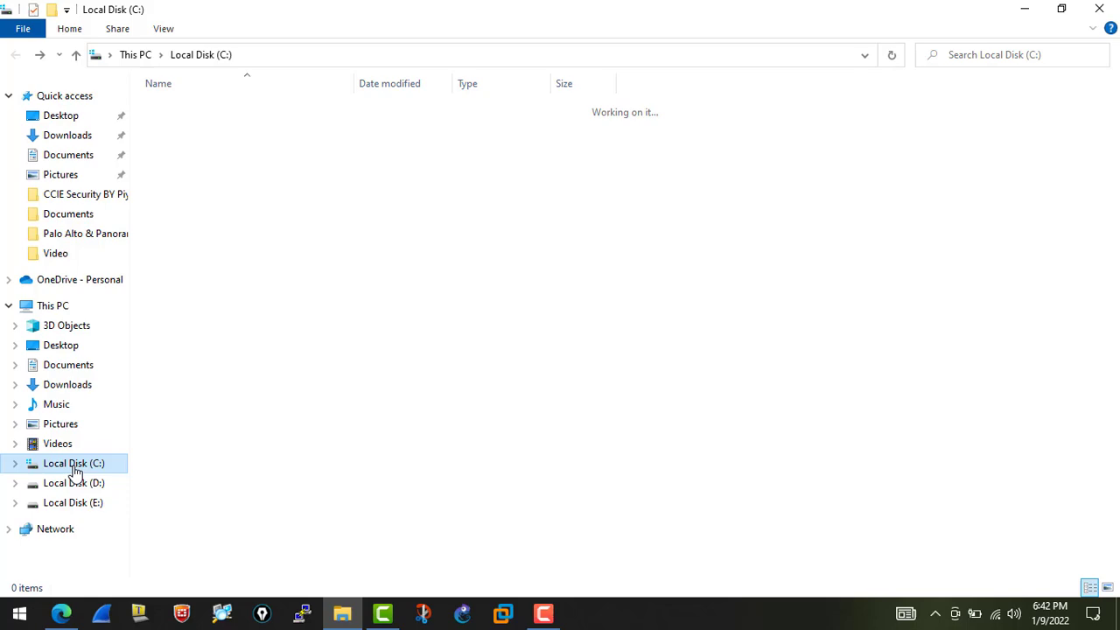
pyautogui.click(73, 462)
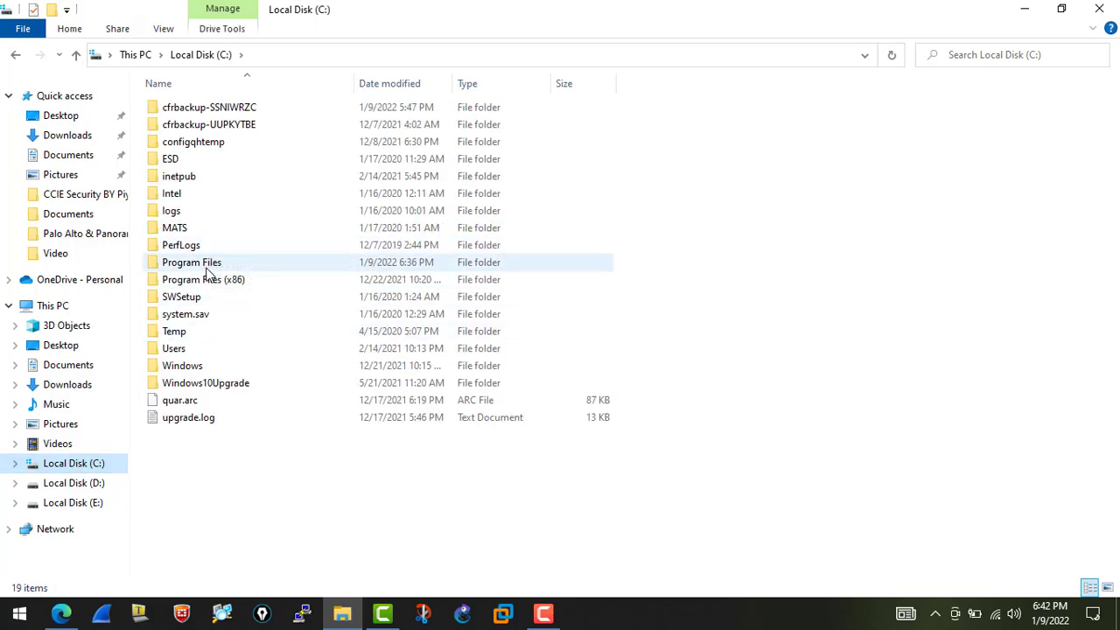
pyautogui.doubleClick(191, 262)
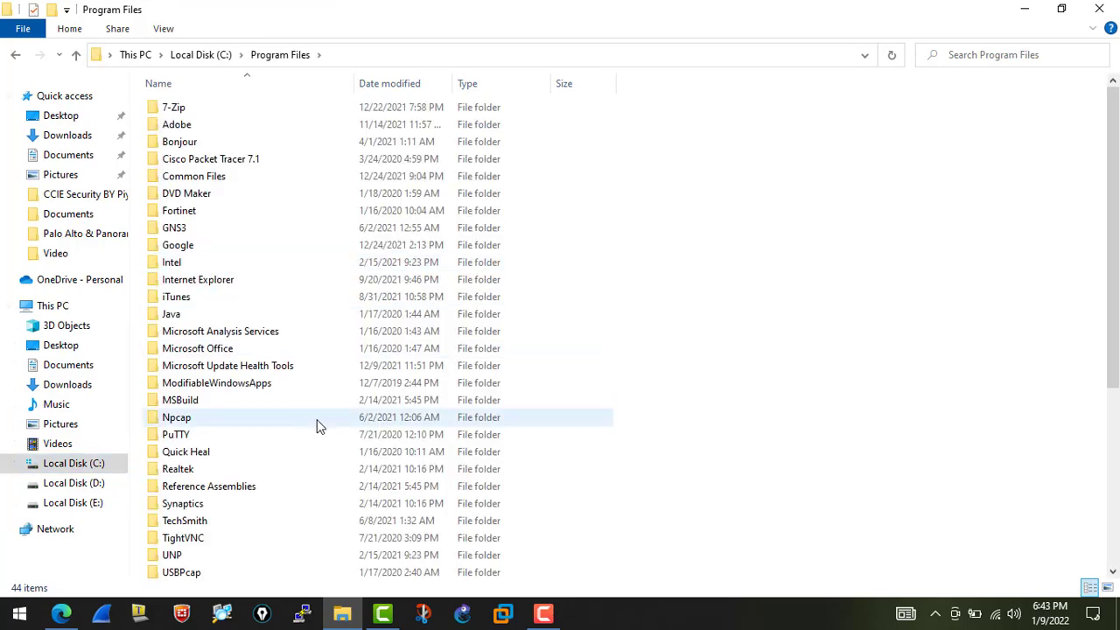
pyautogui.scroll(-3)
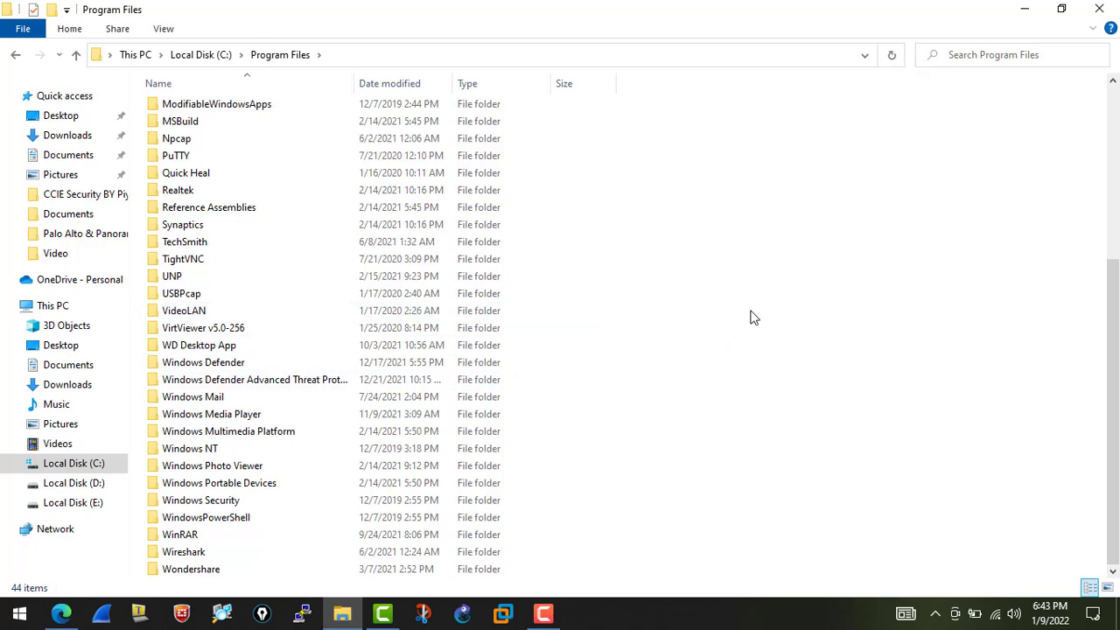
pyautogui.moveTo(791, 427)
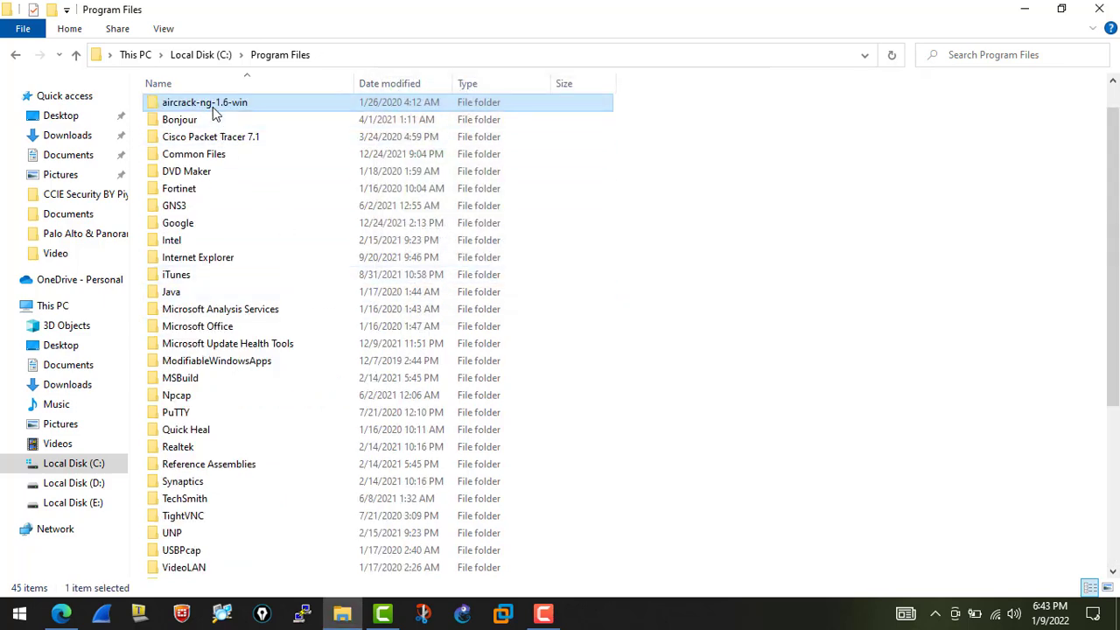
# Step: Go into C:\Program Files\aircrack-ng-1.6-win\bin with its full path selected
pyautogui.doubleClick(207, 101)
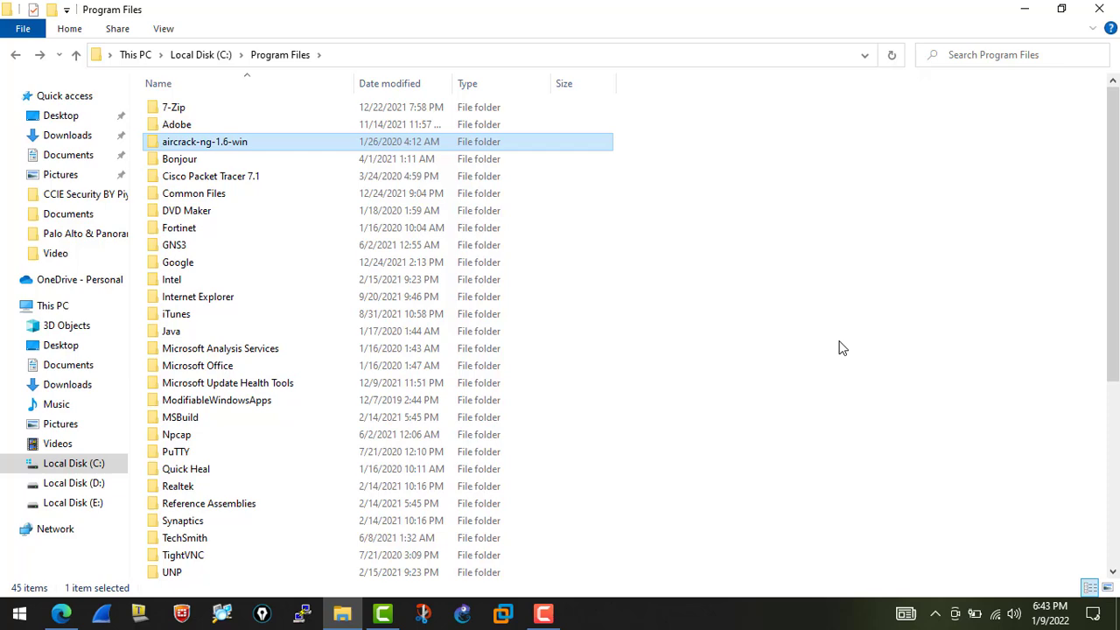
pyautogui.moveTo(218, 149)
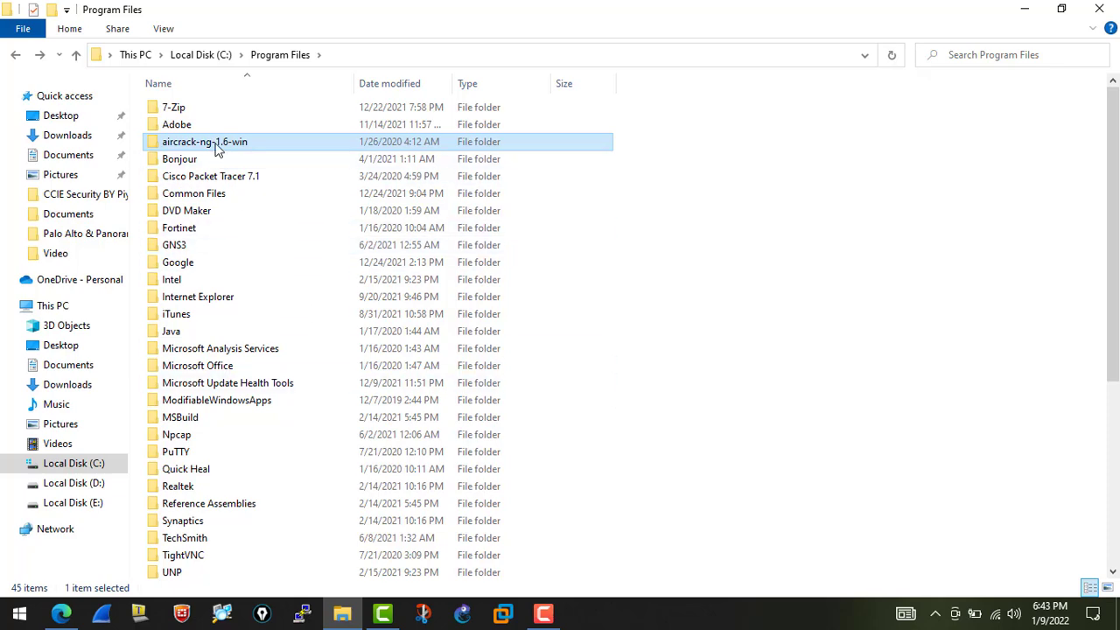
pyautogui.doubleClick(205, 140)
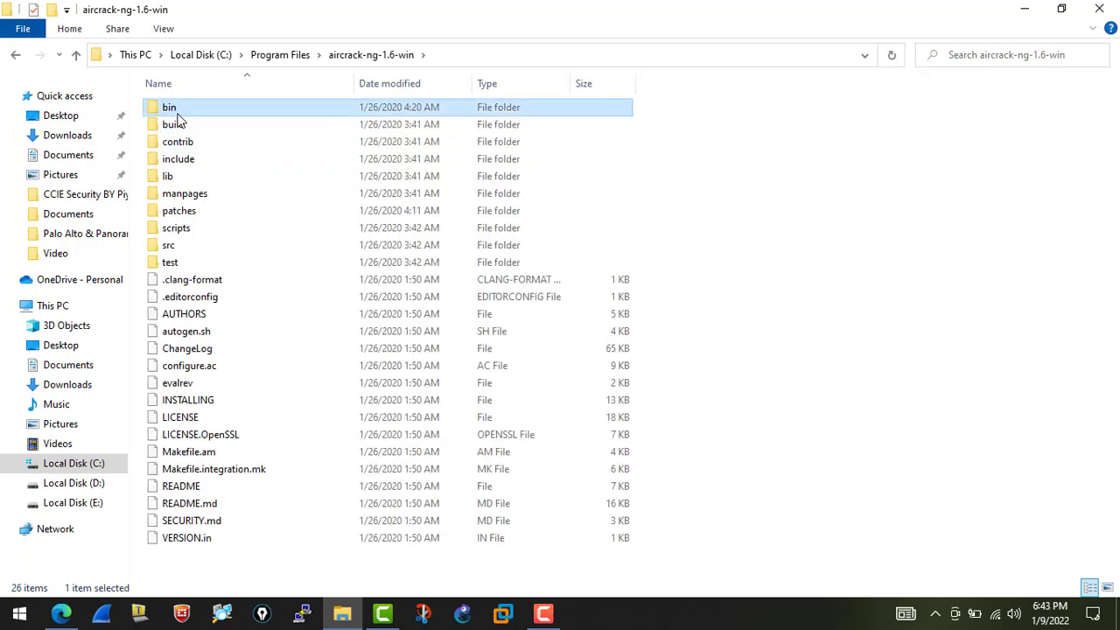
pyautogui.doubleClick(168, 107)
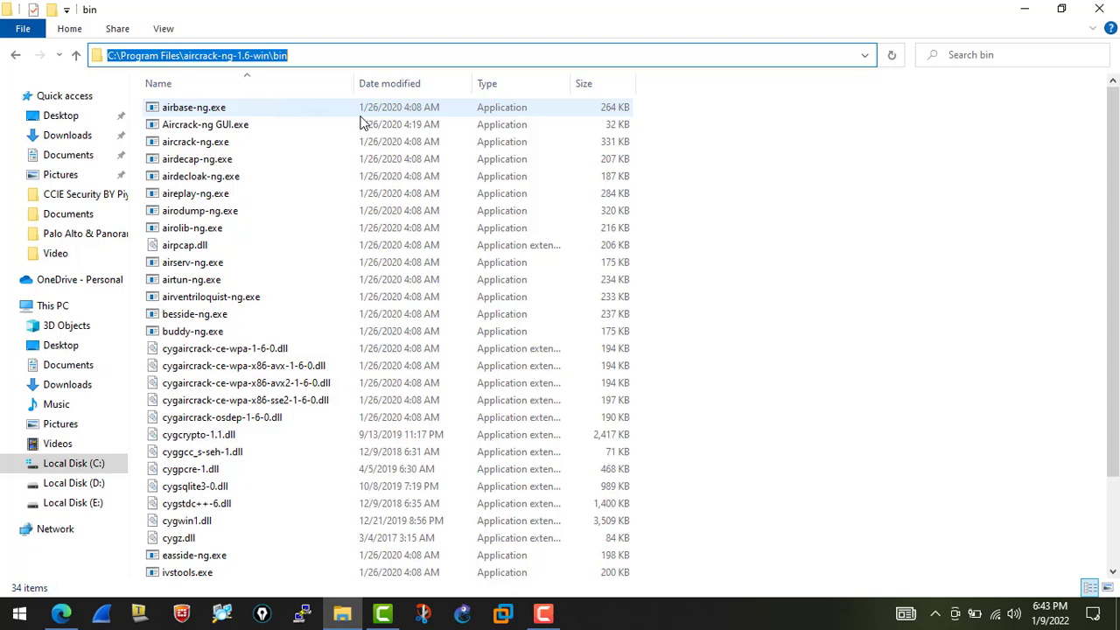
# Step: Launch Command Prompt as administrator from Start and approve the UAC prompt
pyautogui.click(18, 612)
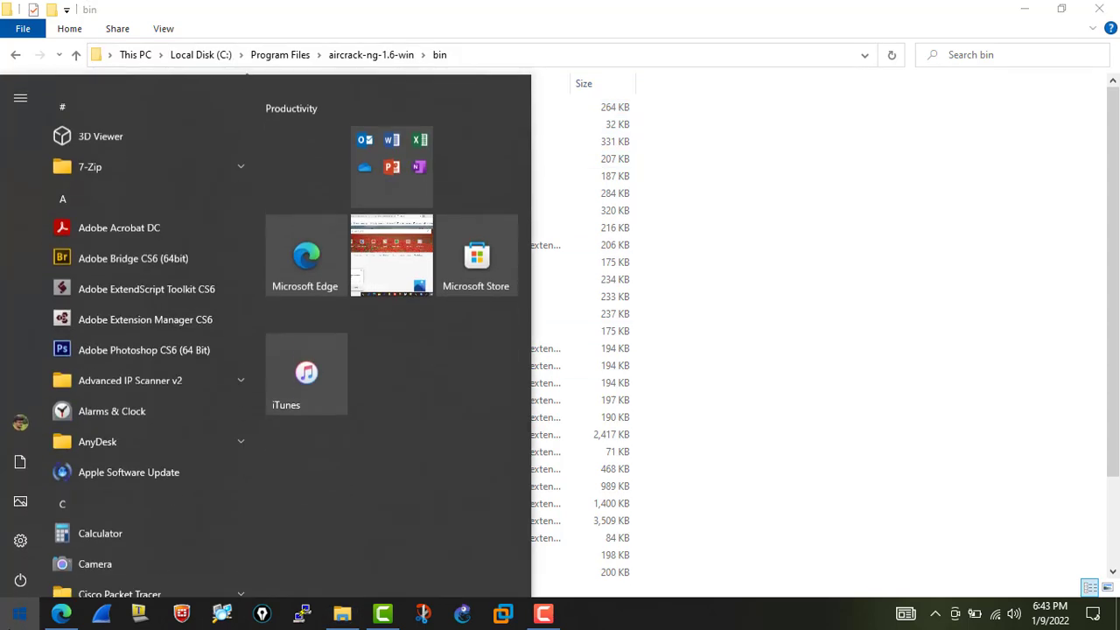
pyautogui.scroll(-3)
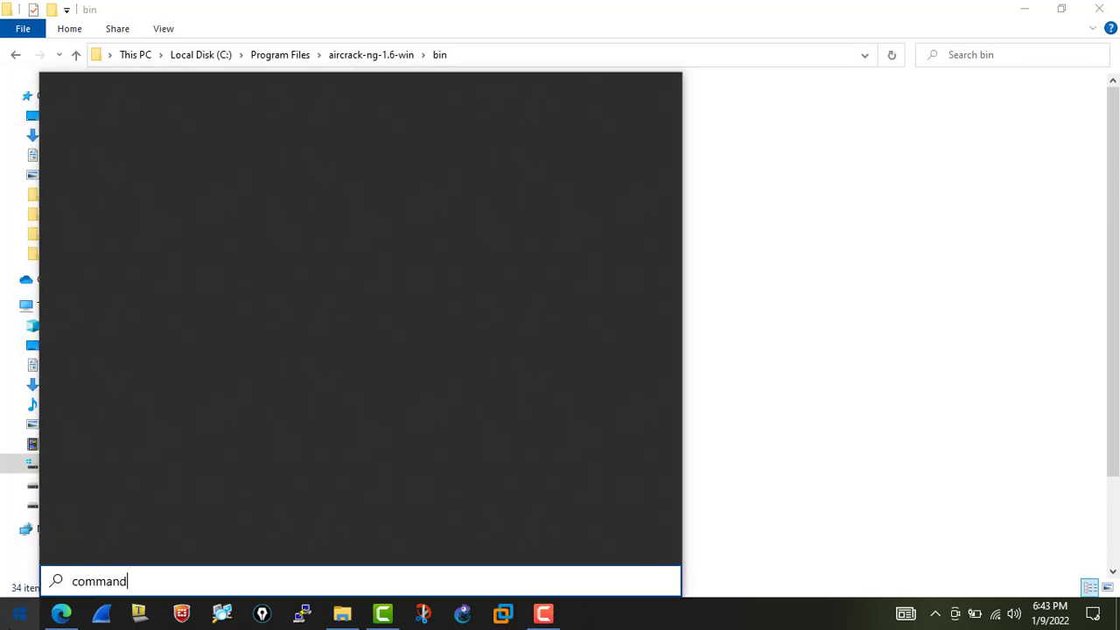
pyautogui.write('command')
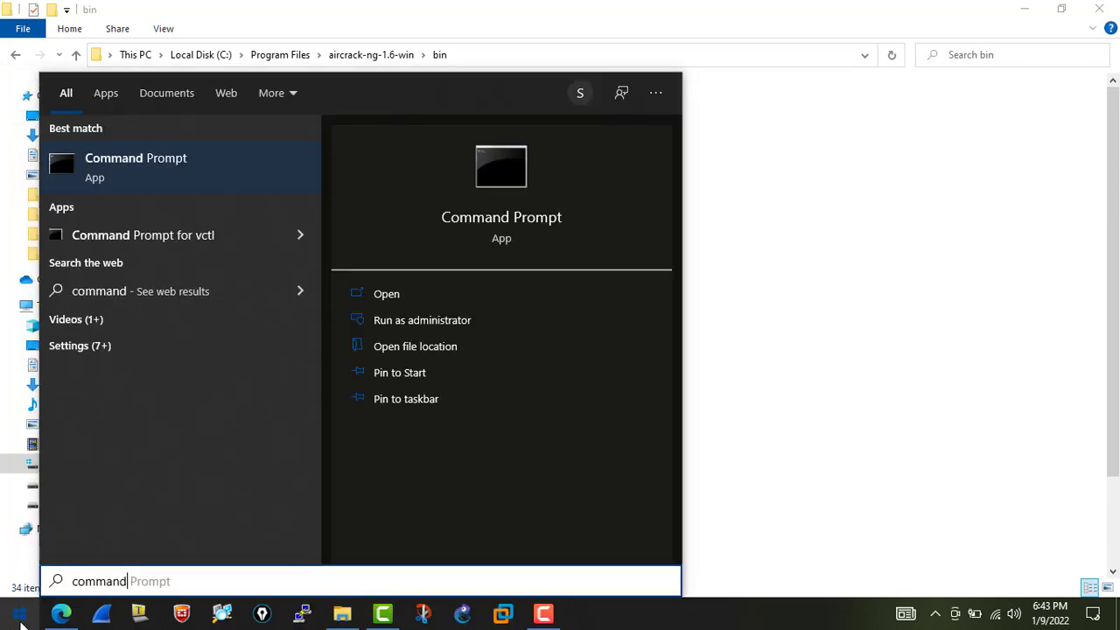
pyautogui.rightClick(137, 166)
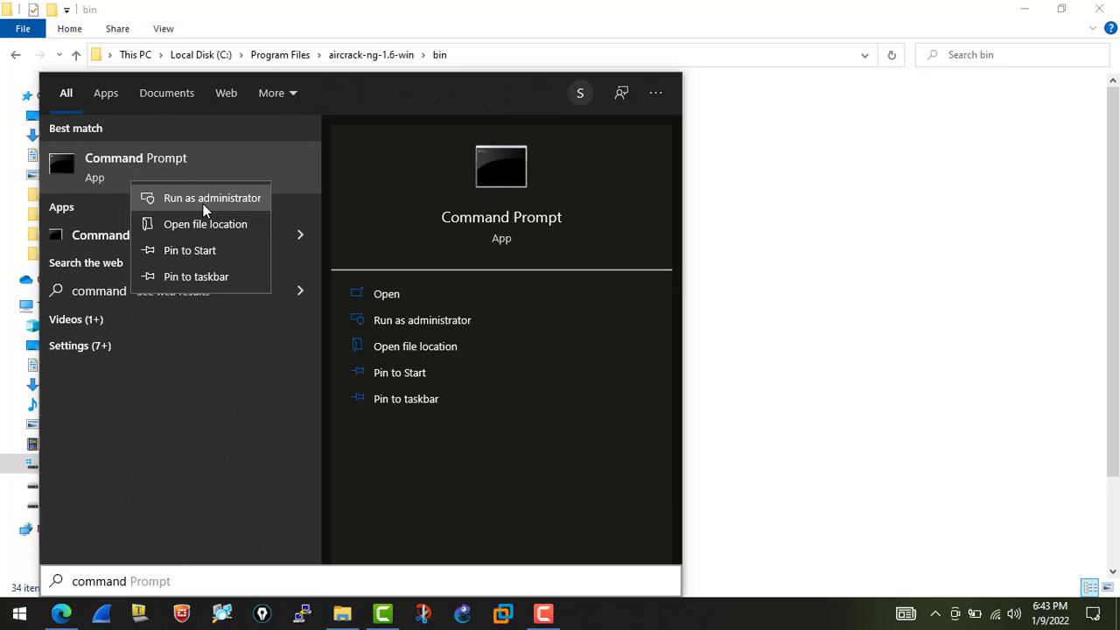
pyautogui.moveTo(422, 319)
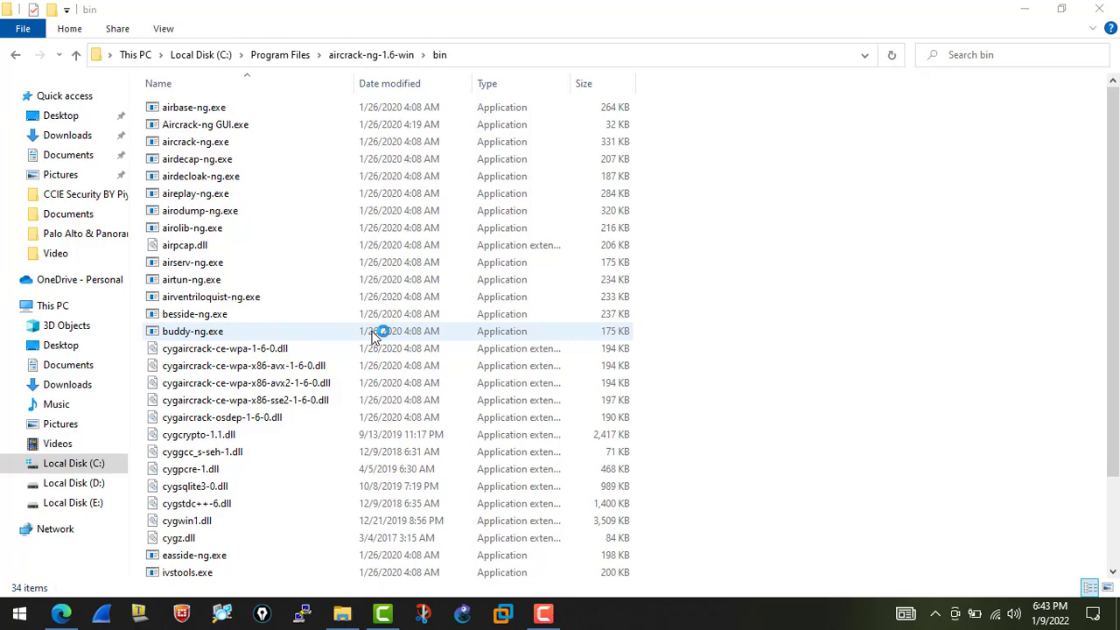
pyautogui.click(582, 612)
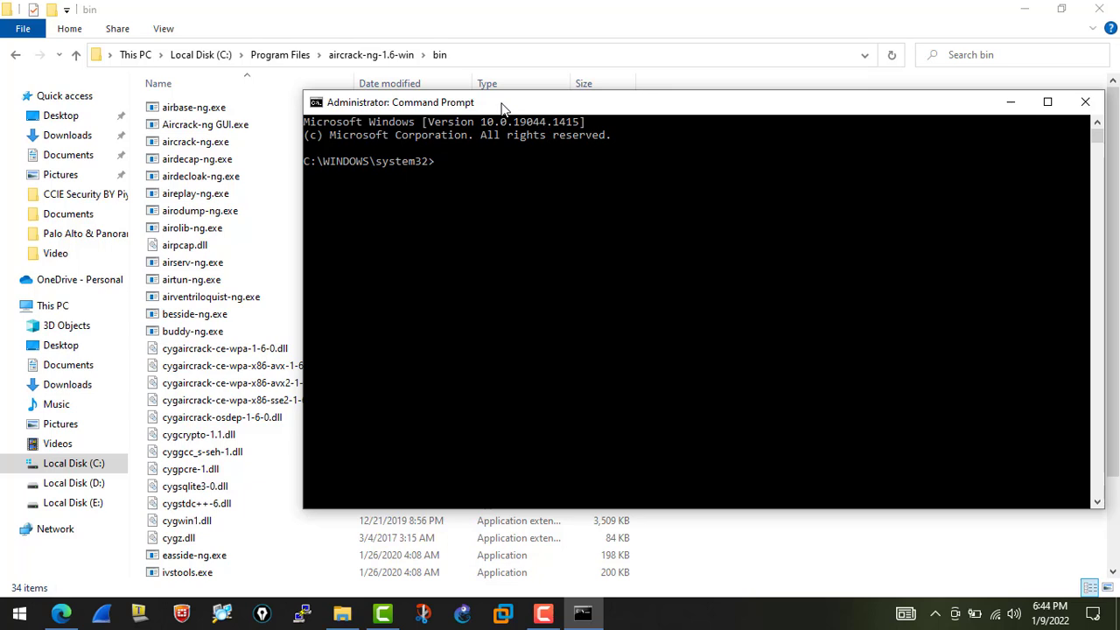
# Step: Enter cd C:\Program Files\aircrack-ng-1.6-win\bin at the admin prompt
pyautogui.write('cd')
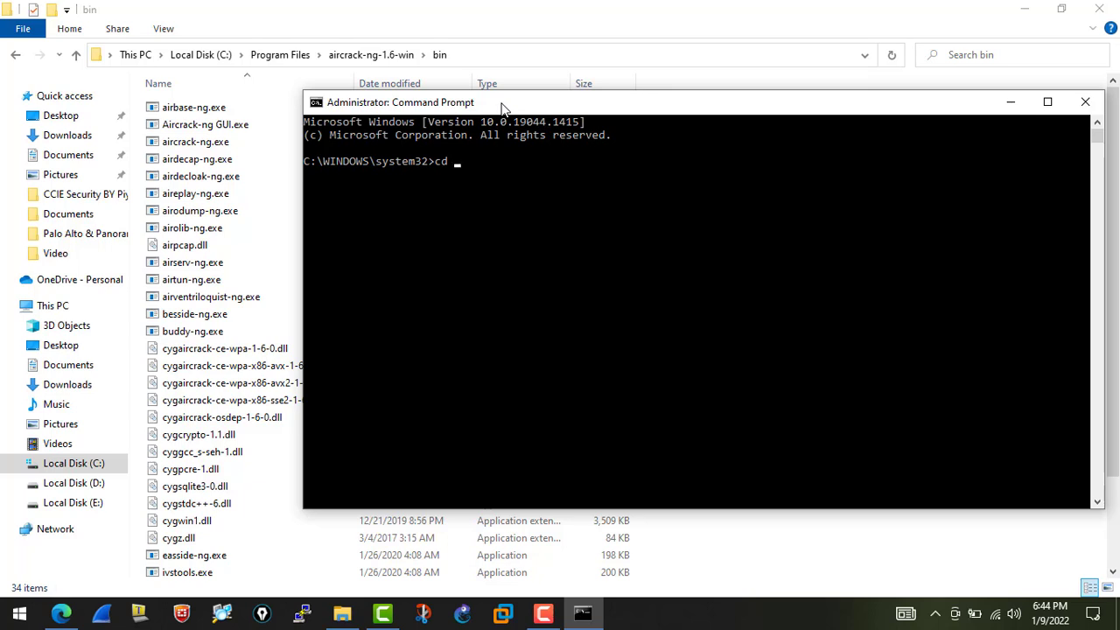
pyautogui.write('C:\\Program Files\\aircrack-ng-1.6-win\\bin')
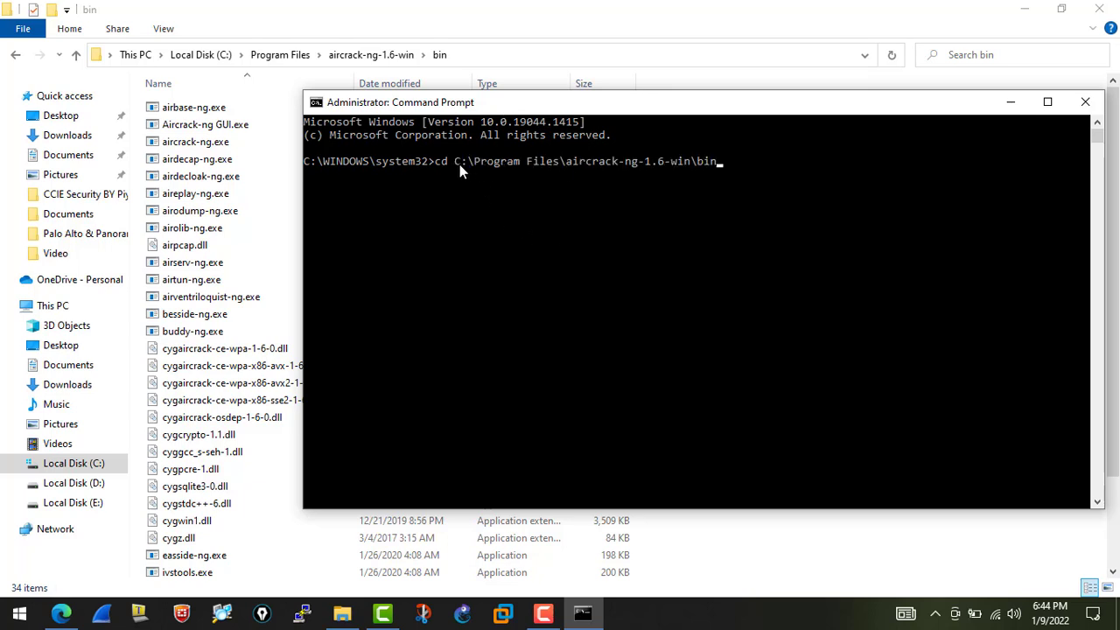
pyautogui.moveTo(521, 172)
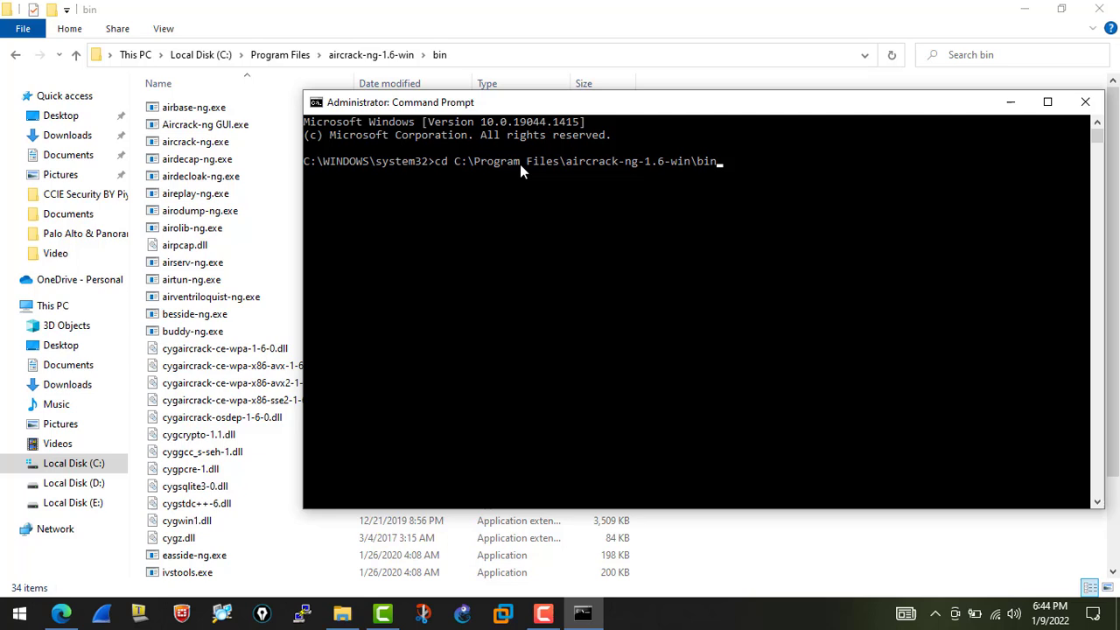
pyautogui.moveTo(486, 185)
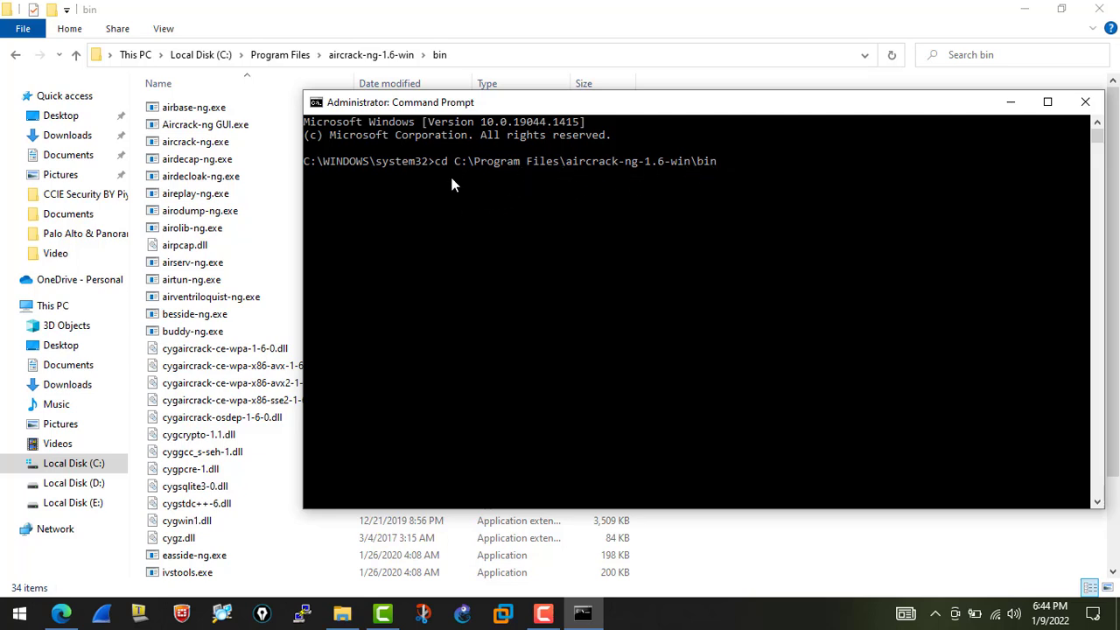
pyautogui.moveTo(479, 168)
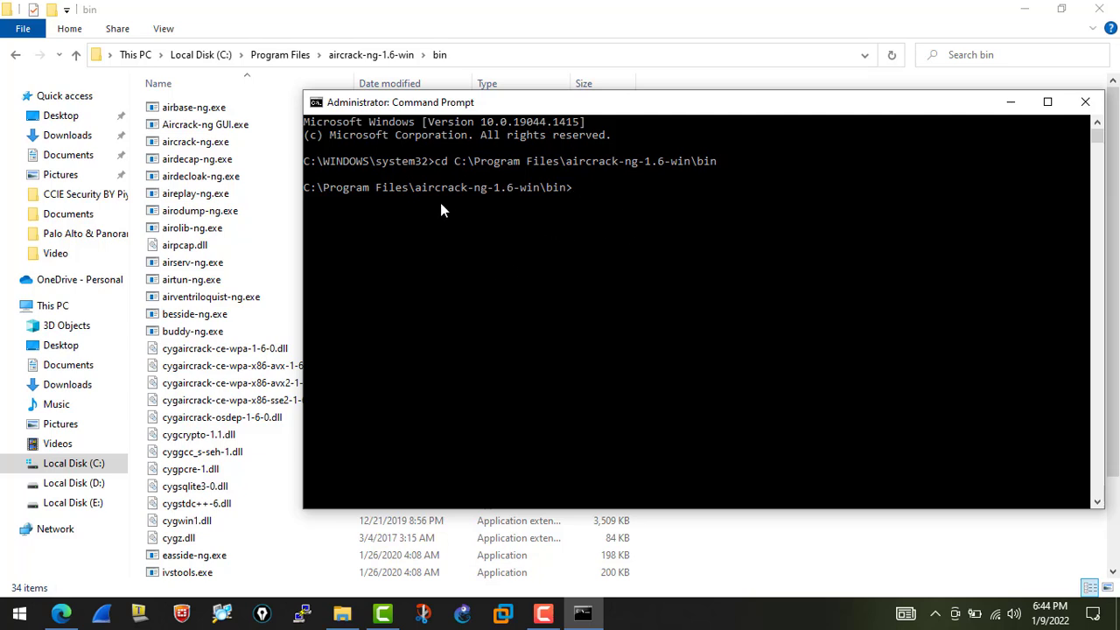
pyautogui.moveTo(504, 203)
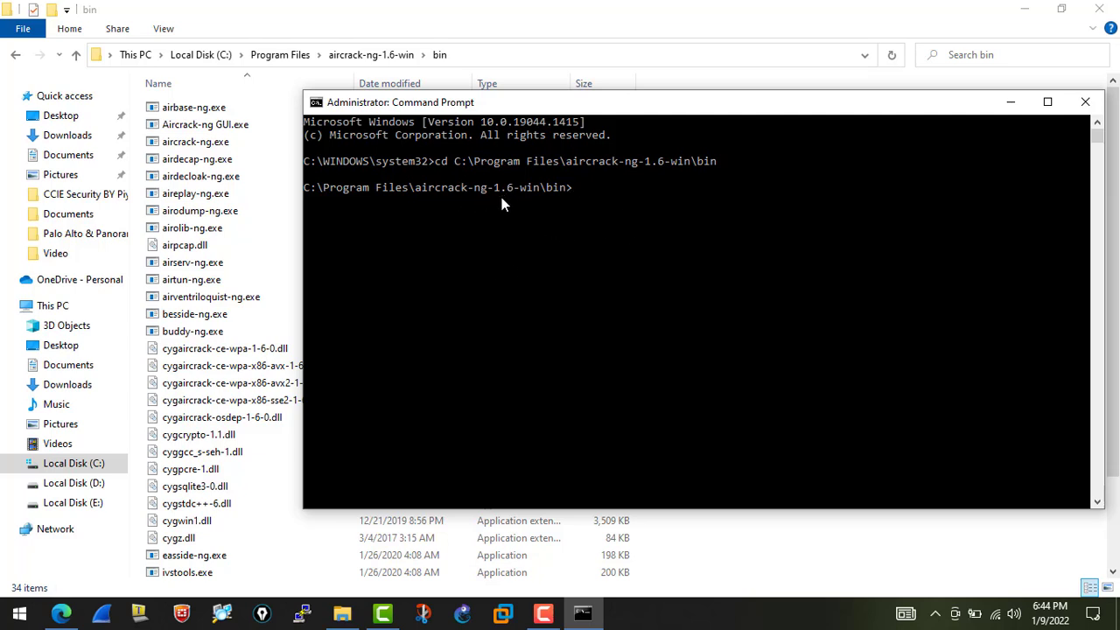
pyautogui.moveTo(551, 204)
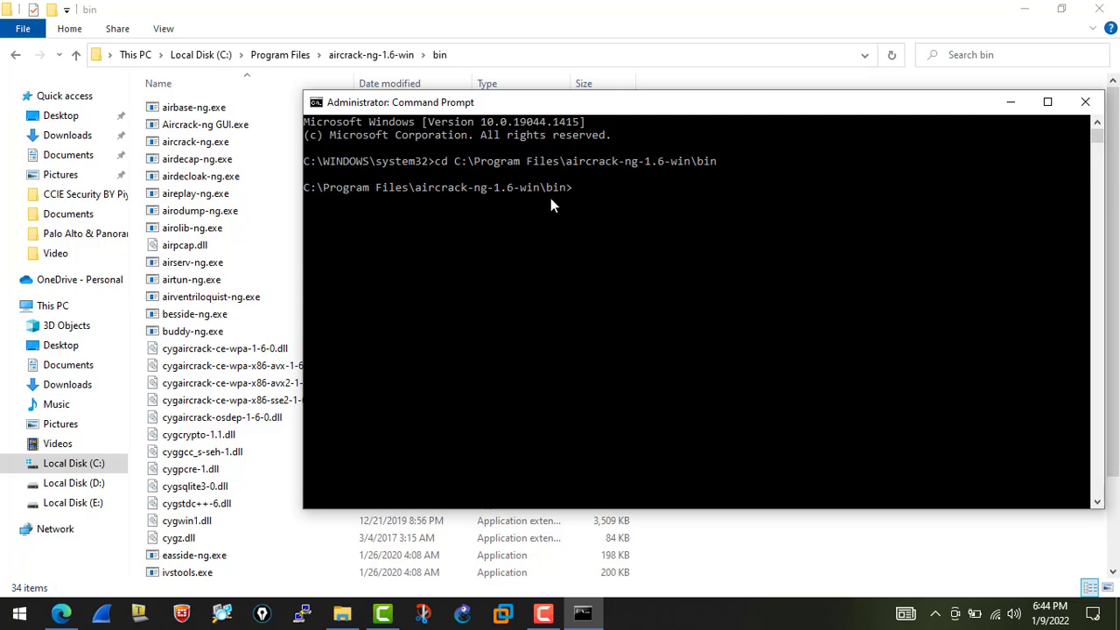
pyautogui.moveTo(588, 203)
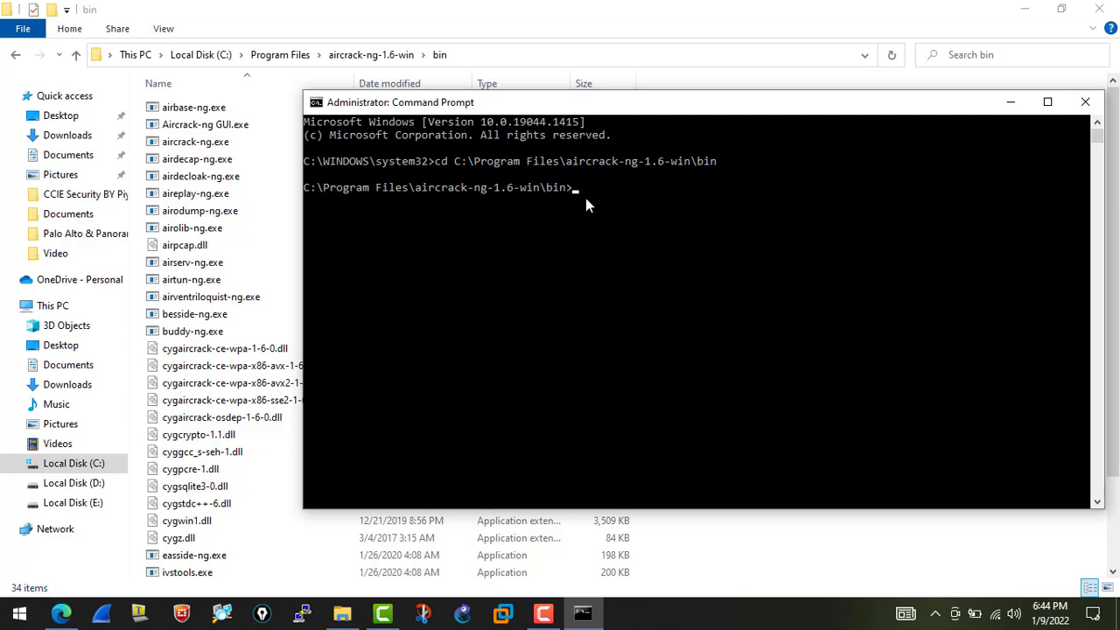
# Step: Run aircrack-ng -u to print the CPU and SIMD details
pyautogui.write('aircrack')
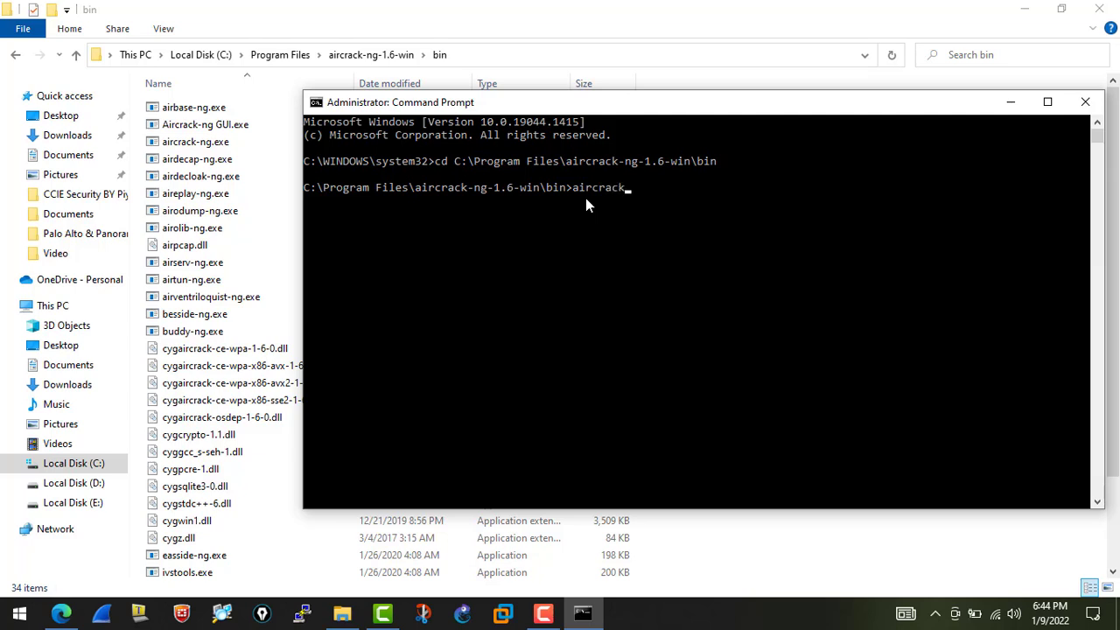
pyautogui.write('-ng')
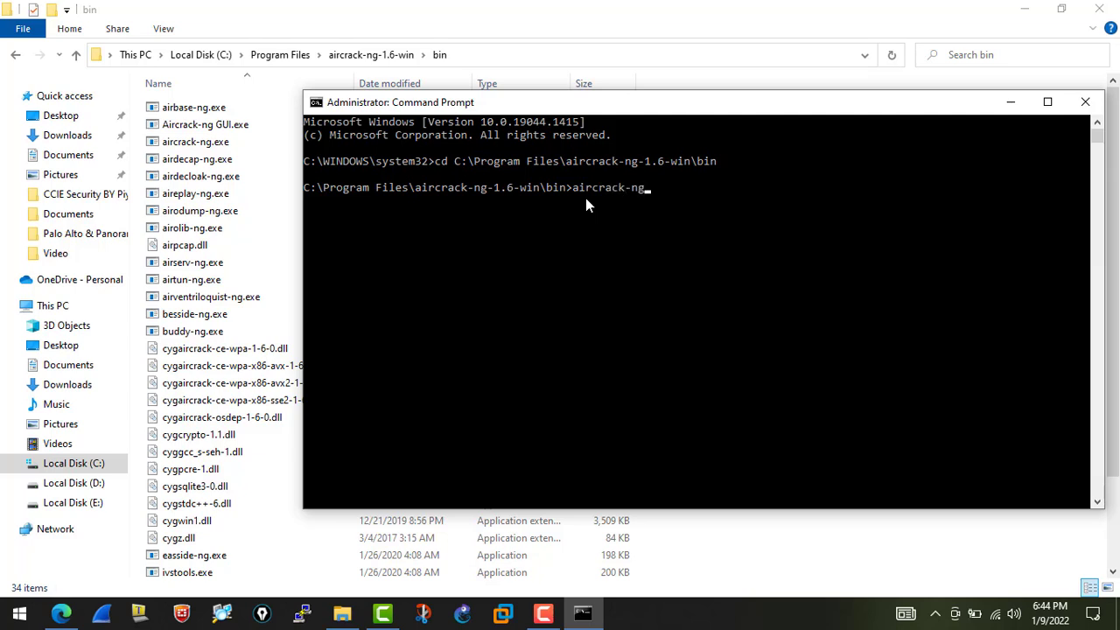
pyautogui.write('-u')
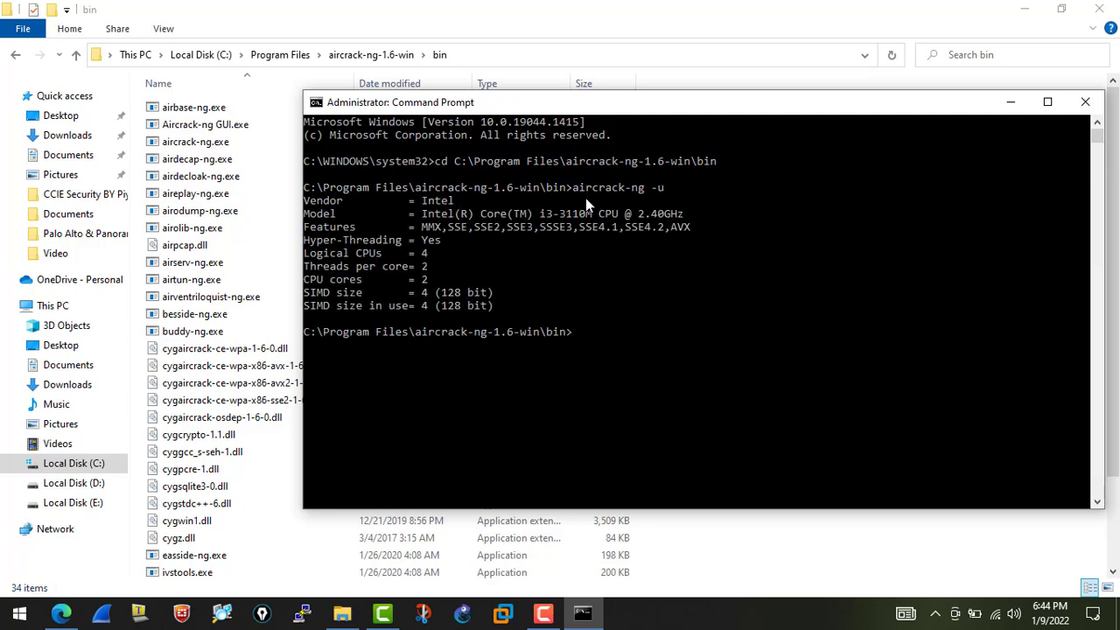
pyautogui.moveTo(350, 219)
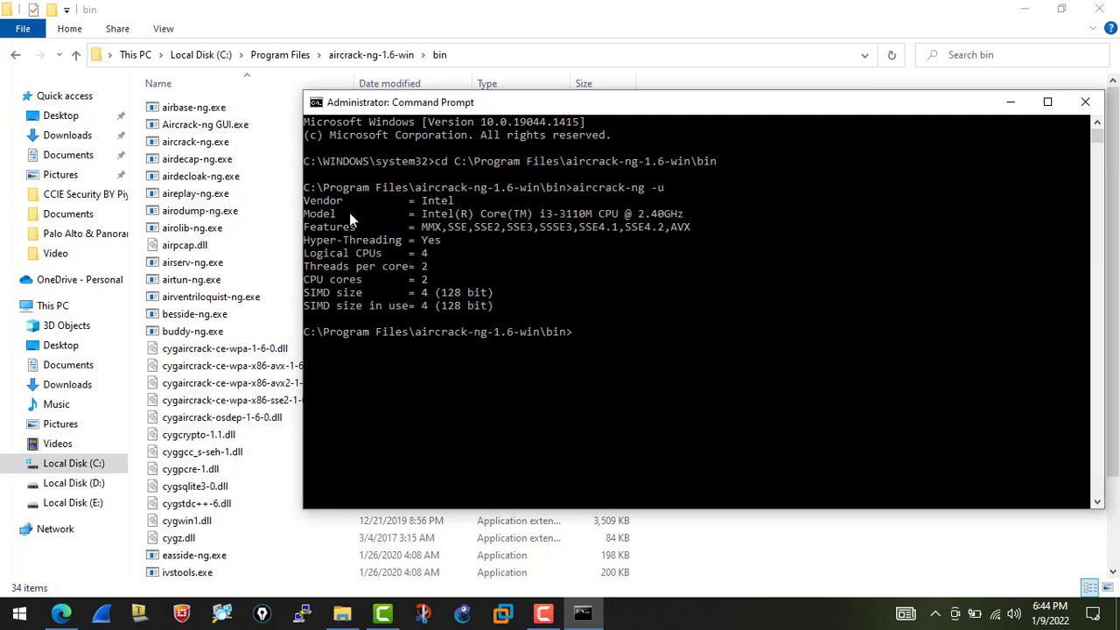
pyautogui.click(588, 304)
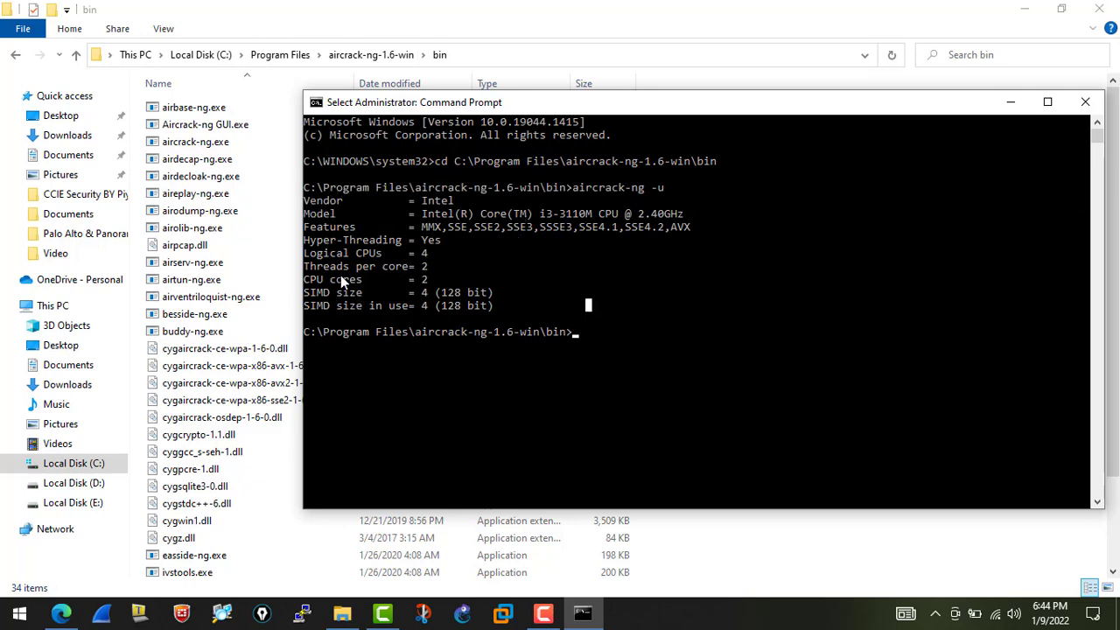
pyautogui.doubleClick(343, 252)
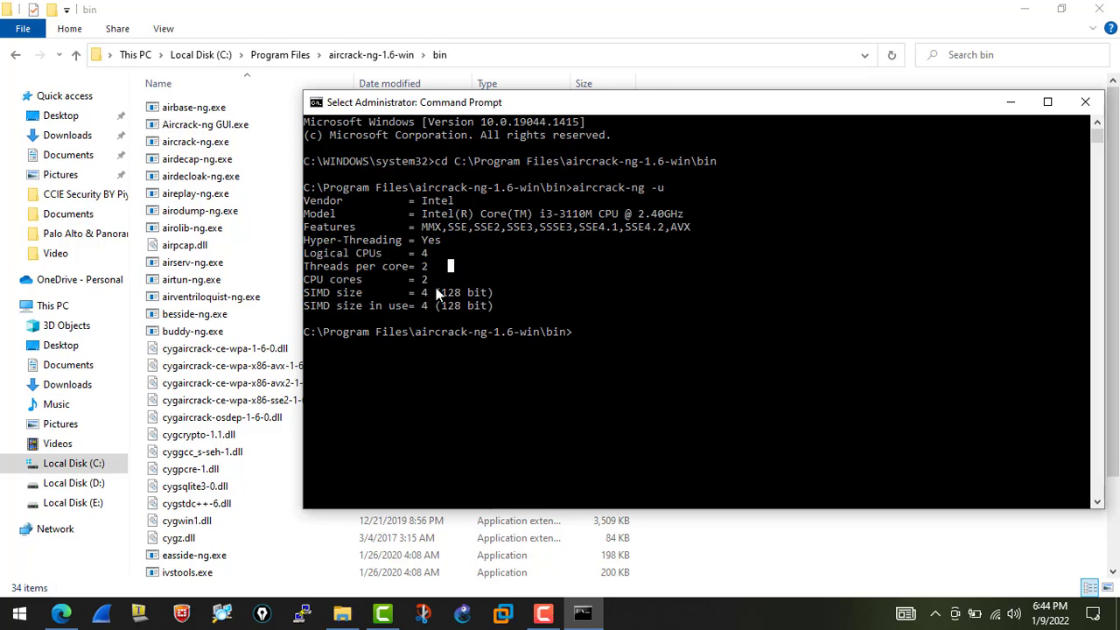
pyautogui.moveTo(521, 259)
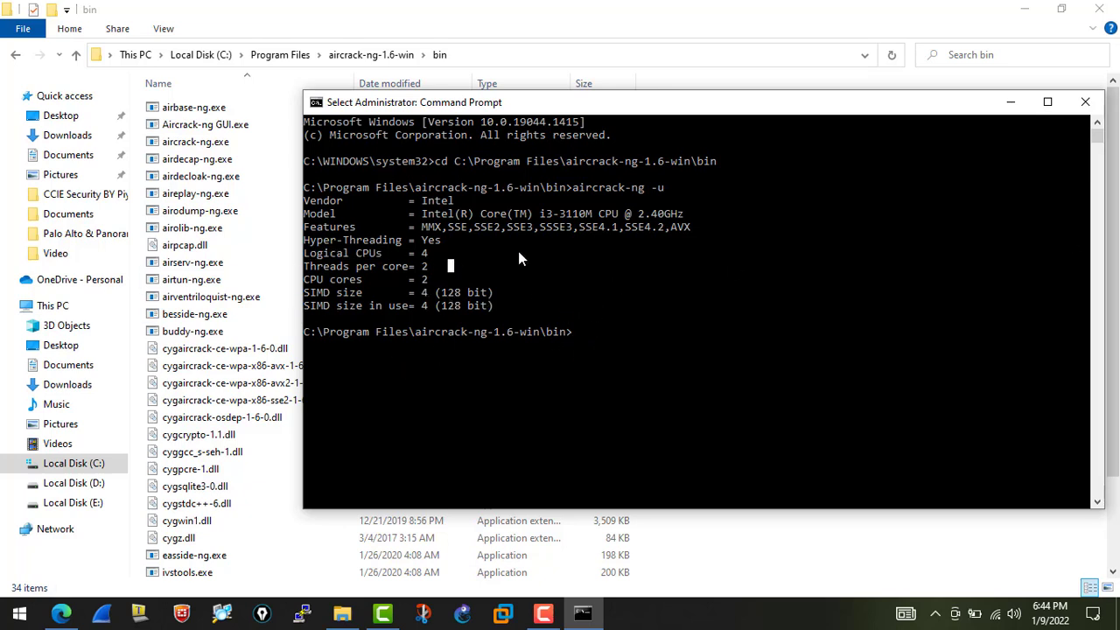
pyautogui.moveTo(220, 46)
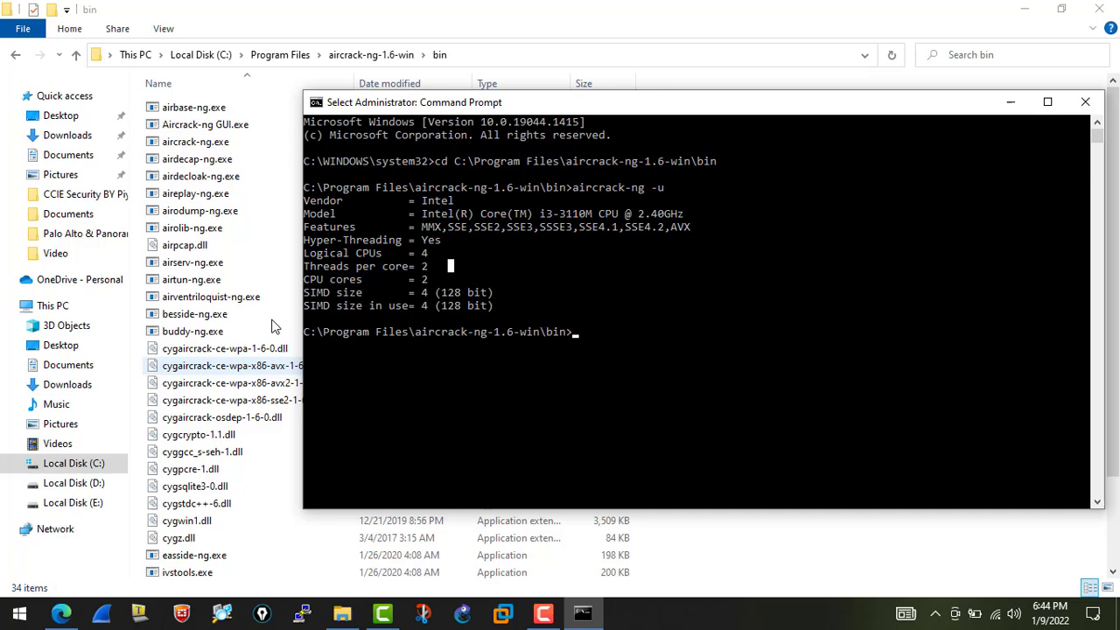
pyautogui.moveTo(621, 308)
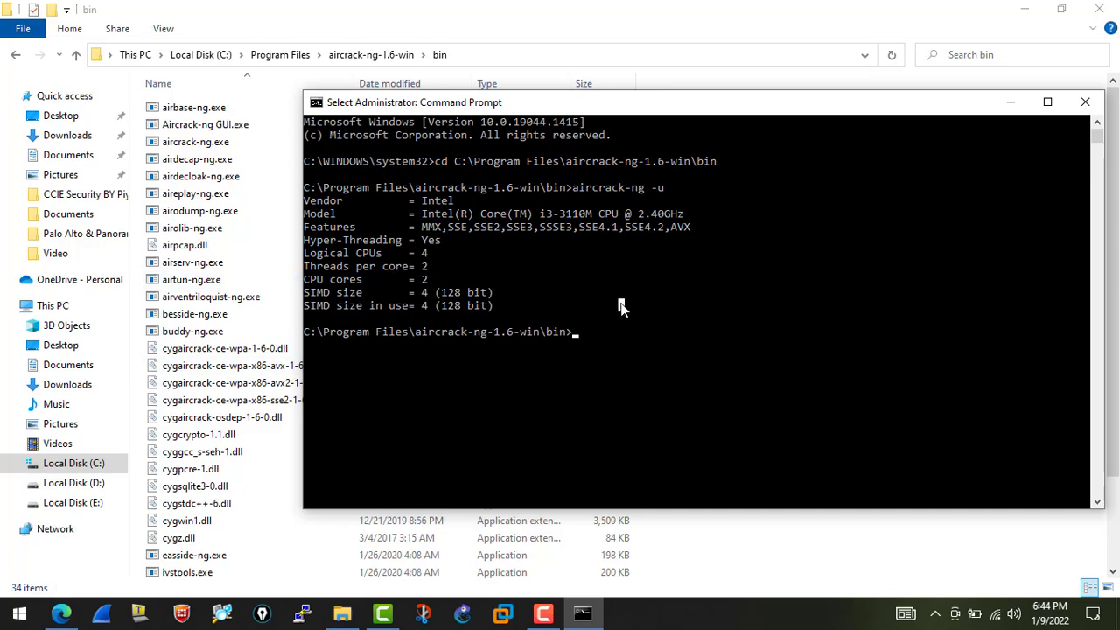
pyautogui.moveTo(504, 358)
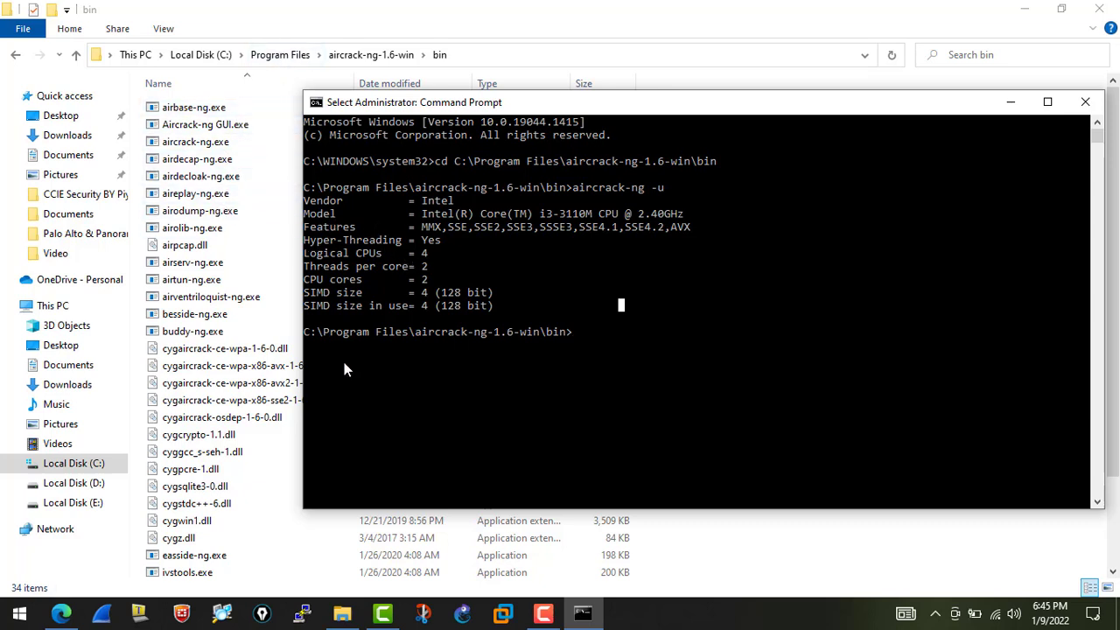
pyautogui.moveTo(586, 350)
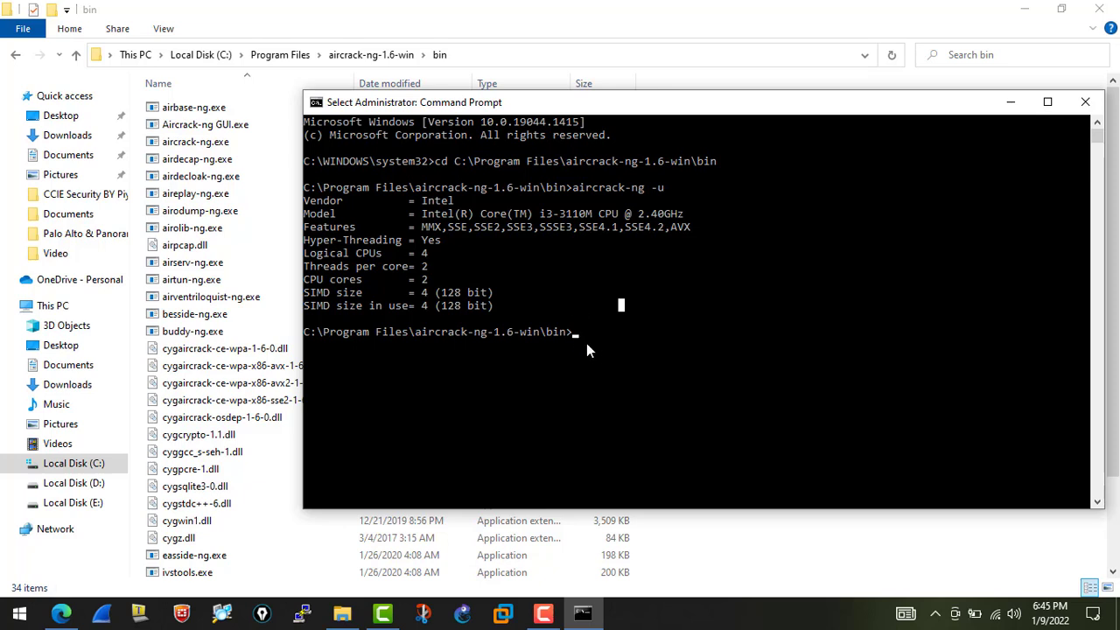
pyautogui.moveTo(588, 341)
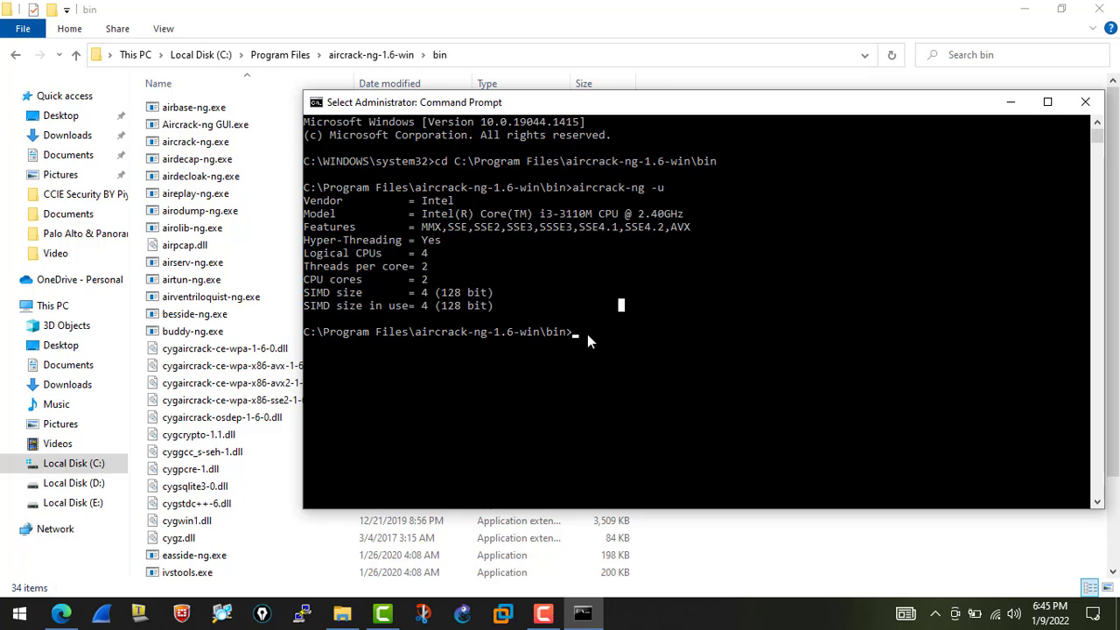
pyautogui.moveTo(575, 343)
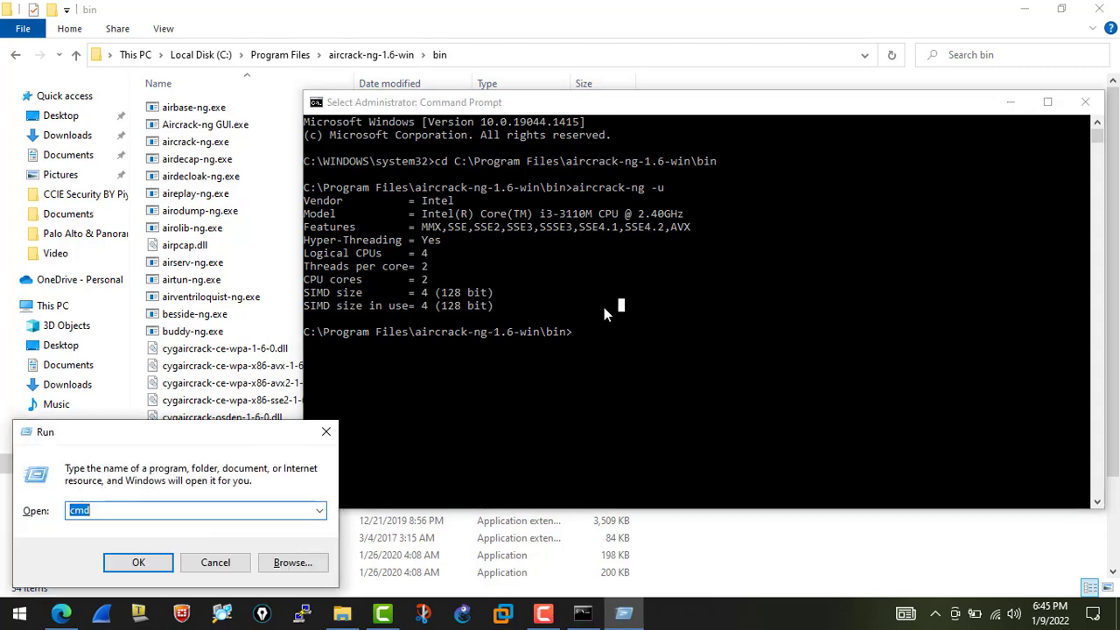
# Step: Run aircrack-ng from the home folder in a new prompt and get the 'not recognized' error
pyautogui.click(139, 562)
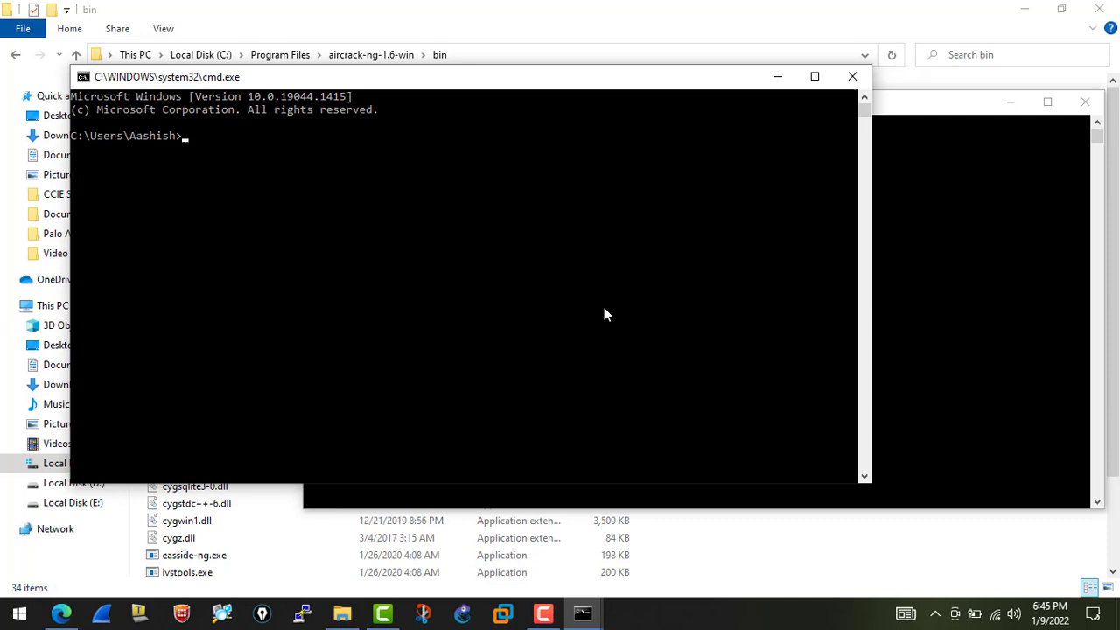
pyautogui.write('air')
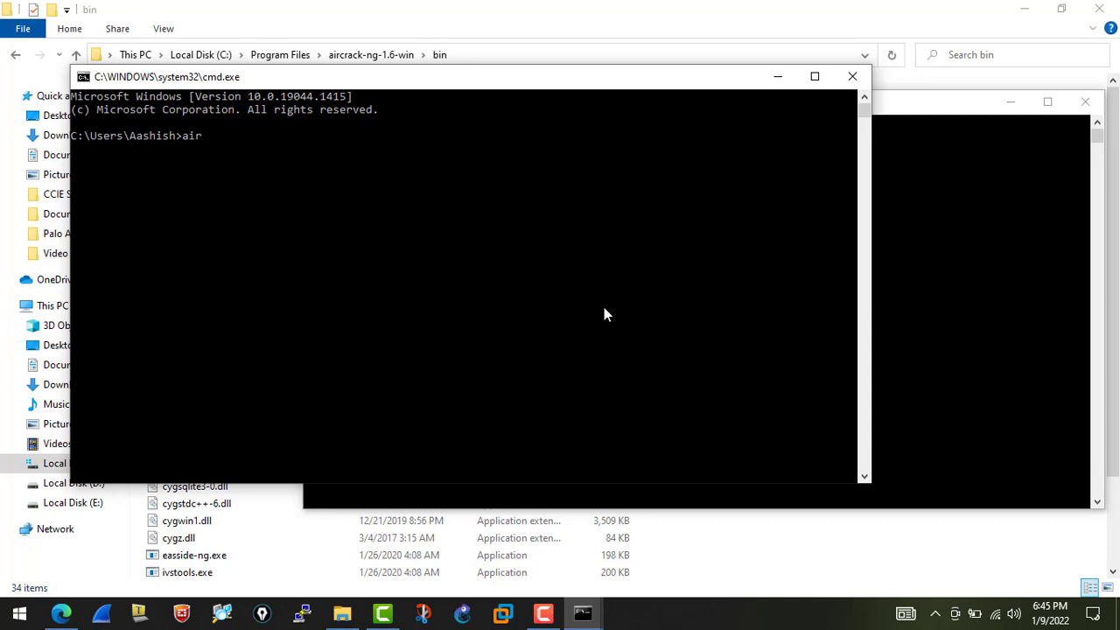
pyautogui.write('crack')
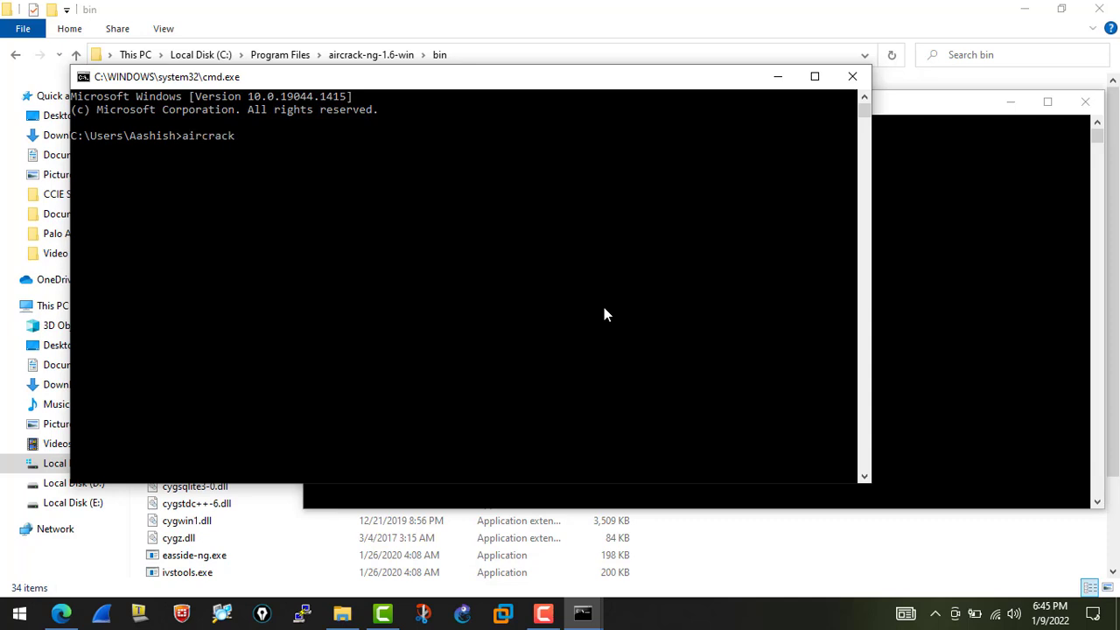
pyautogui.write('-')
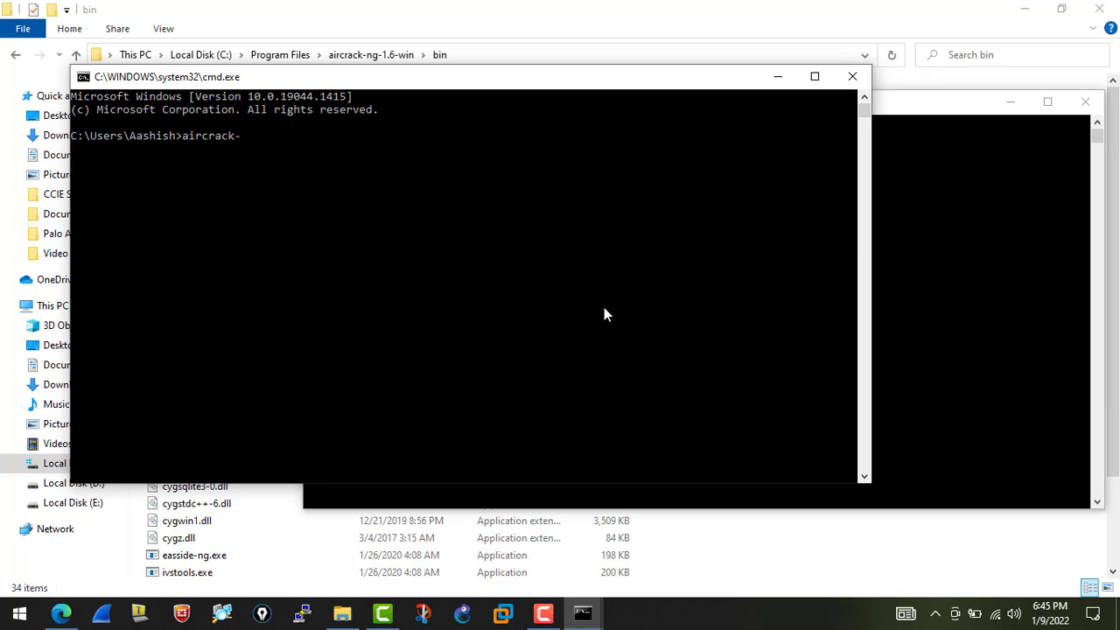
pyautogui.write('ng')
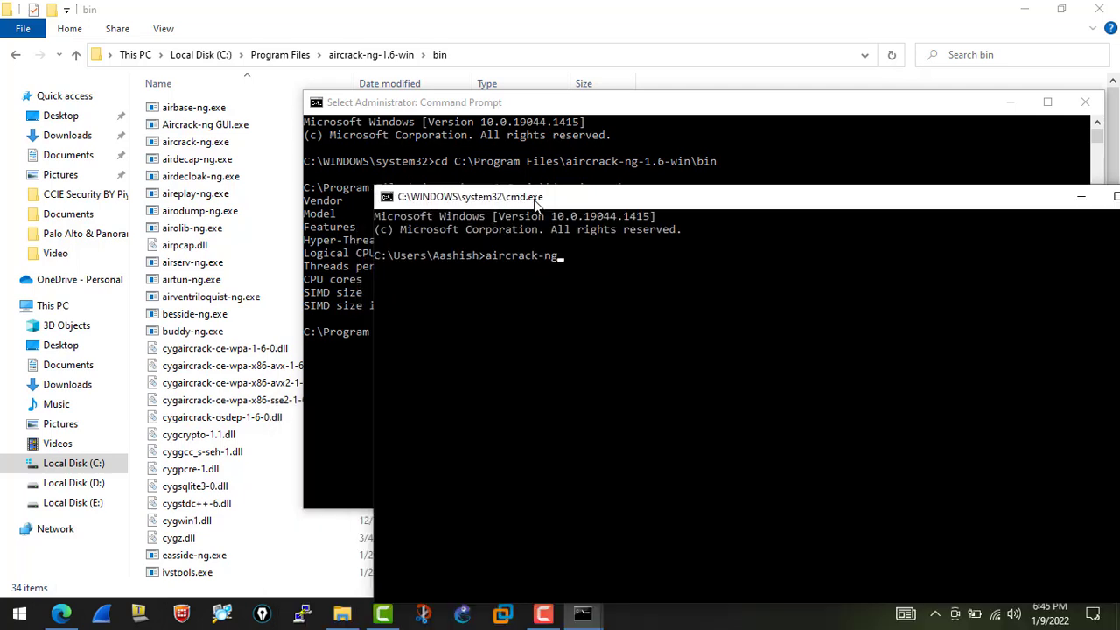
pyautogui.write('-')
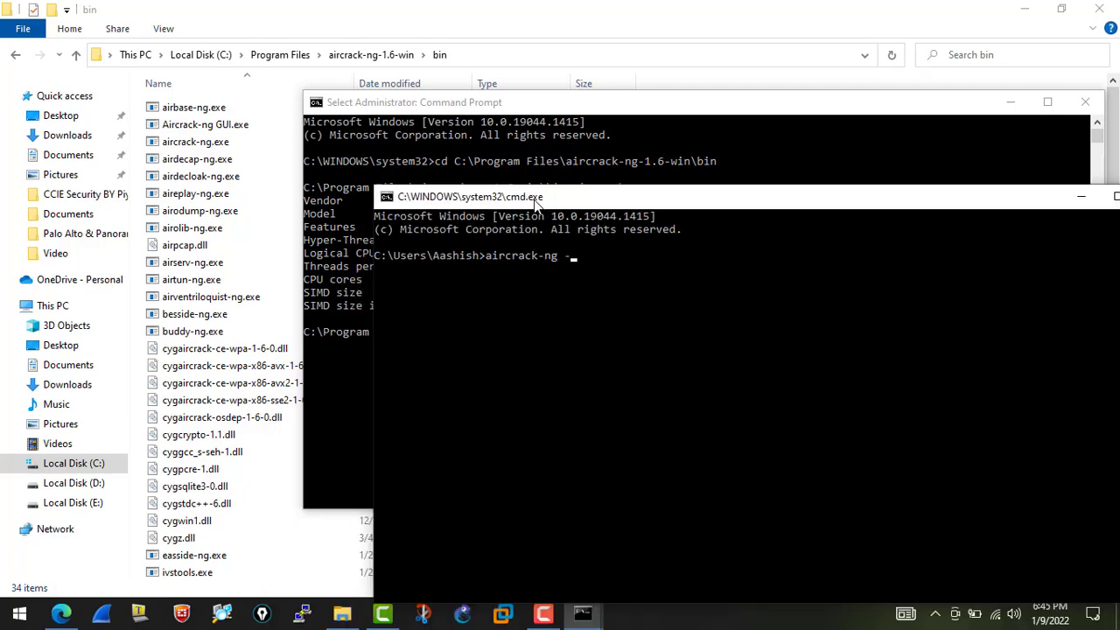
pyautogui.press('enter')
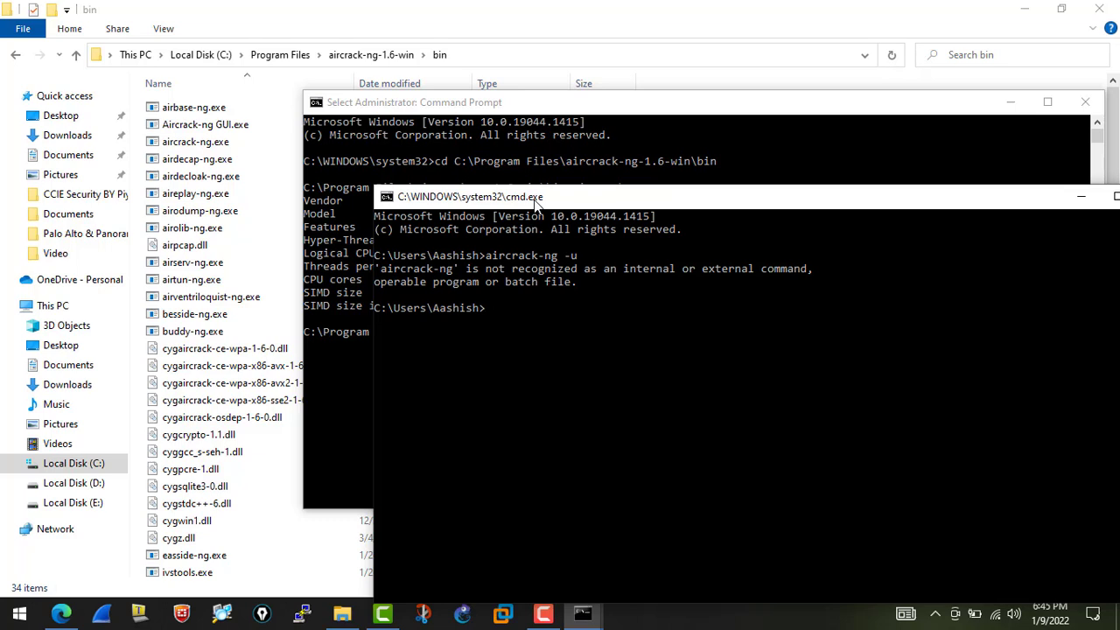
pyautogui.moveTo(536, 298)
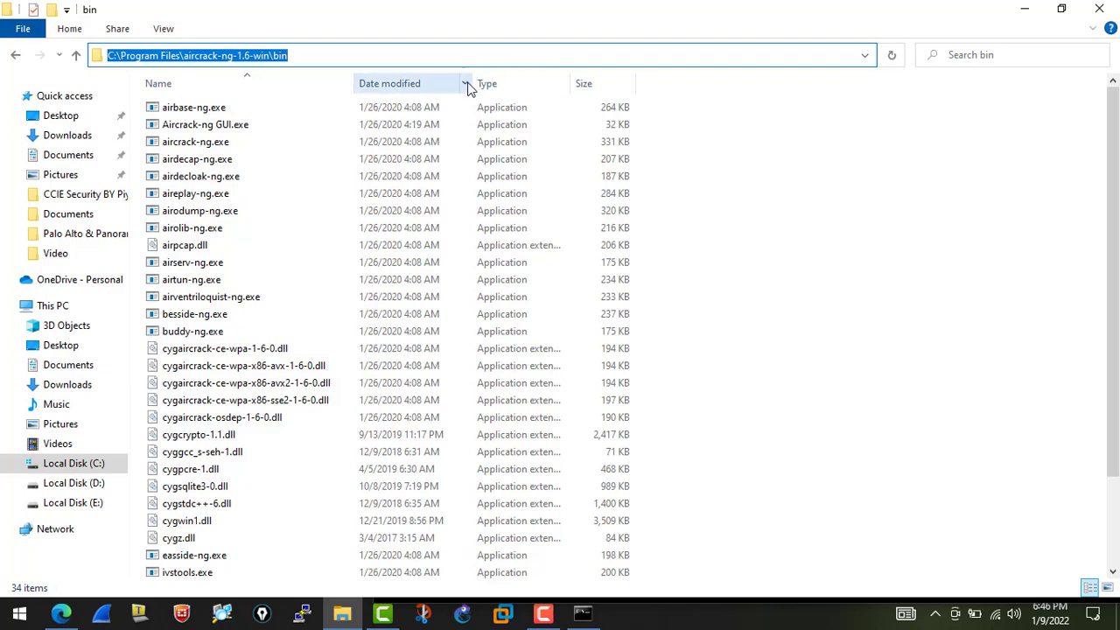
# Step: From This PC's Properties, reach System Properties on the Advanced tab
pyautogui.click(205, 124)
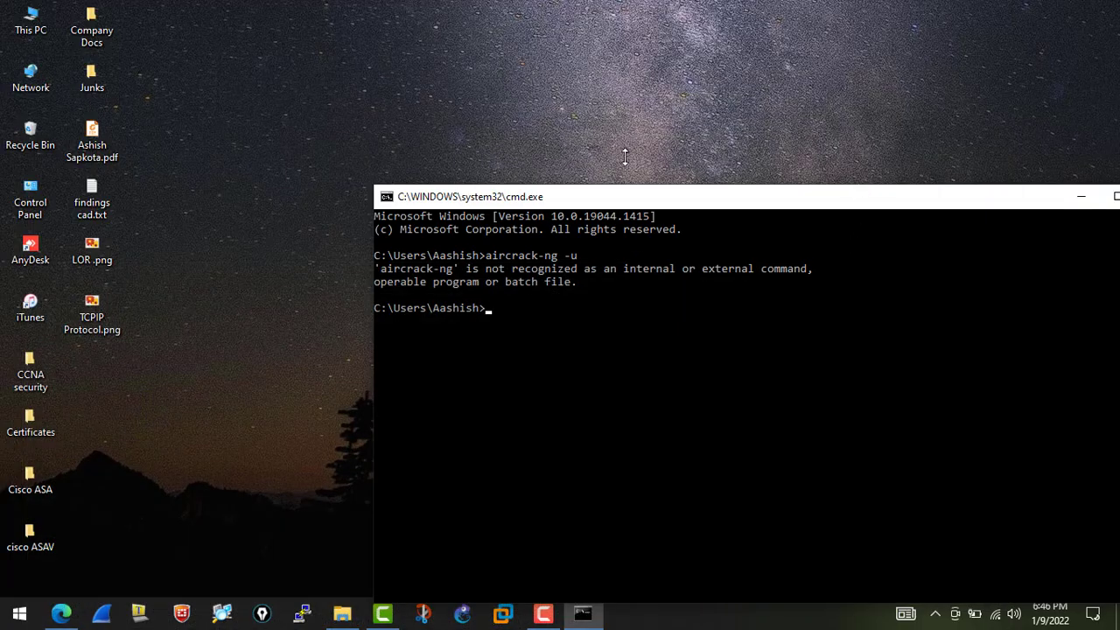
pyautogui.rightClick(31, 21)
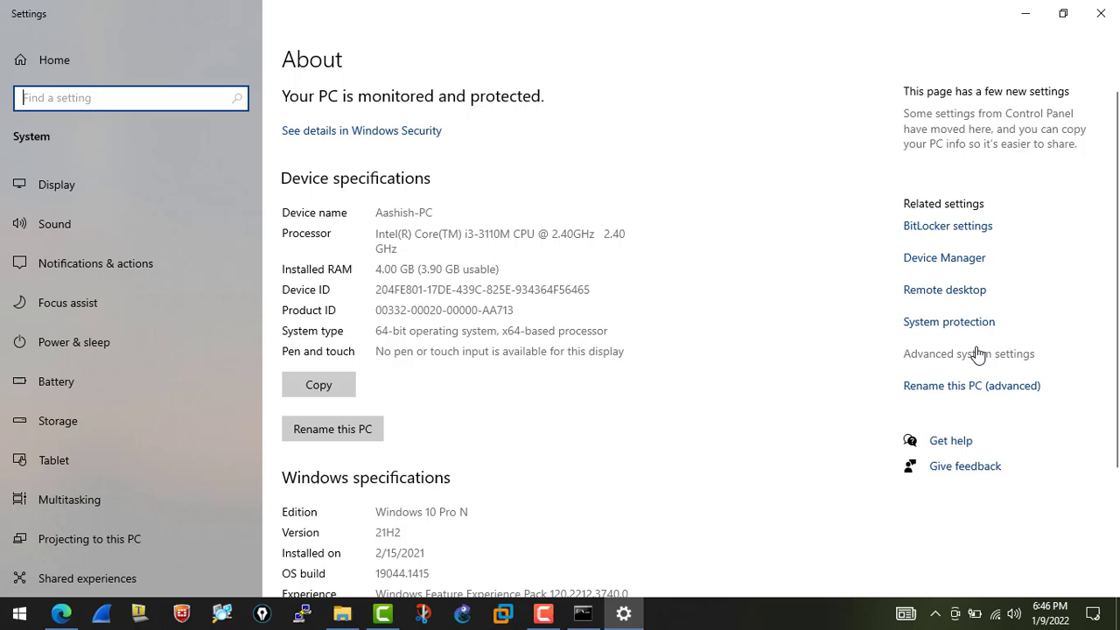
pyautogui.click(968, 354)
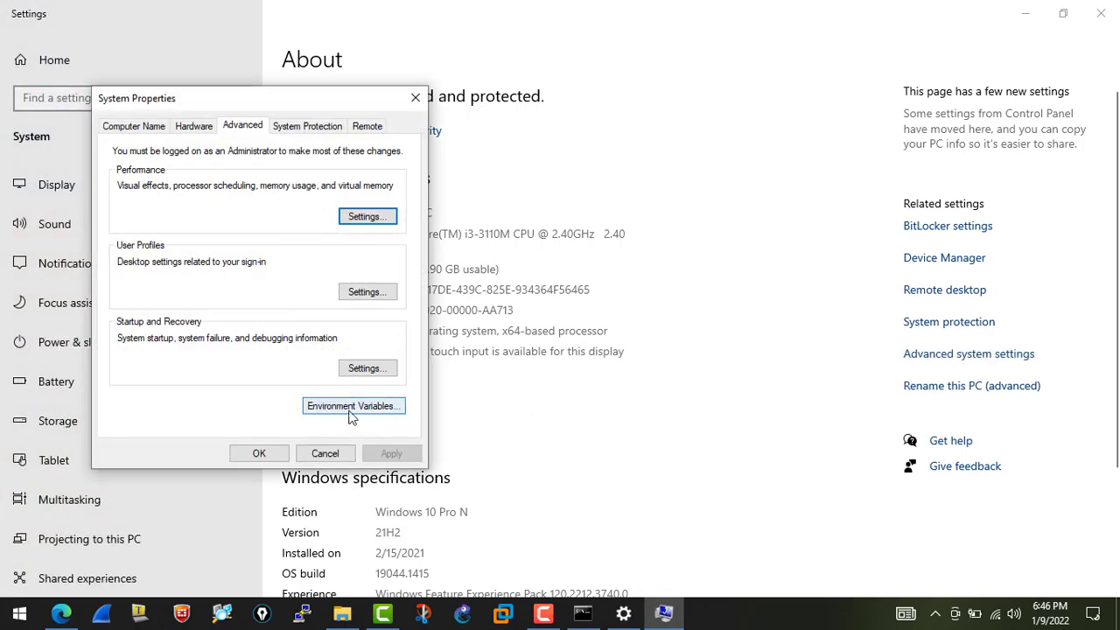
pyautogui.click(354, 406)
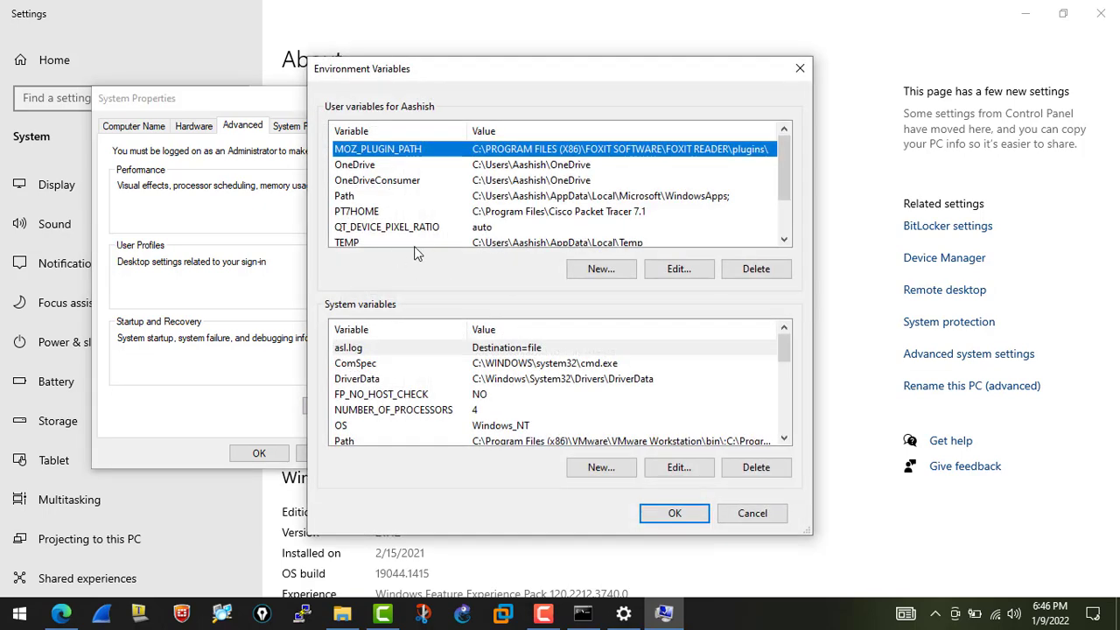
pyautogui.moveTo(333, 196)
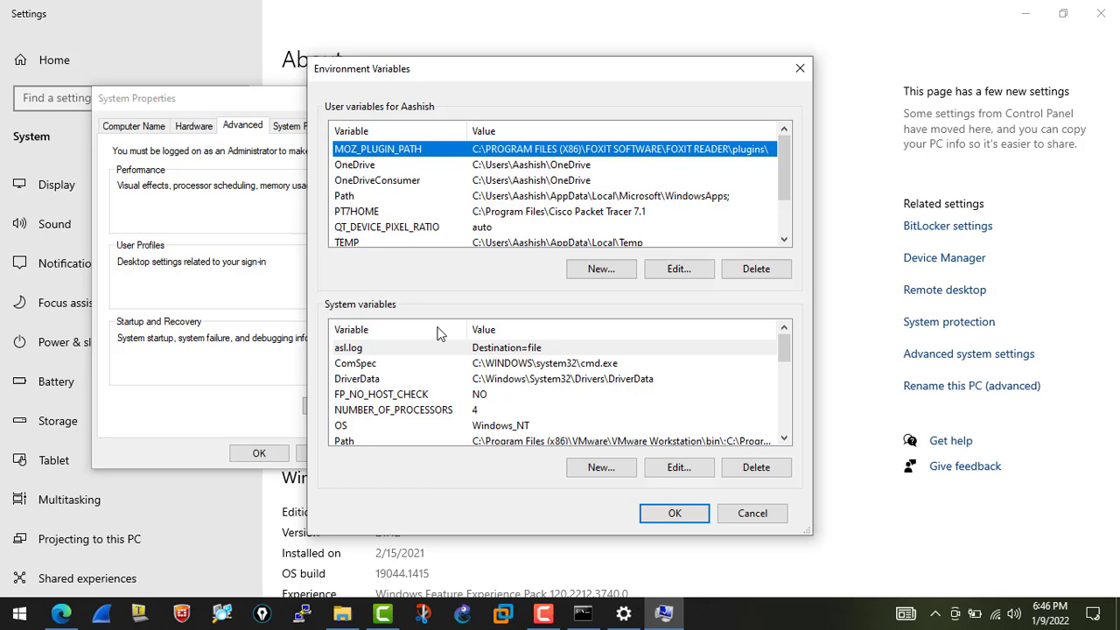
pyautogui.moveTo(382, 315)
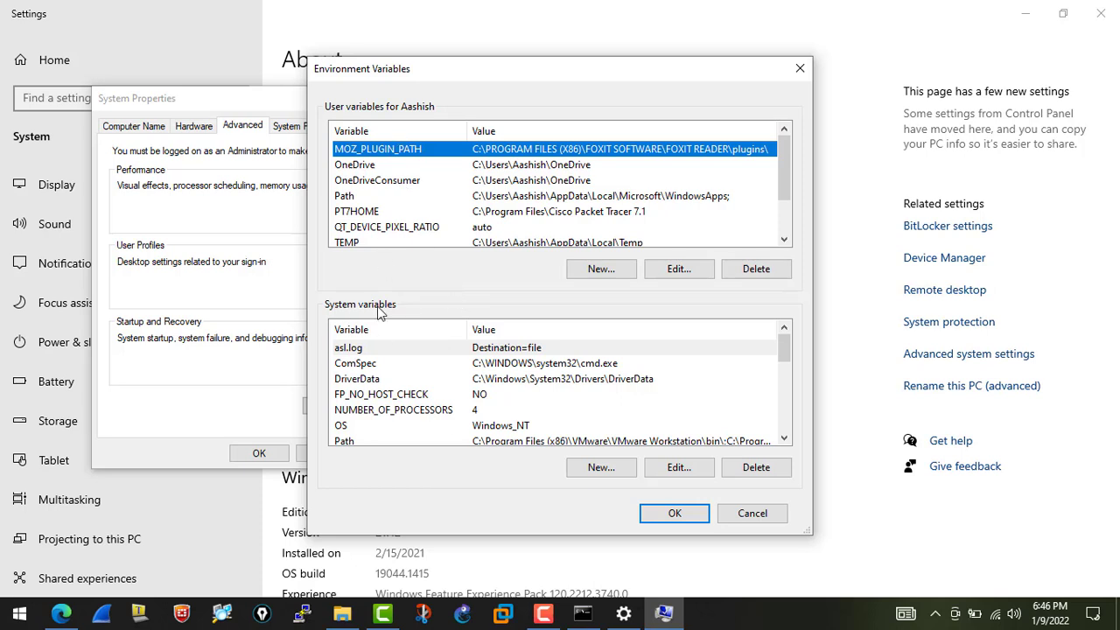
pyautogui.moveTo(392, 119)
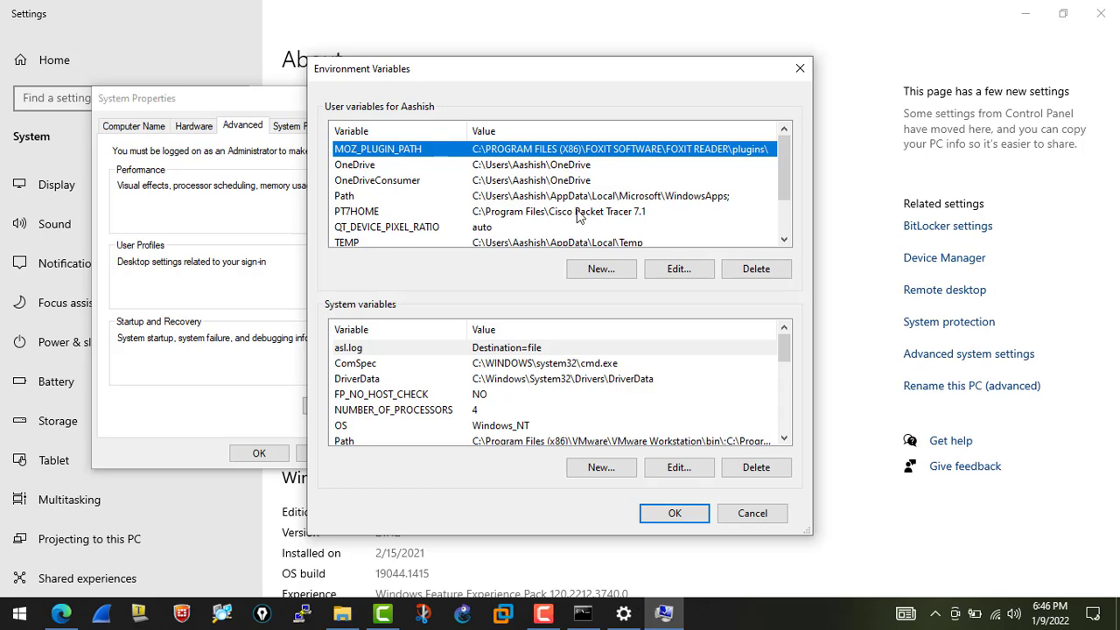
pyautogui.moveTo(429, 114)
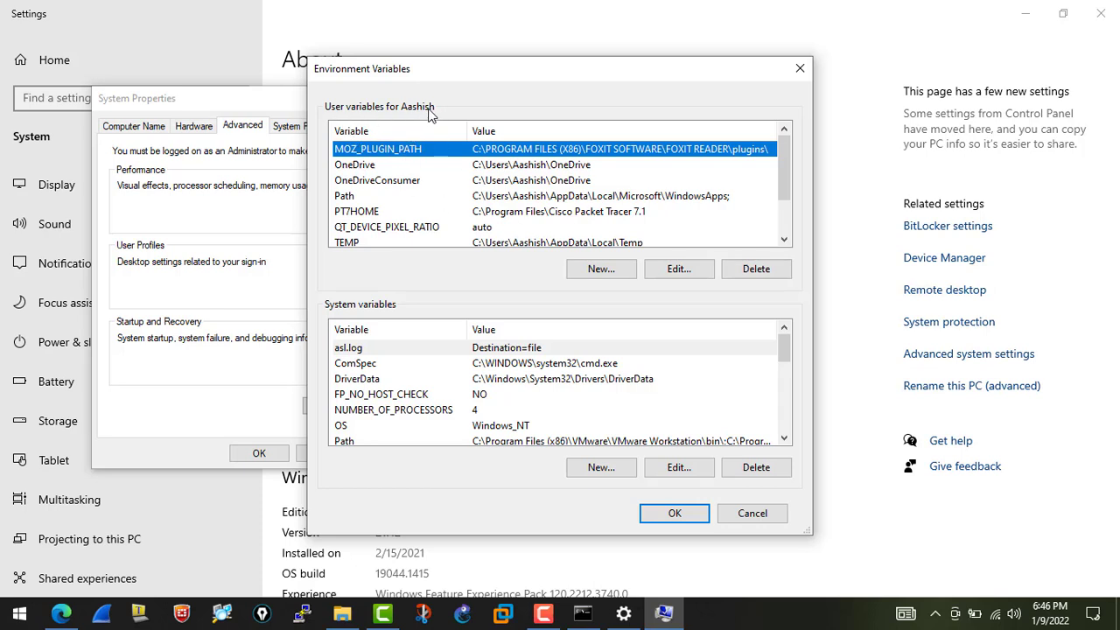
pyautogui.moveTo(488, 193)
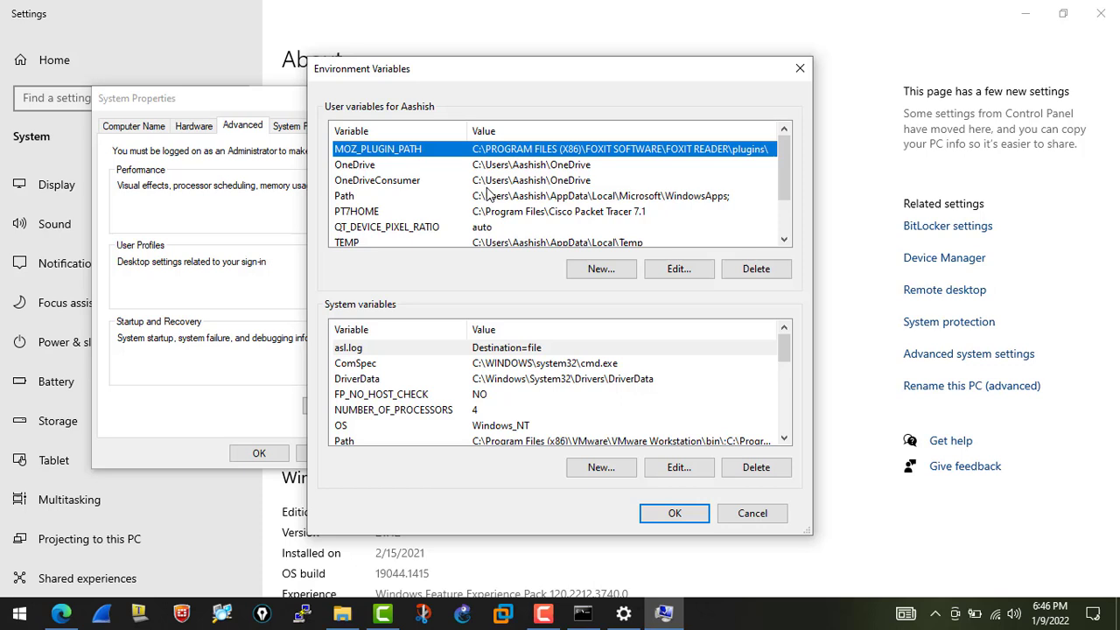
pyautogui.moveTo(441, 237)
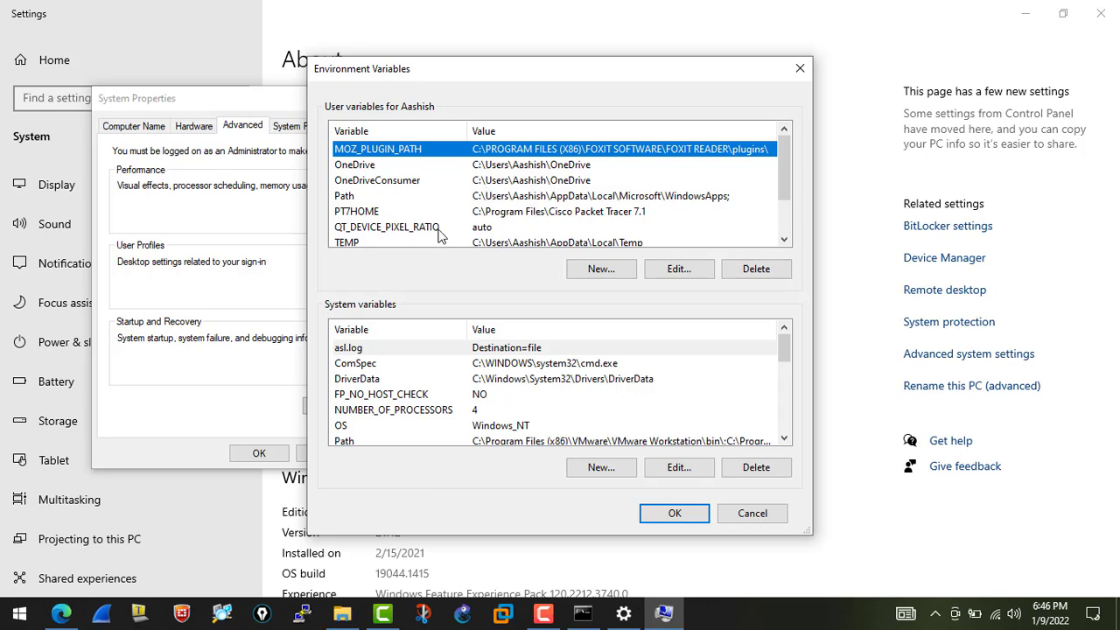
pyautogui.moveTo(441, 200)
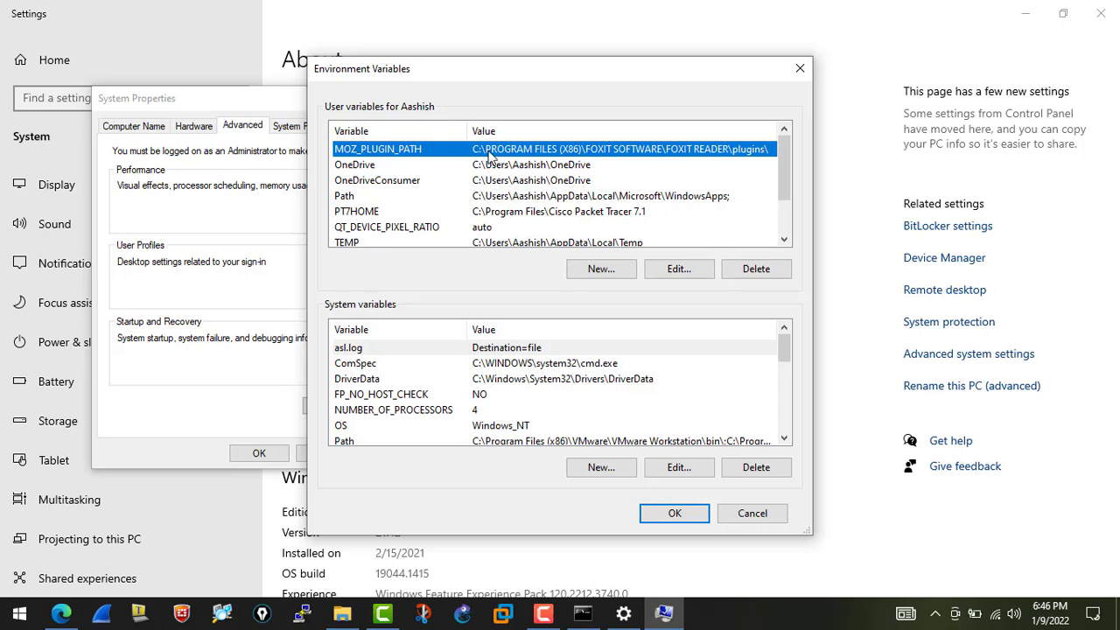
pyautogui.moveTo(445, 119)
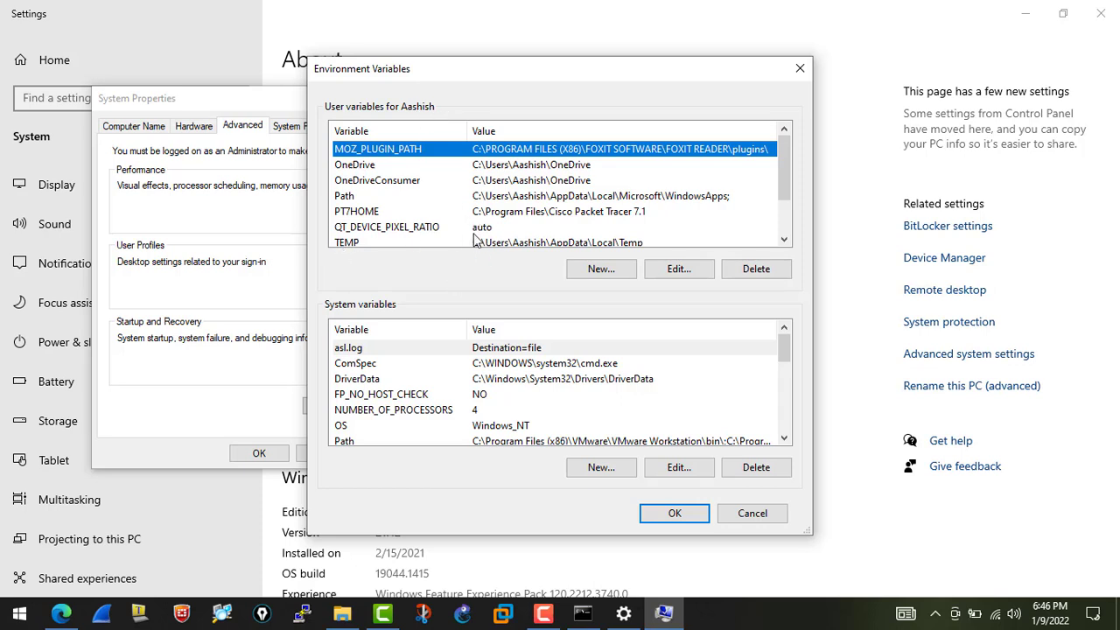
pyautogui.scroll(-3)
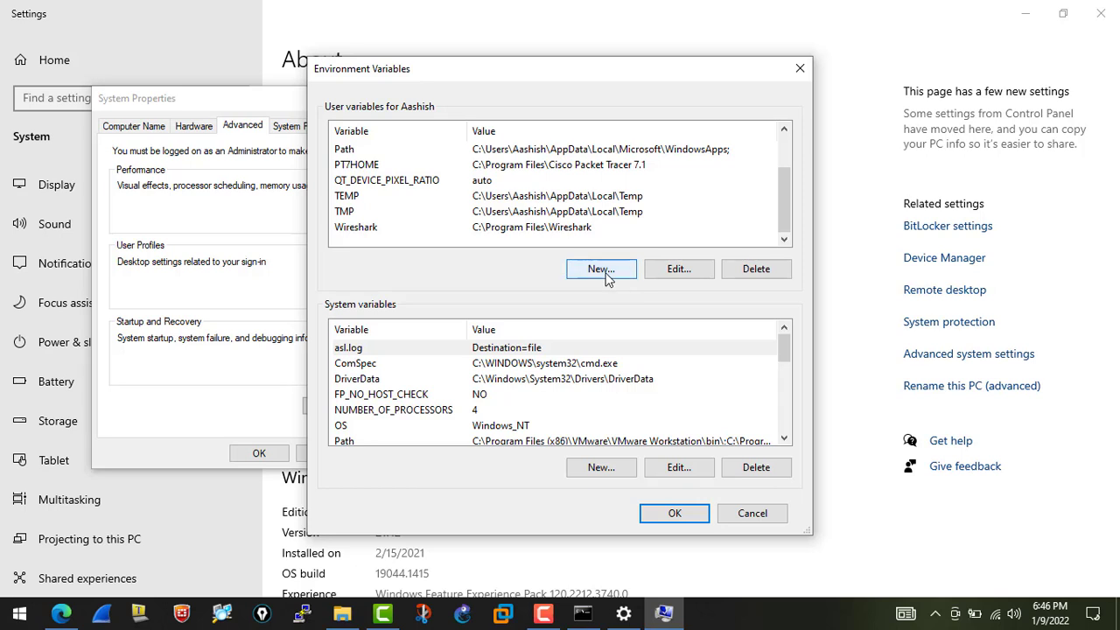
# Step: Create user variable Path = C:\Program Files\aircrack-ng-1.6-win\bin and apply the changes
pyautogui.click(601, 269)
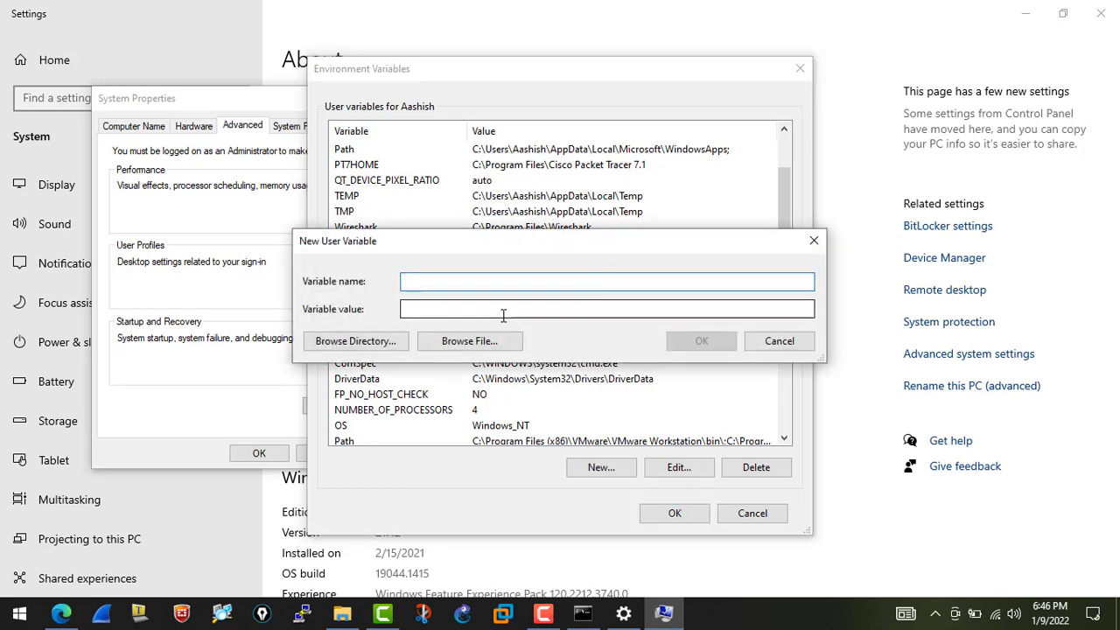
pyautogui.click(607, 280)
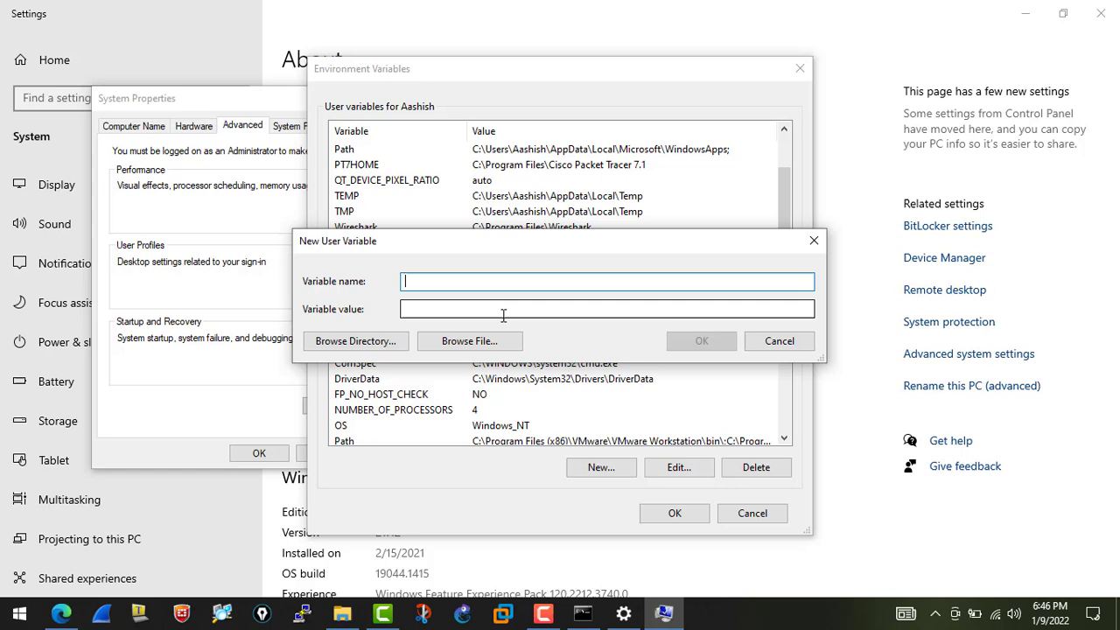
pyautogui.write('Path')
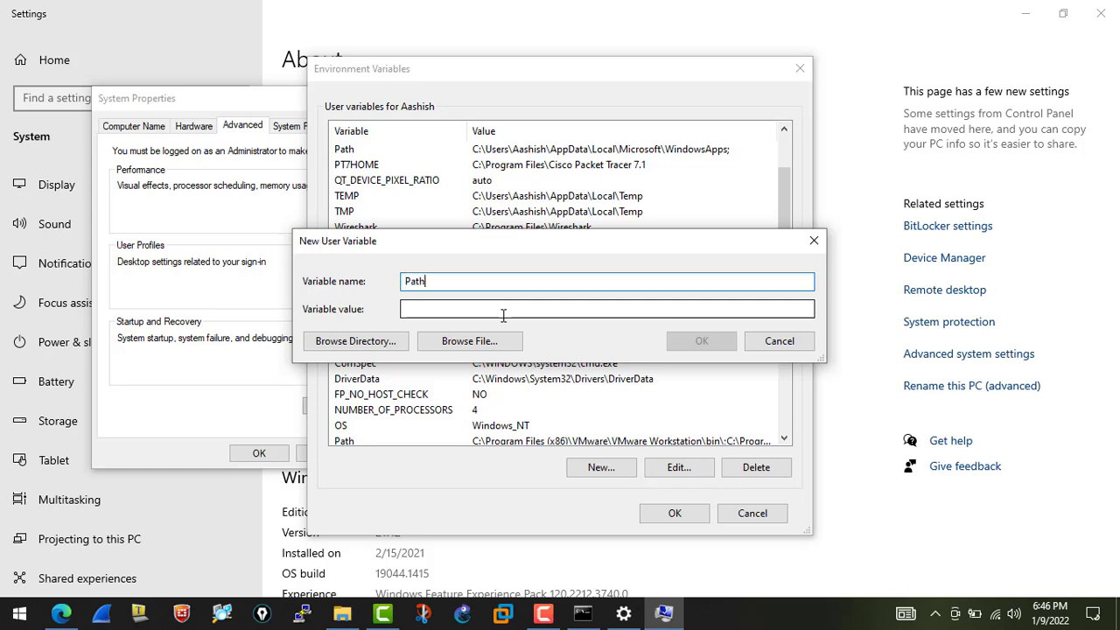
pyautogui.click(608, 308)
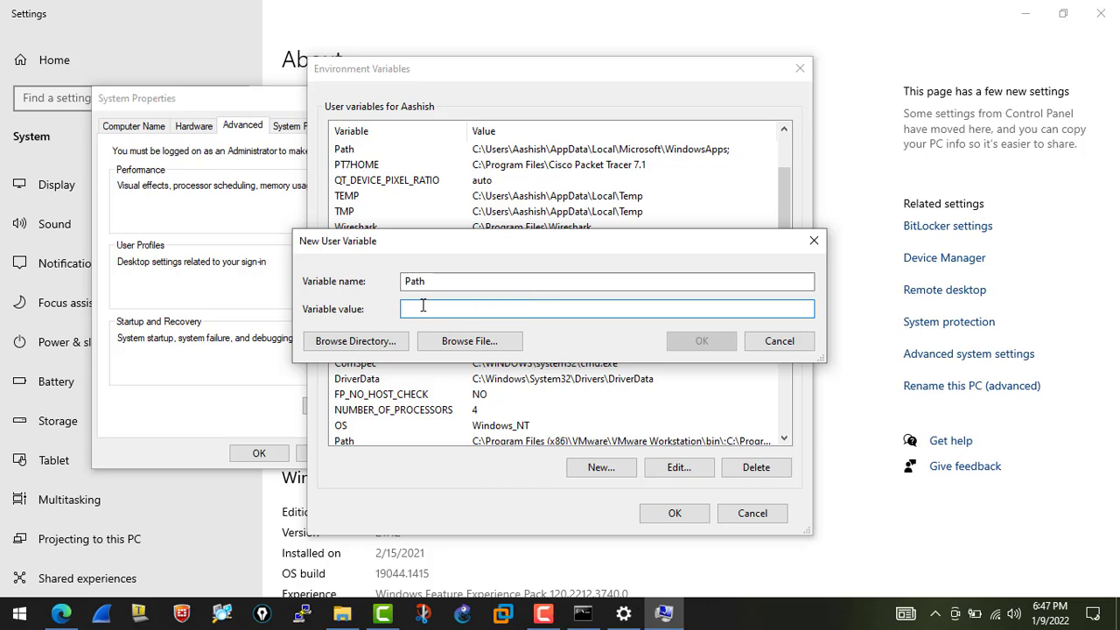
pyautogui.write('C:\\Program Files\\aircrack-ng-1.6-win\\bin')
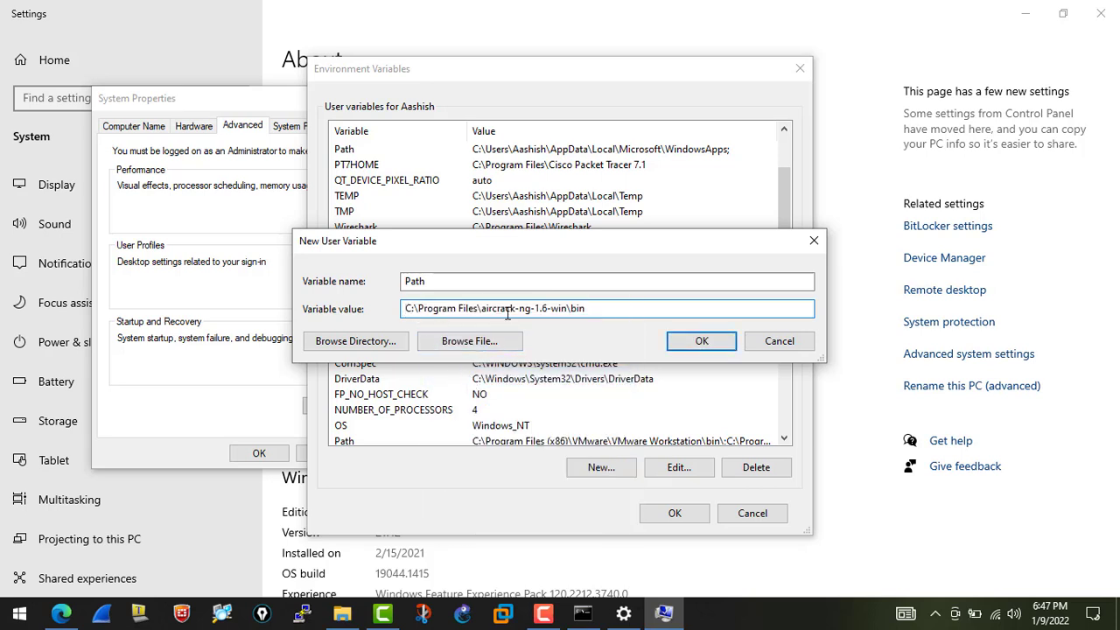
pyautogui.moveTo(602, 308)
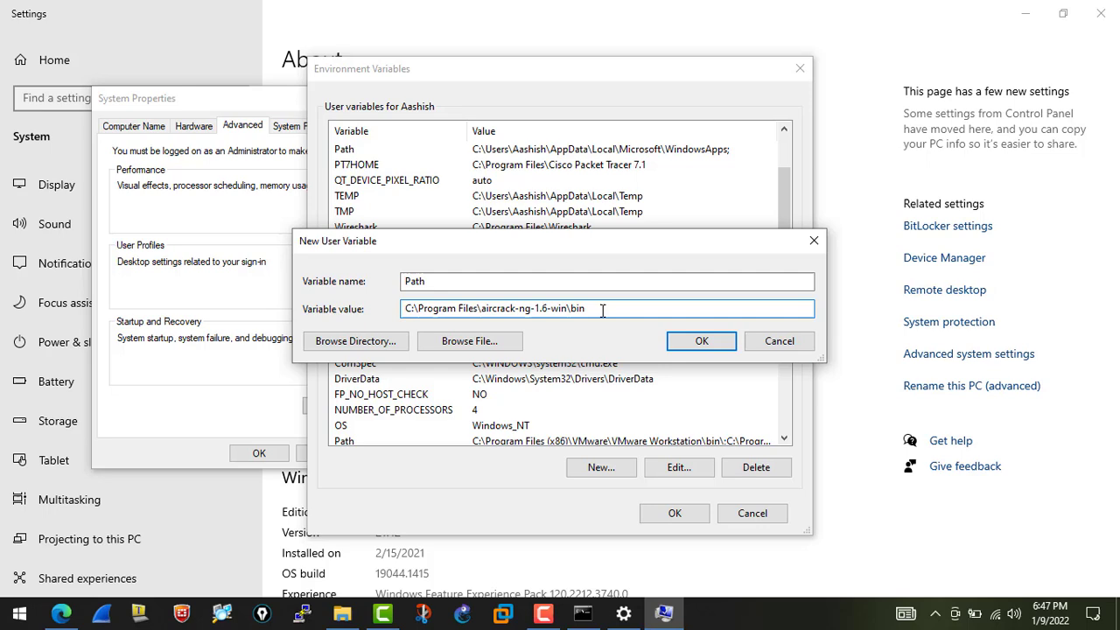
pyautogui.click(700, 340)
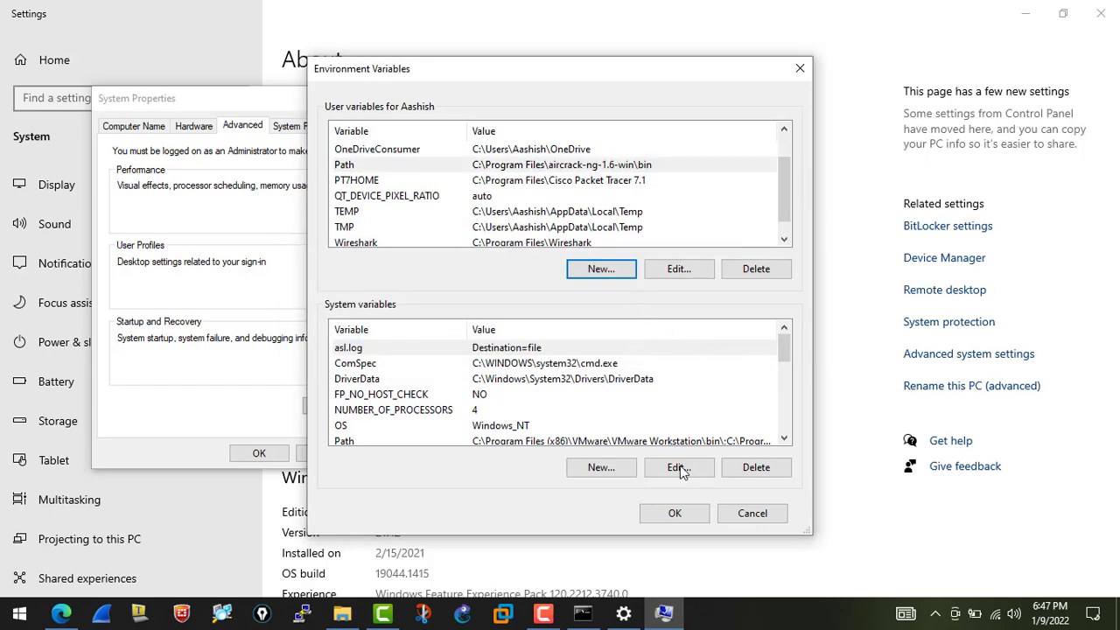
pyautogui.click(751, 513)
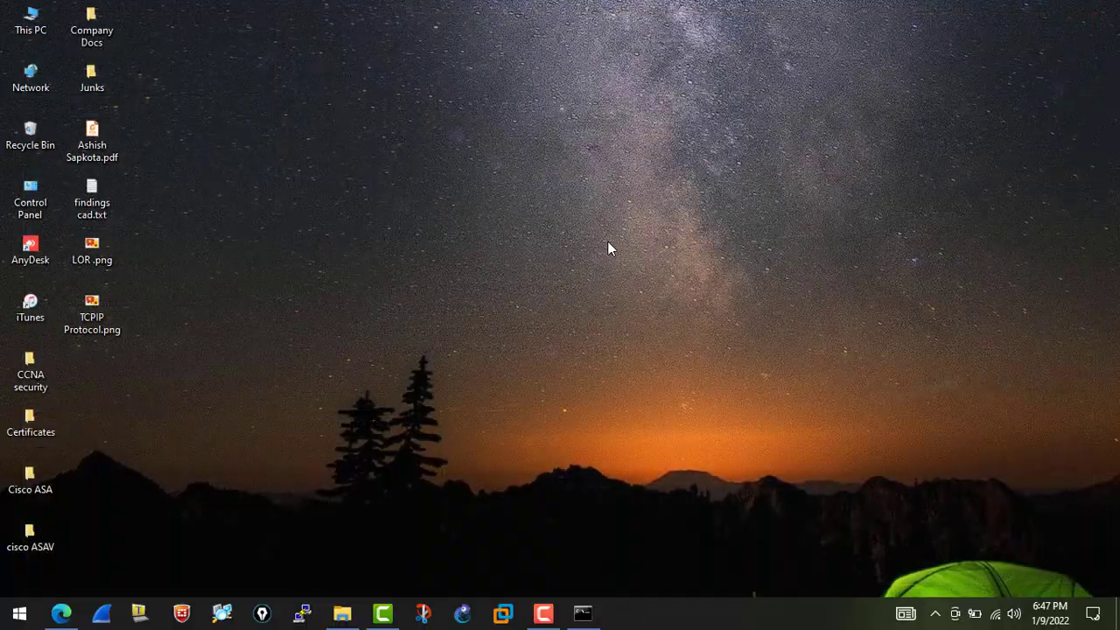
# Step: Retry aircrack-ng -u in the restored prompt; it is still not recognized
pyautogui.click(583, 613)
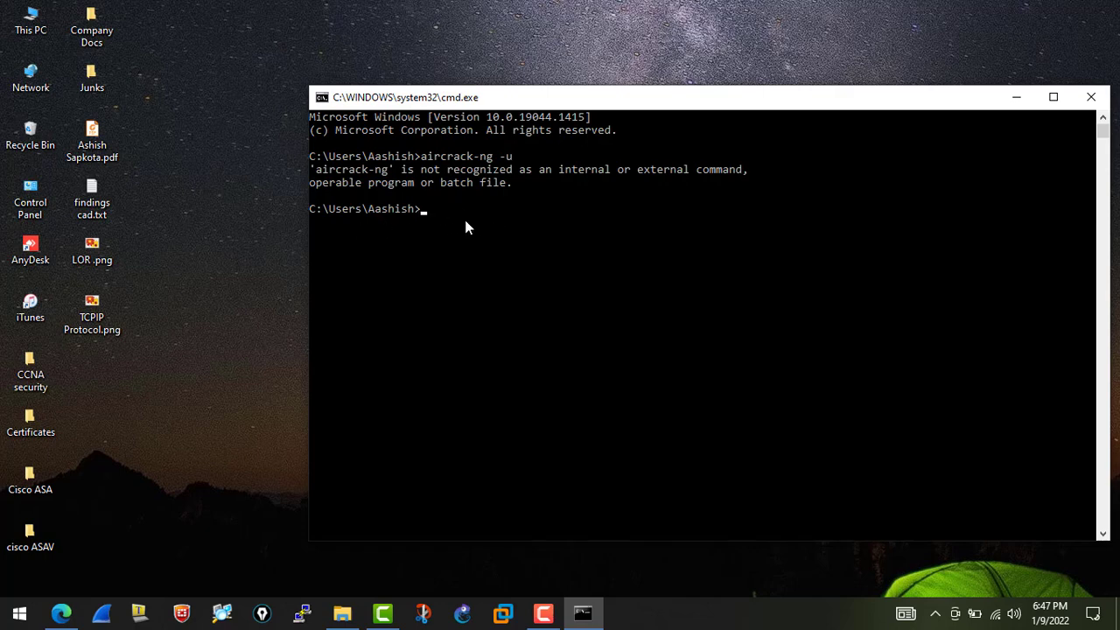
pyautogui.write('aircrack-ng -u')
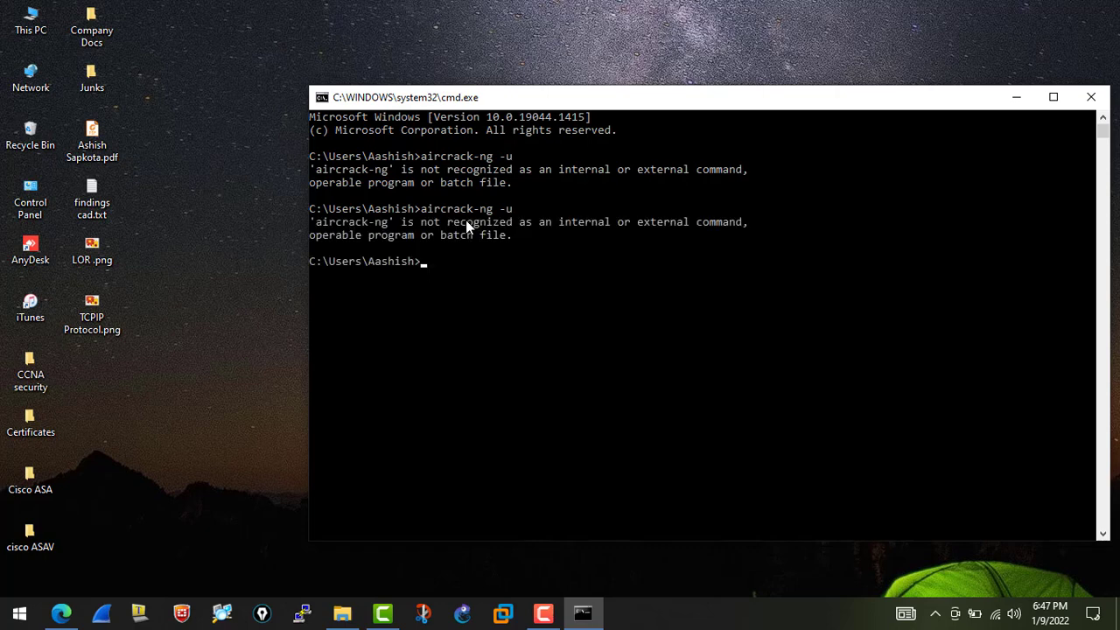
pyautogui.moveTo(544, 298)
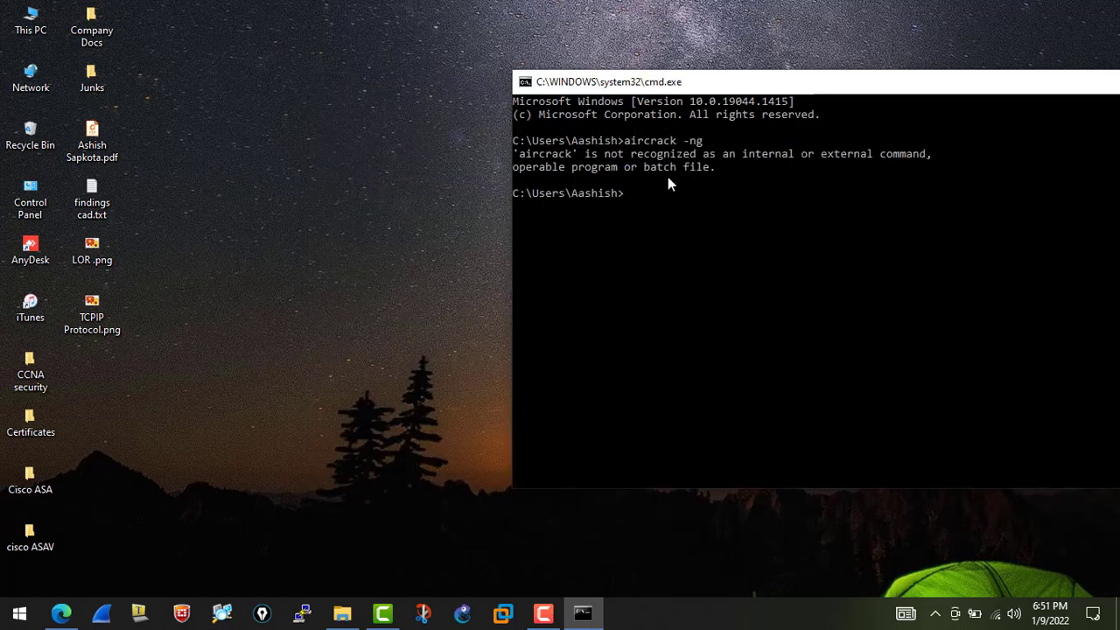
pyautogui.moveTo(698, 191)
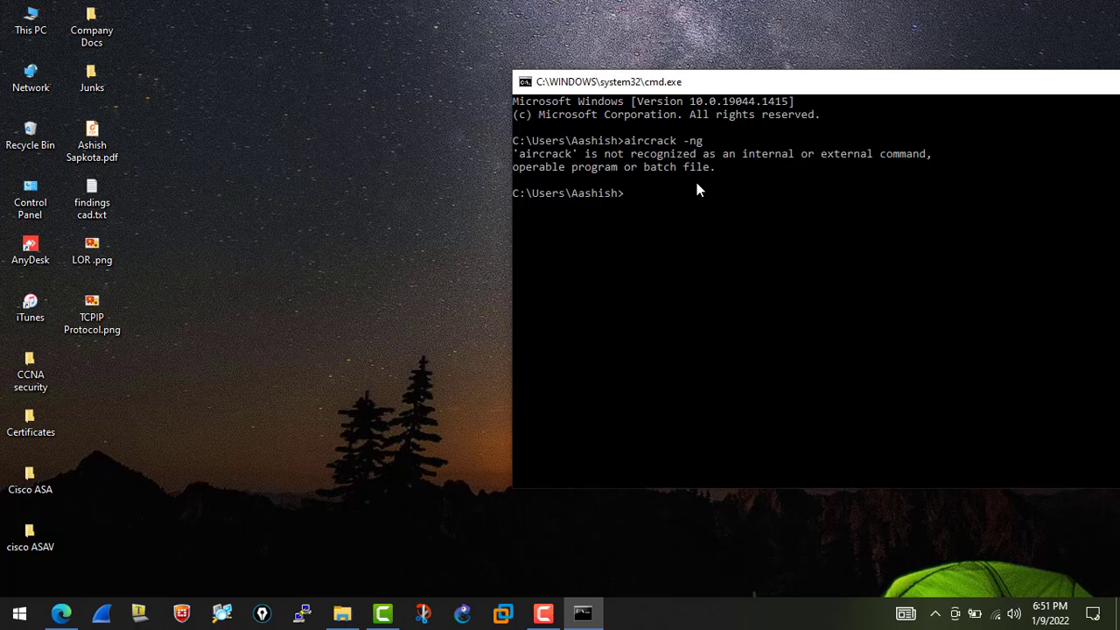
pyautogui.moveTo(697, 214)
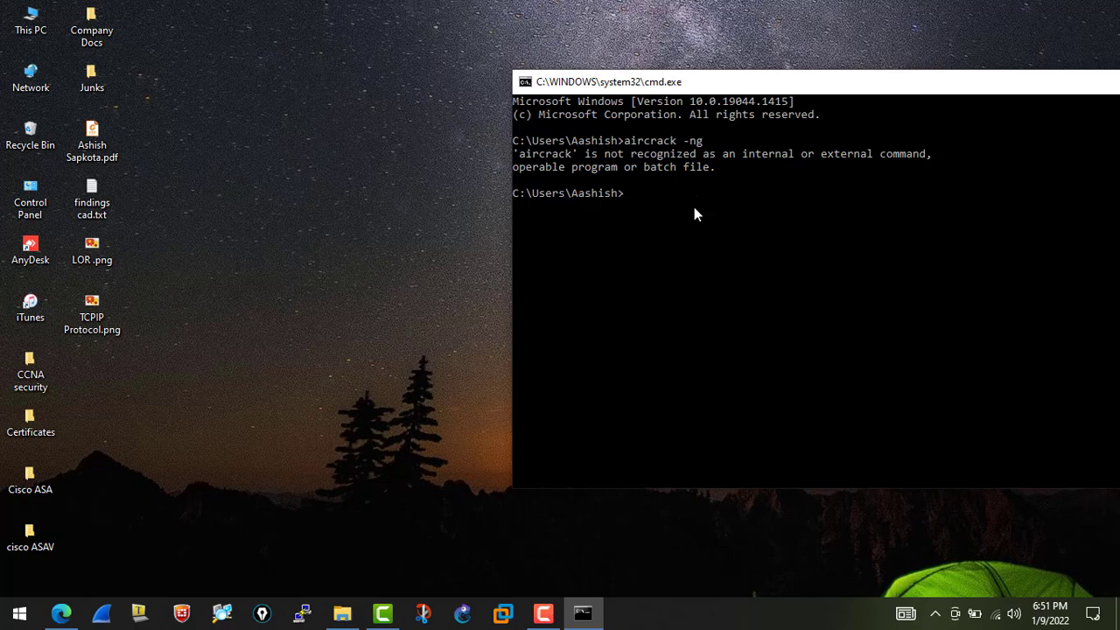
pyautogui.moveTo(673, 173)
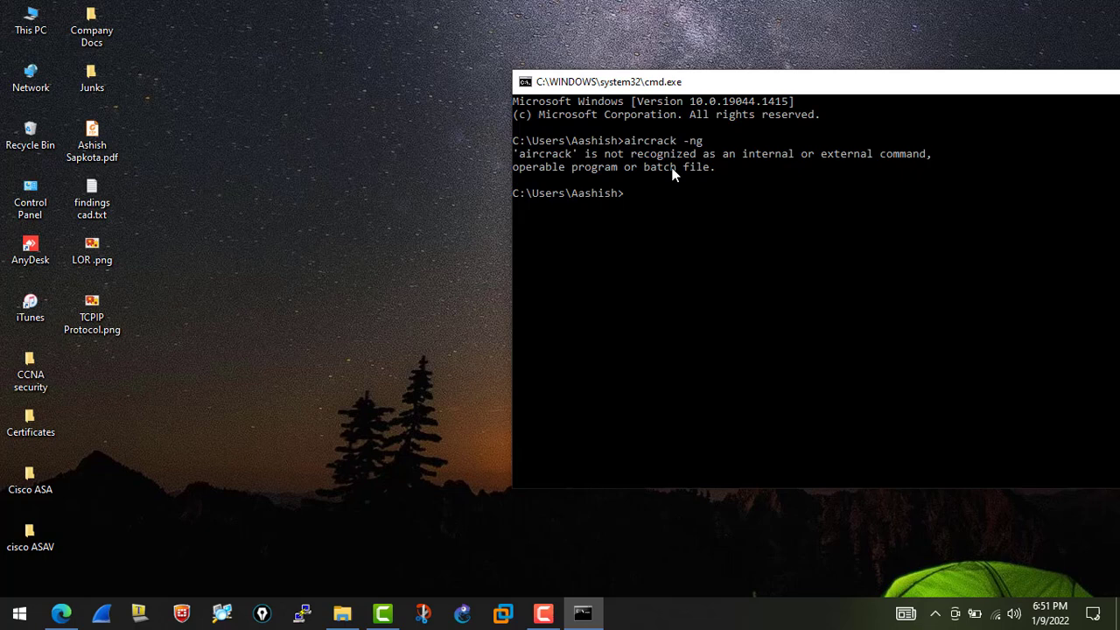
pyautogui.moveTo(701, 217)
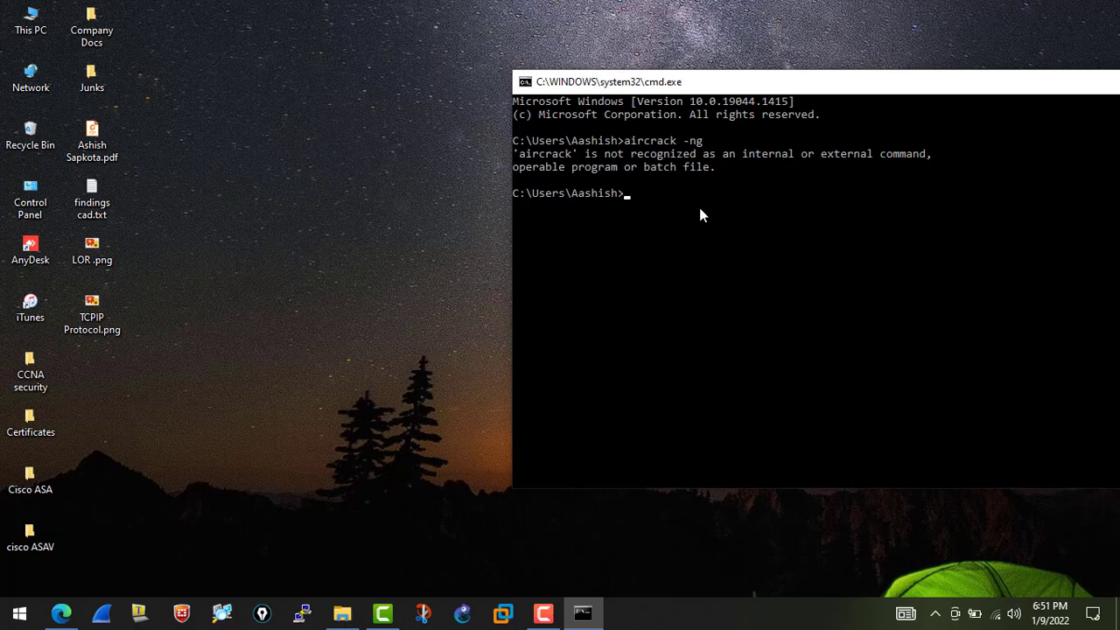
pyautogui.moveTo(682, 215)
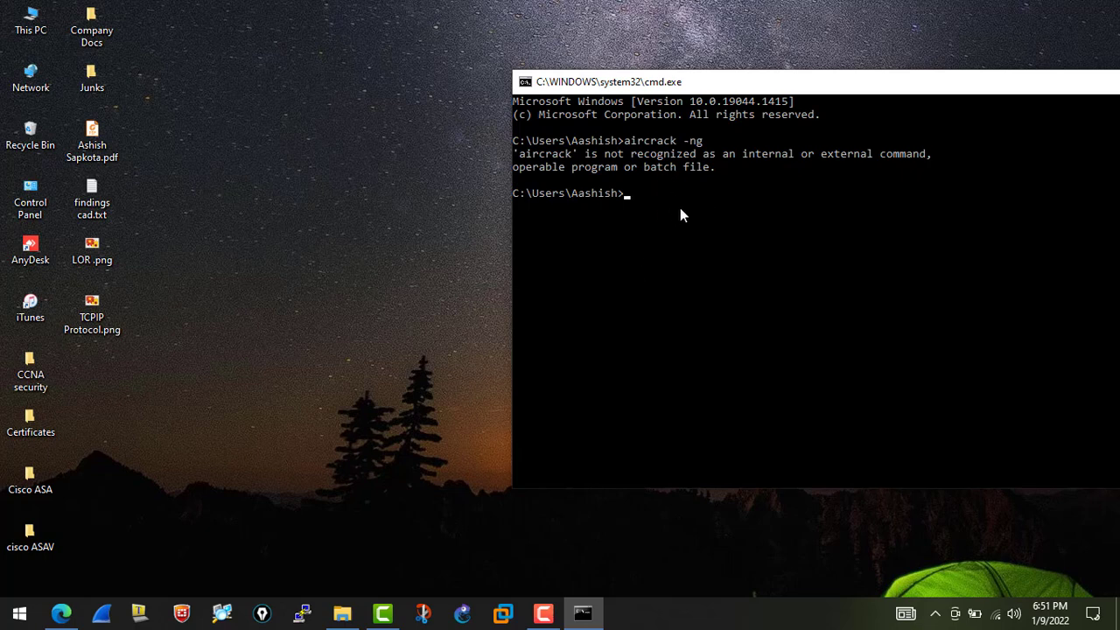
pyautogui.moveTo(662, 208)
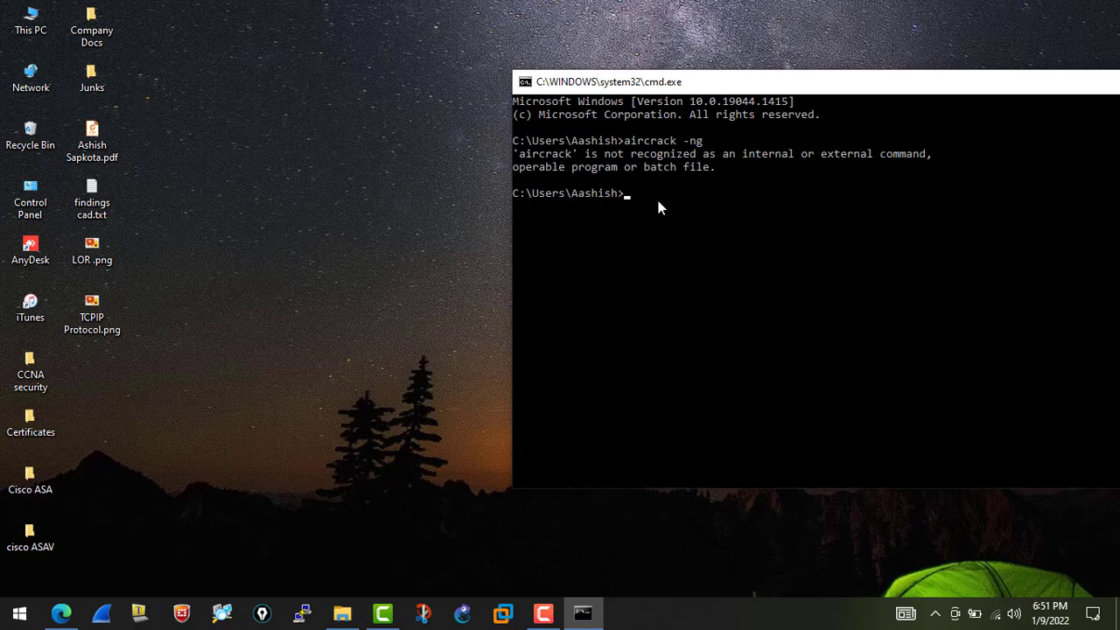
pyautogui.moveTo(599, 226)
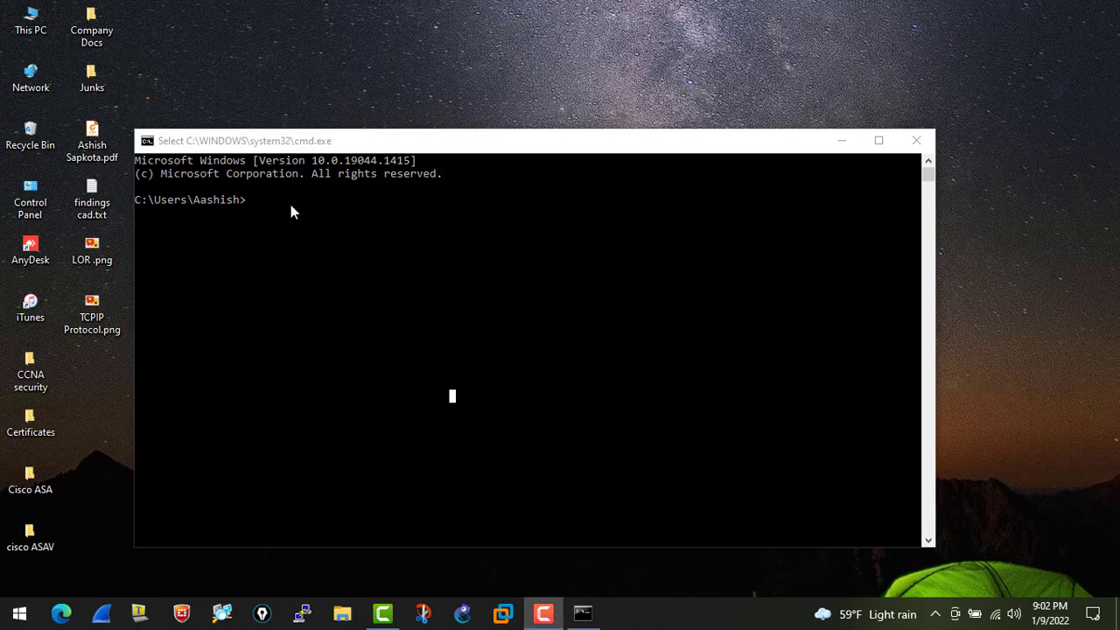
pyautogui.moveTo(315, 214)
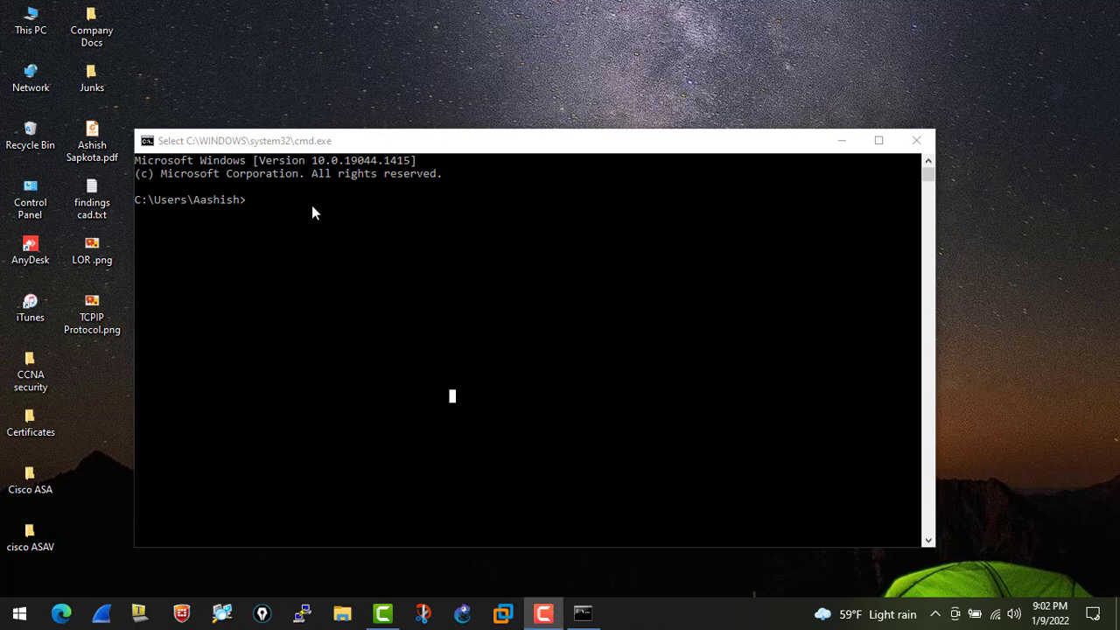
pyautogui.moveTo(332, 280)
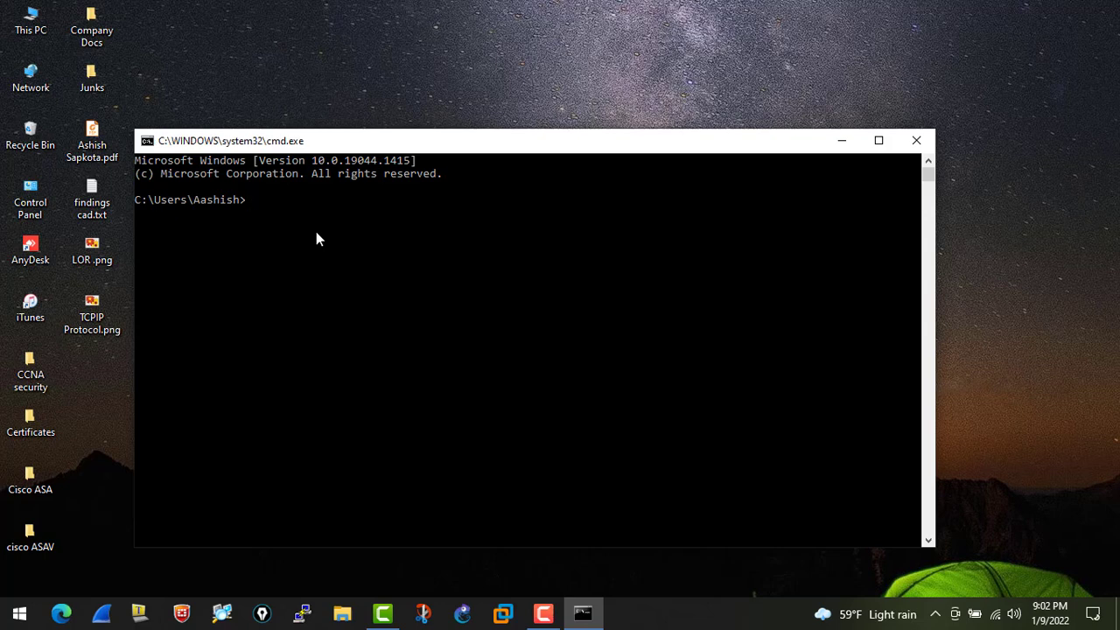
# Step: Enter the aircrack-ng - command text at the user-folder prompt
pyautogui.write('aircrack')
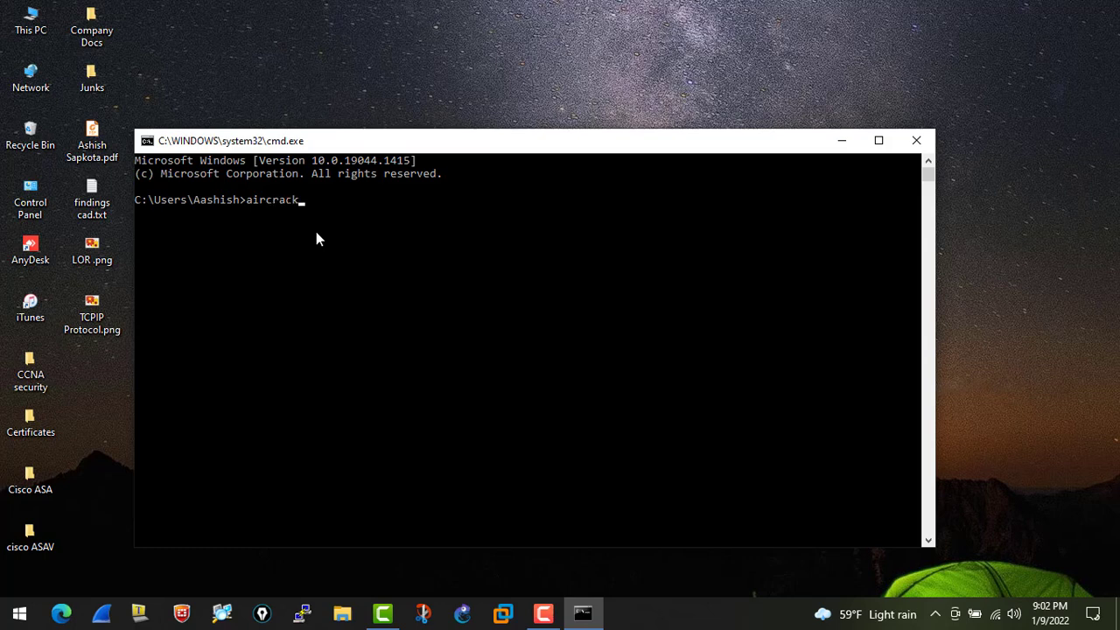
pyautogui.write('-ng')
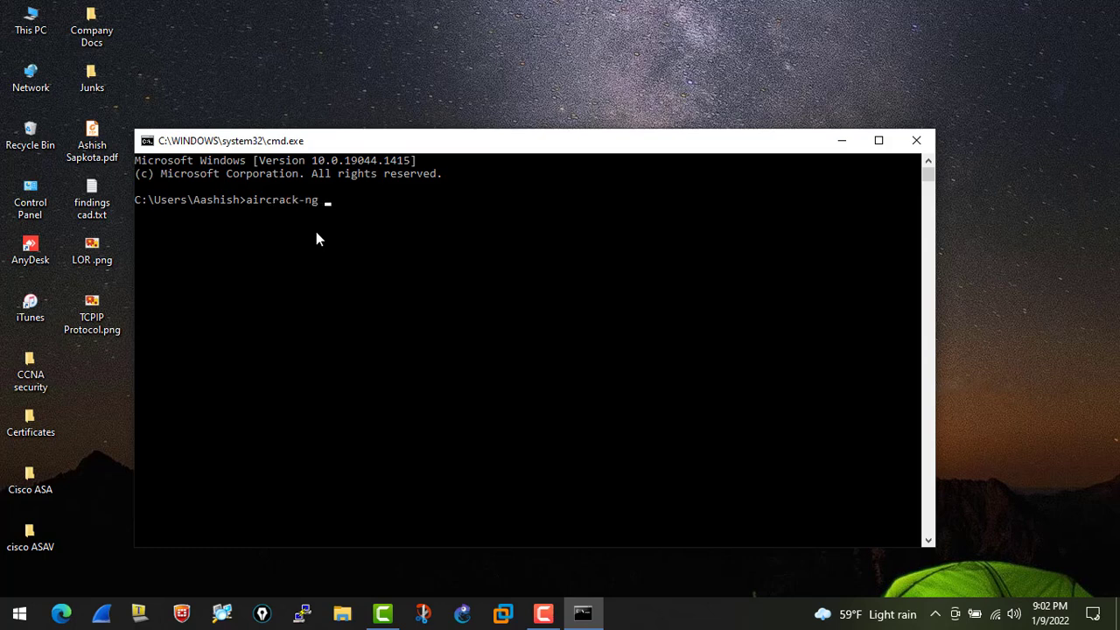
pyautogui.write('-')
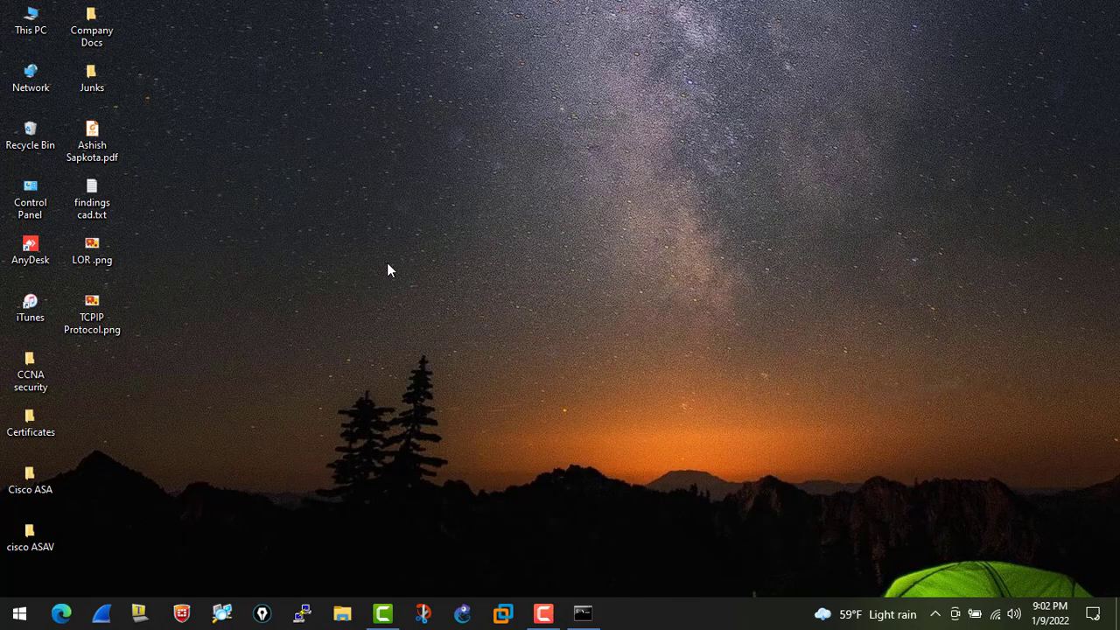
# Step: Browse This PC to C:\Program Files\aircrack-ng-1.6-win\bin listing the tool executables
pyautogui.click(31, 17)
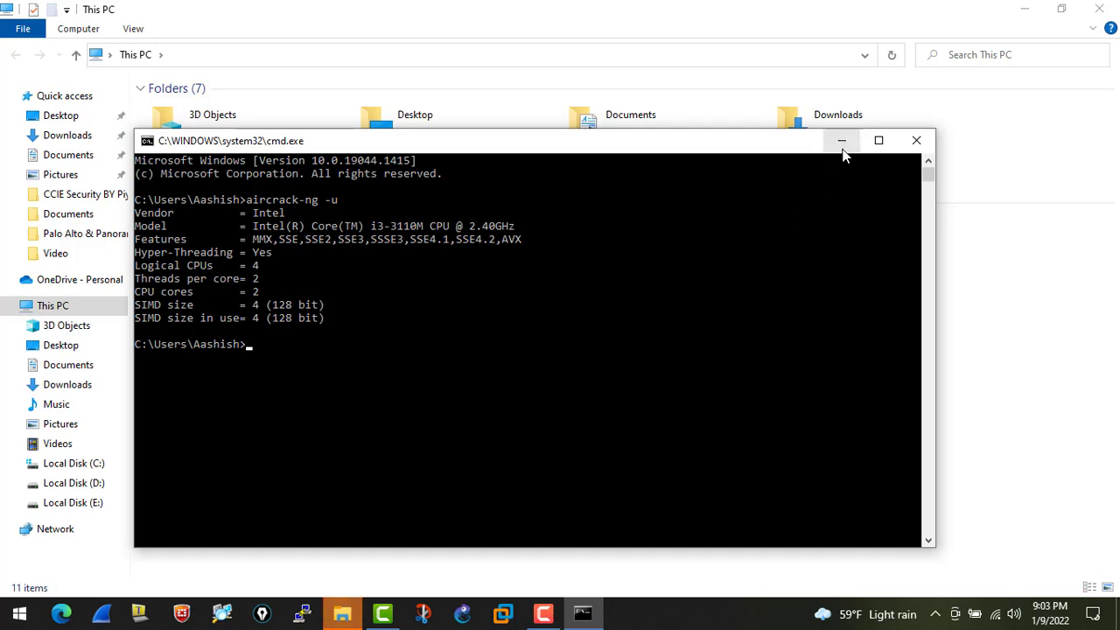
pyautogui.click(840, 140)
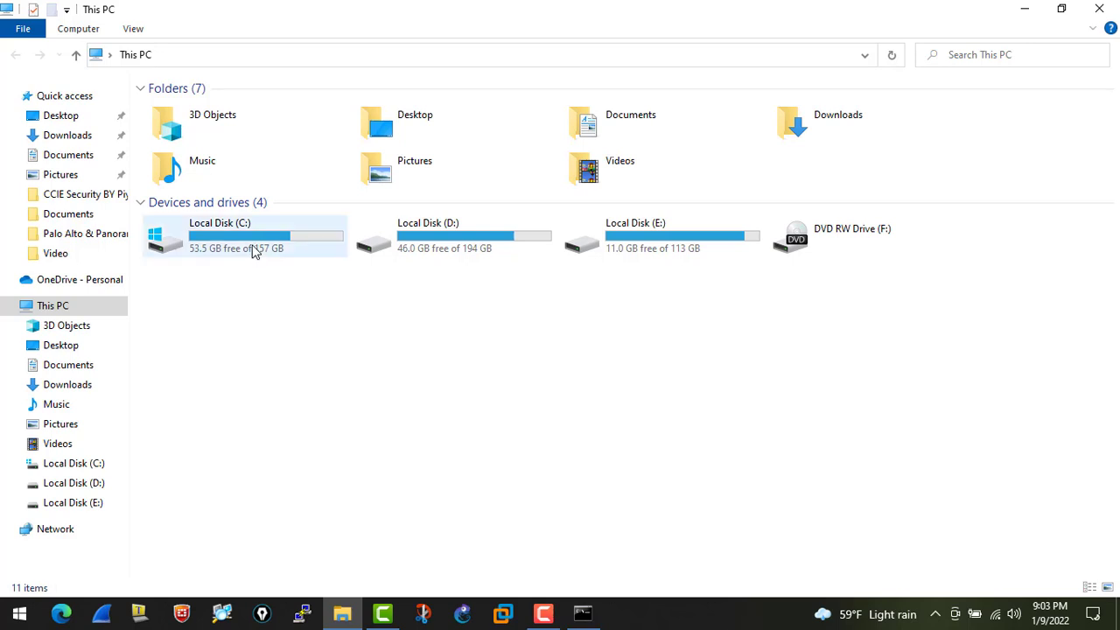
pyautogui.doubleClick(245, 236)
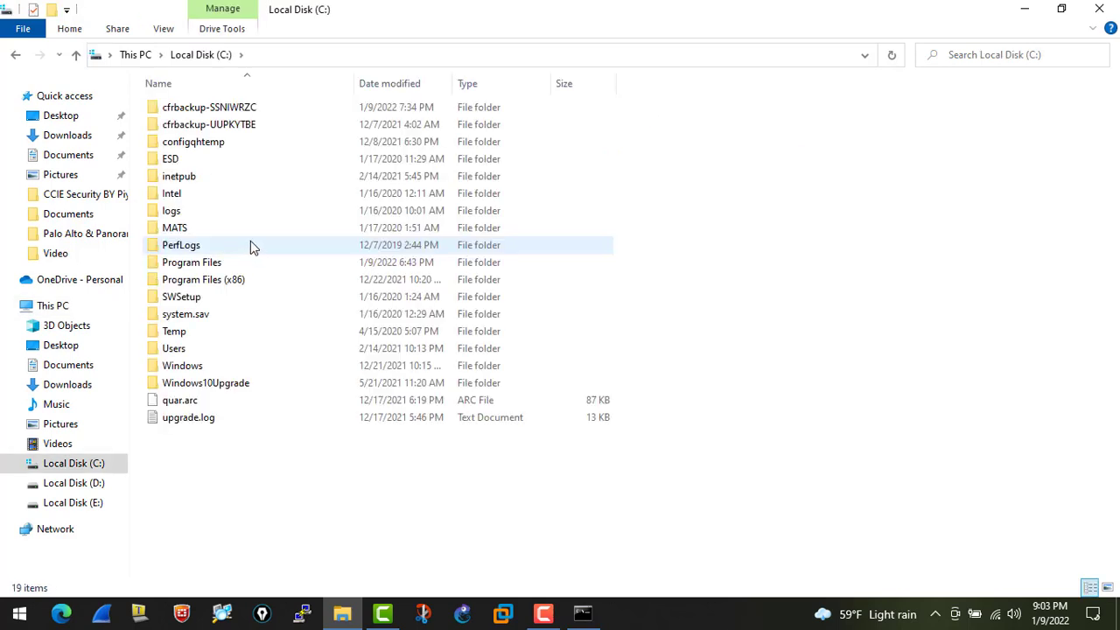
pyautogui.click(191, 263)
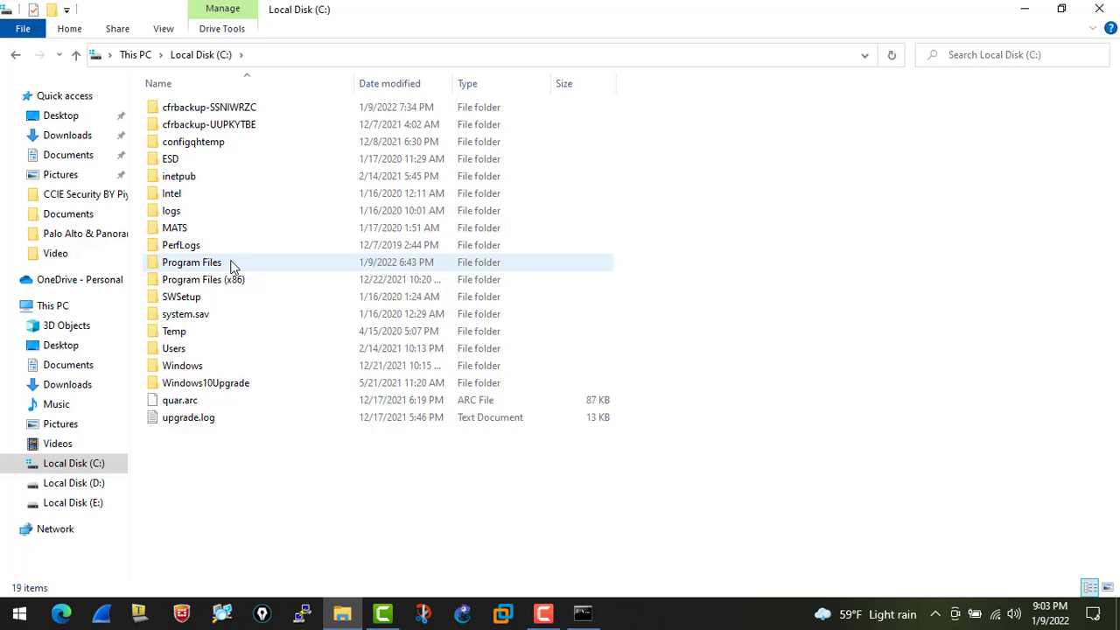
pyautogui.click(192, 262)
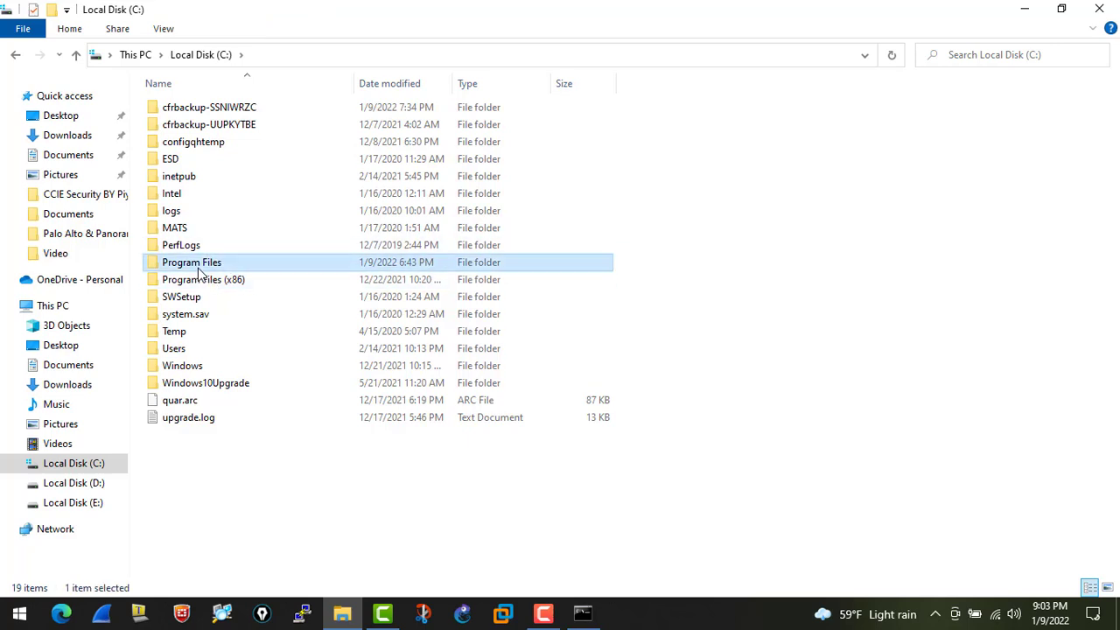
pyautogui.doubleClick(193, 262)
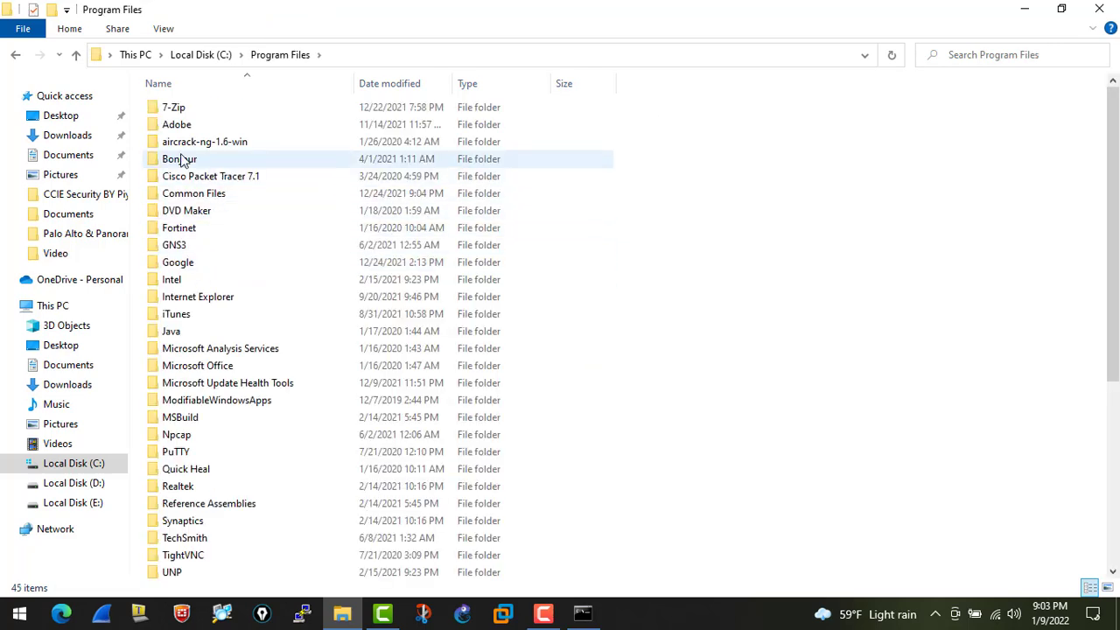
pyautogui.click(205, 140)
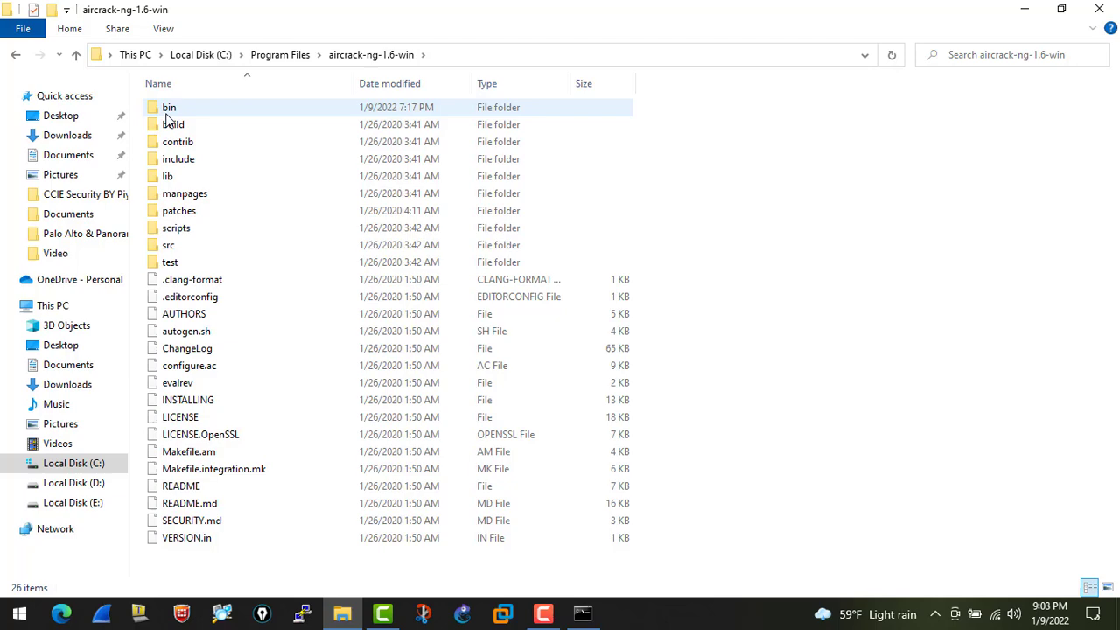
pyautogui.click(168, 107)
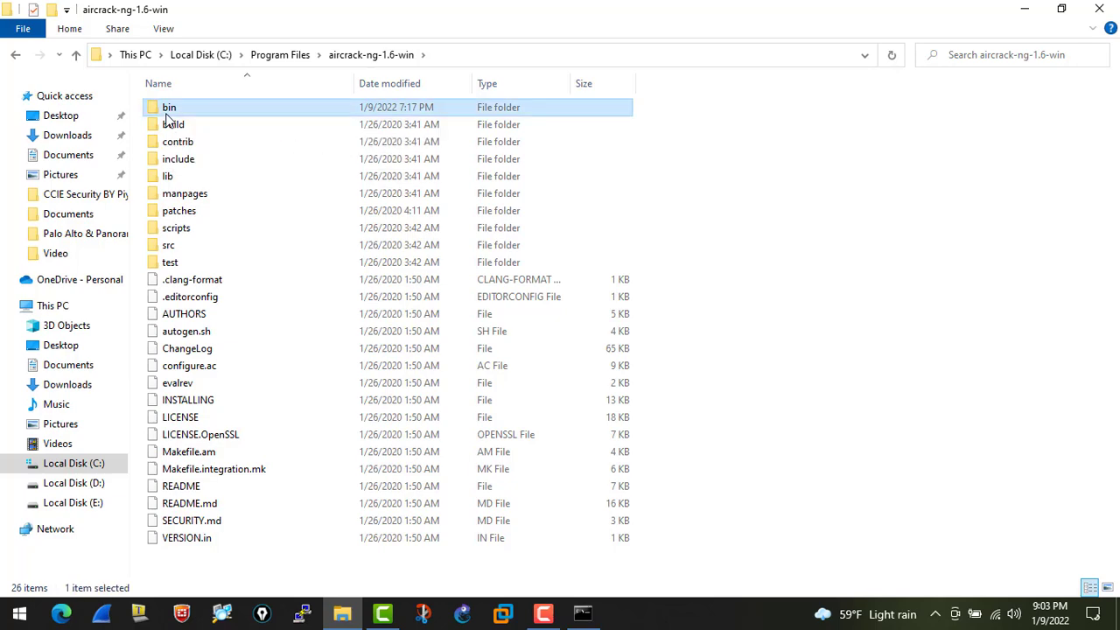
pyautogui.doubleClick(168, 106)
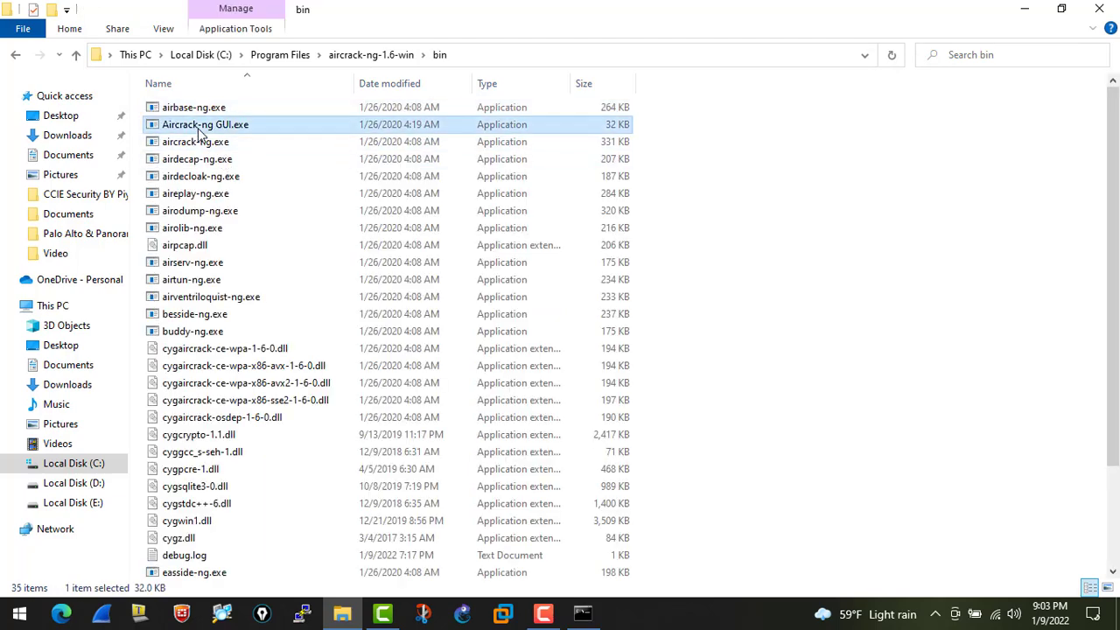
pyautogui.moveTo(236, 140)
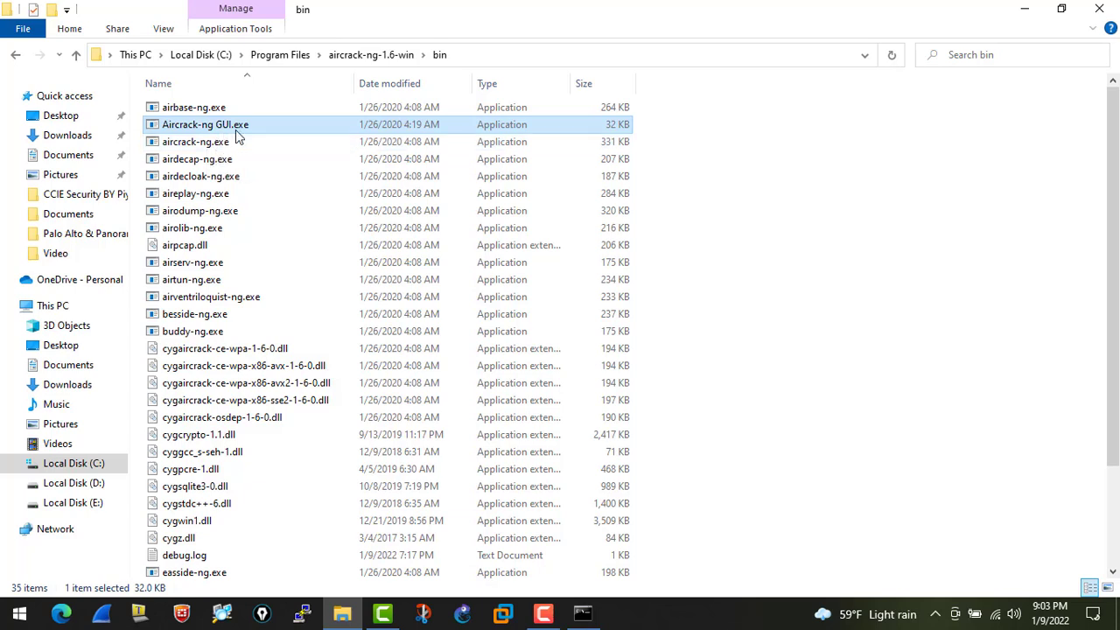
pyautogui.moveTo(204, 124)
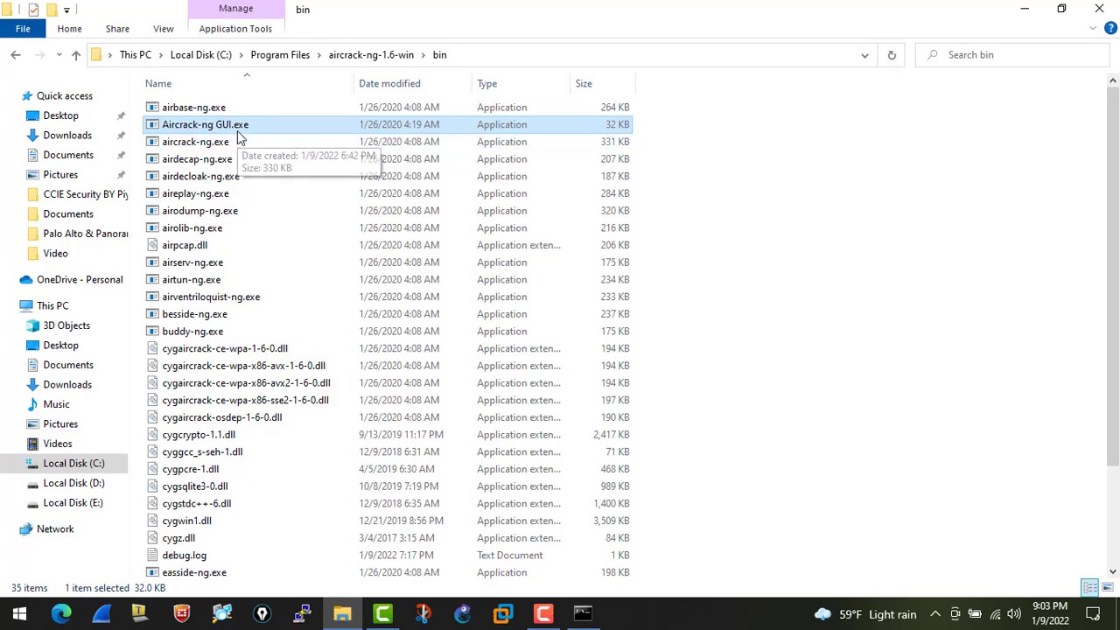
pyautogui.moveTo(241, 140)
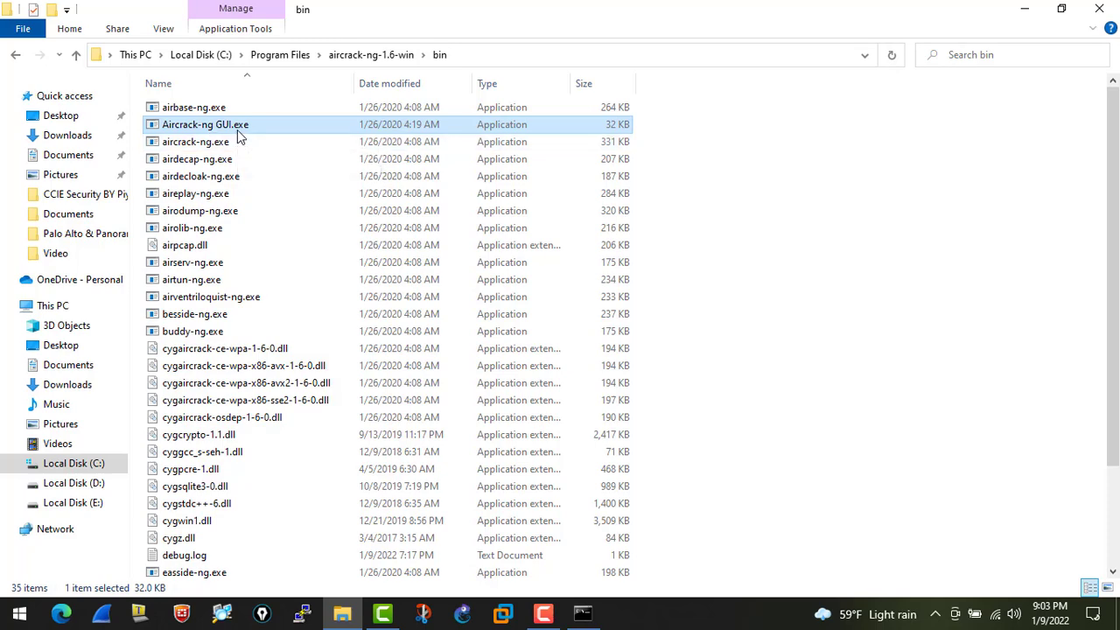
pyautogui.doubleClick(204, 124)
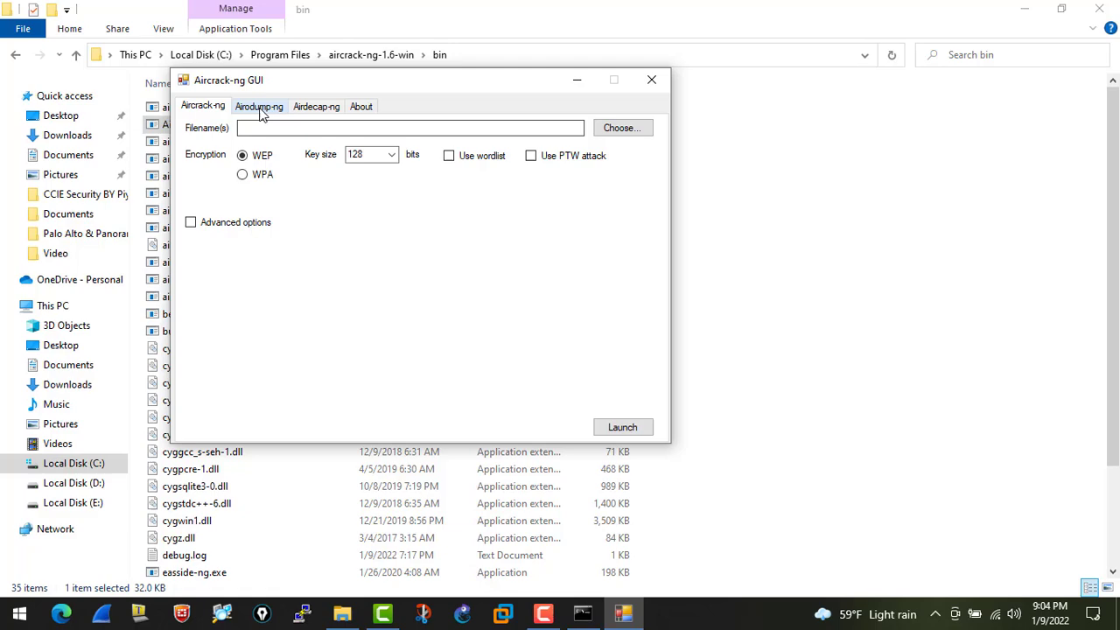
pyautogui.click(651, 80)
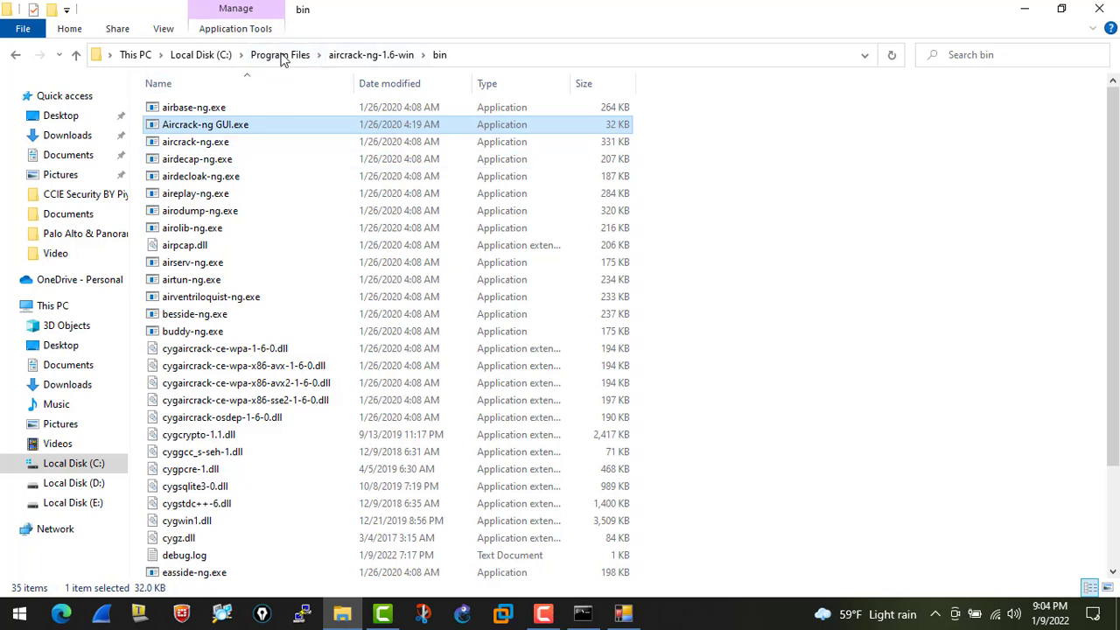
pyautogui.moveTo(308, 74)
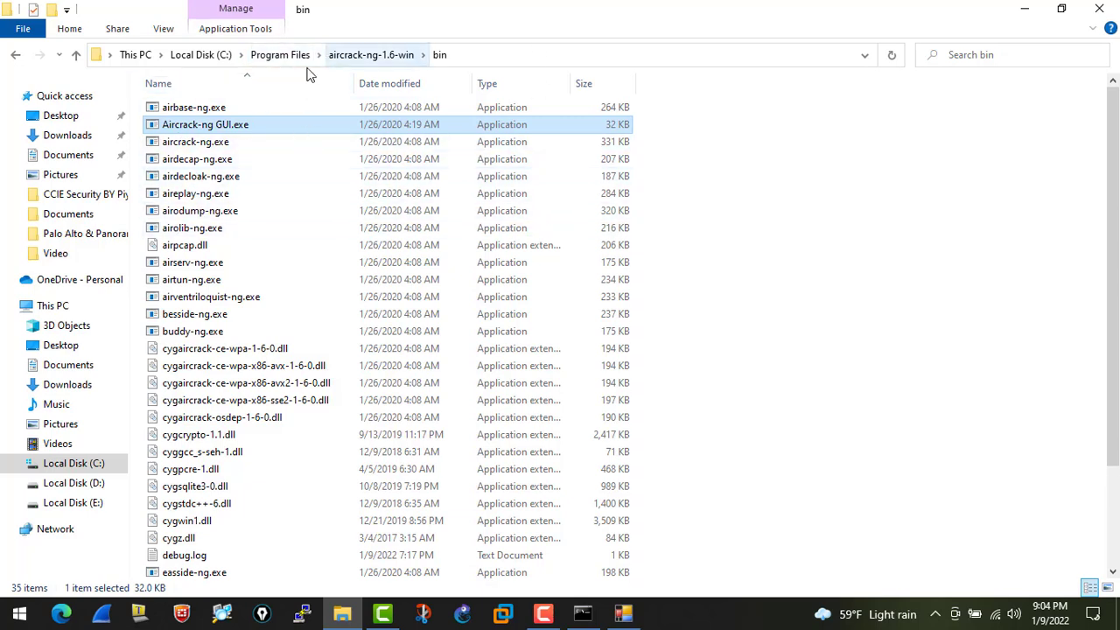
pyautogui.moveTo(201, 54)
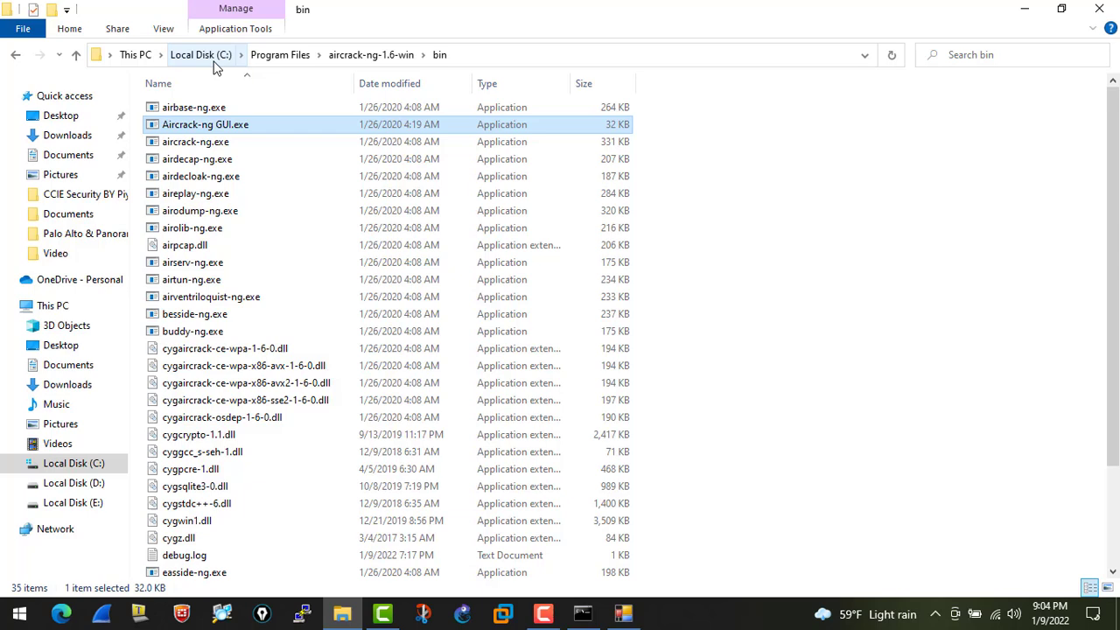
pyautogui.moveTo(371, 54)
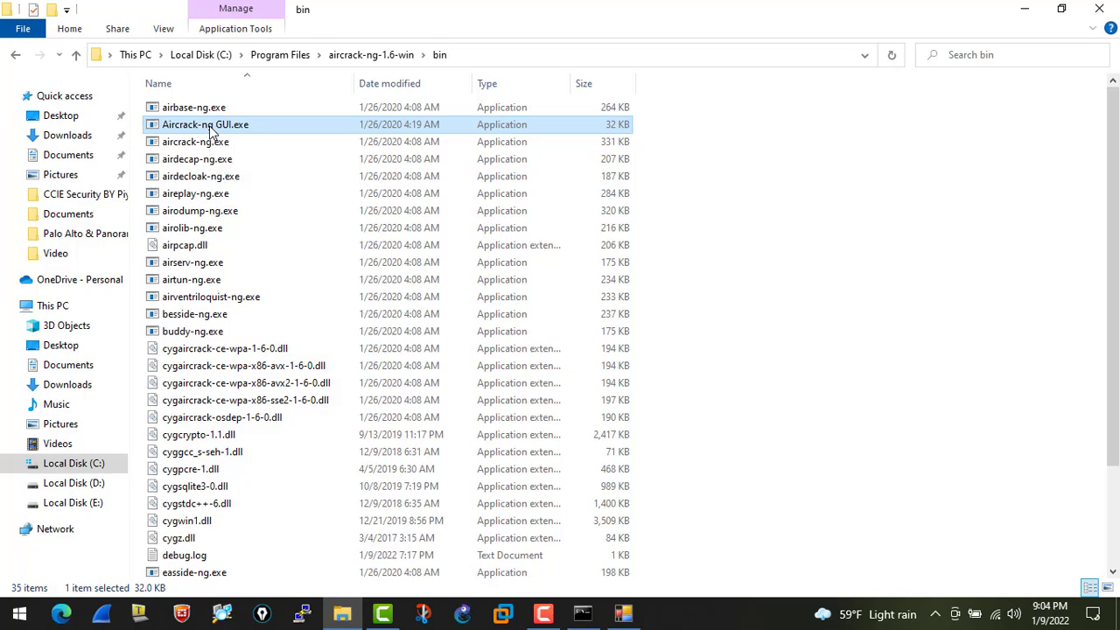
# Step: Bring up the context menu of Aircrack-ng GUI.exe to send a shortcut to the desktop
pyautogui.rightClick(205, 124)
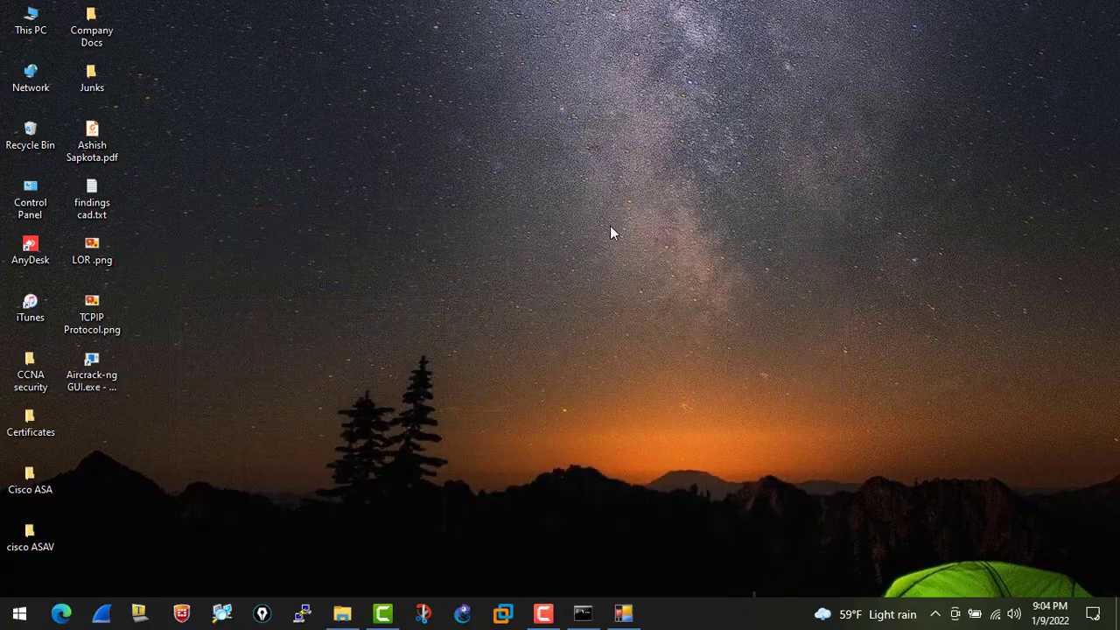
# Step: Launch Aircrack-ng GUI from its desktop shortcut and position its window
pyautogui.click(91, 371)
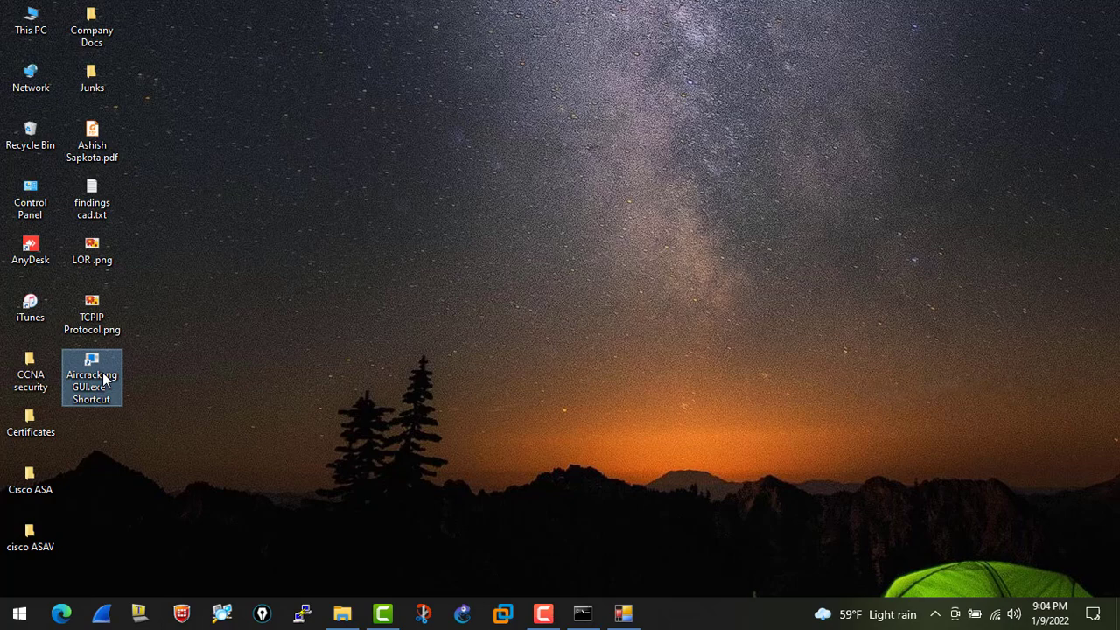
pyautogui.doubleClick(91, 361)
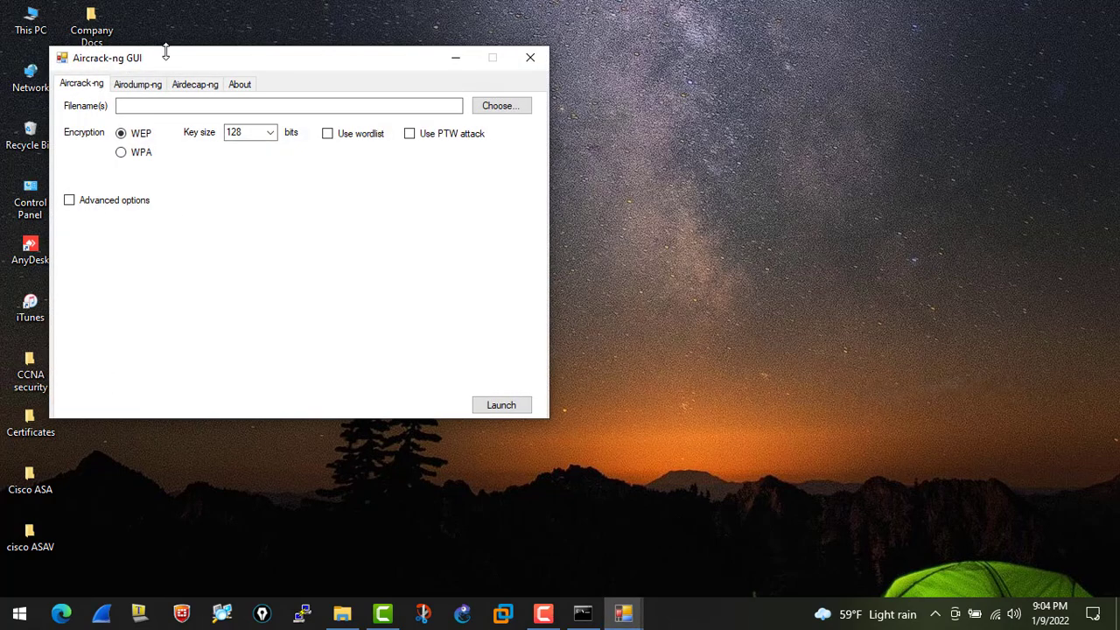
pyautogui.moveTo(114, 56); pyautogui.dragTo(196, 60)
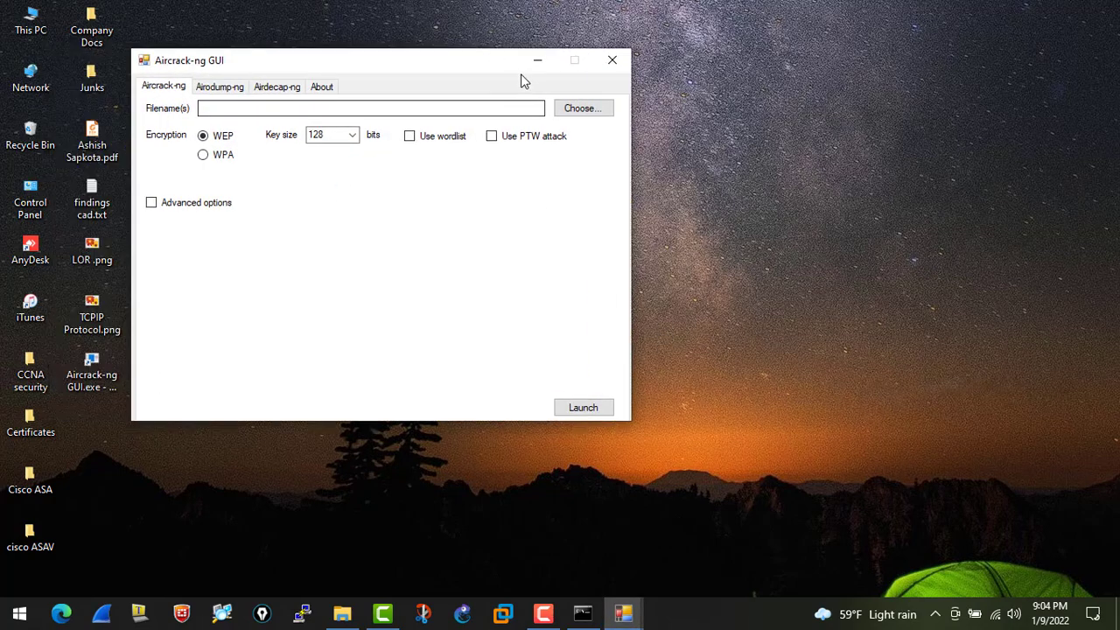
pyautogui.moveTo(612, 60)
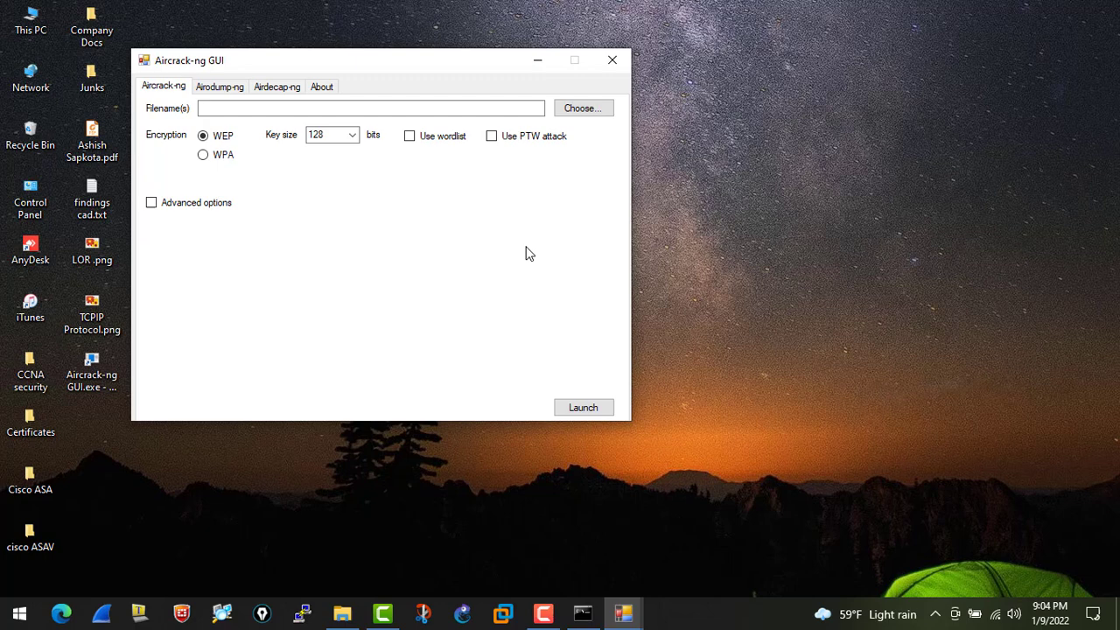
pyautogui.moveTo(196, 359)
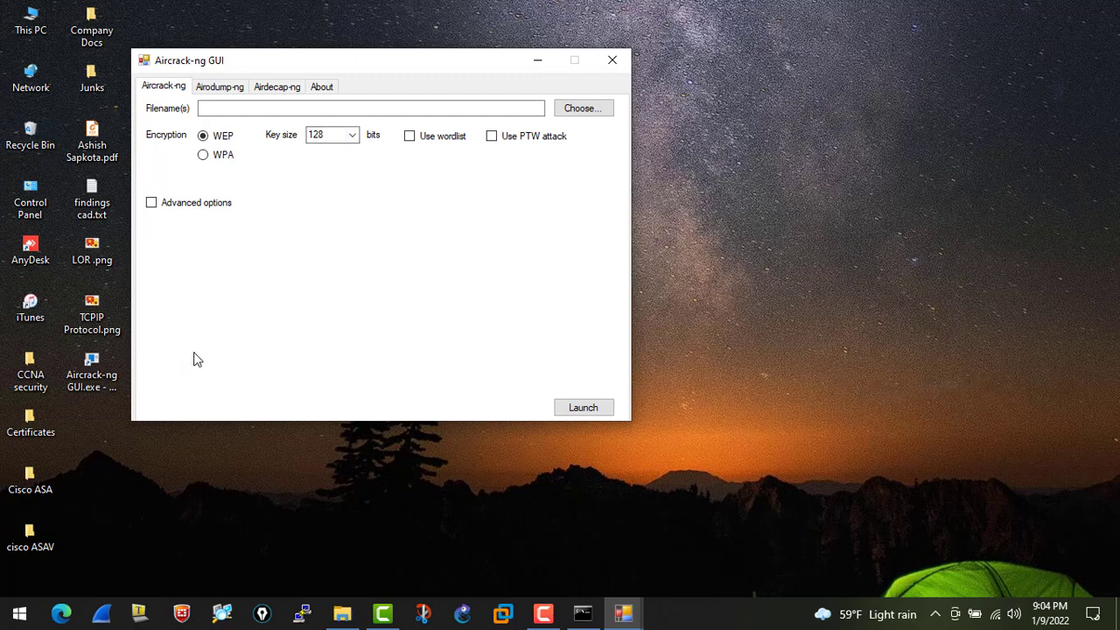
pyautogui.moveTo(429, 442)
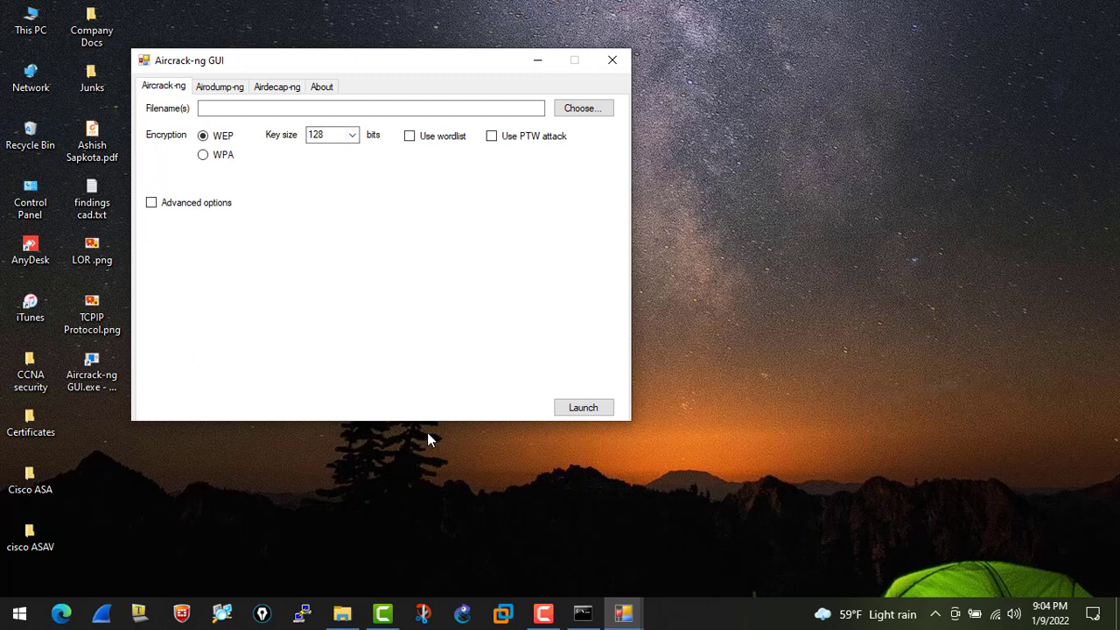